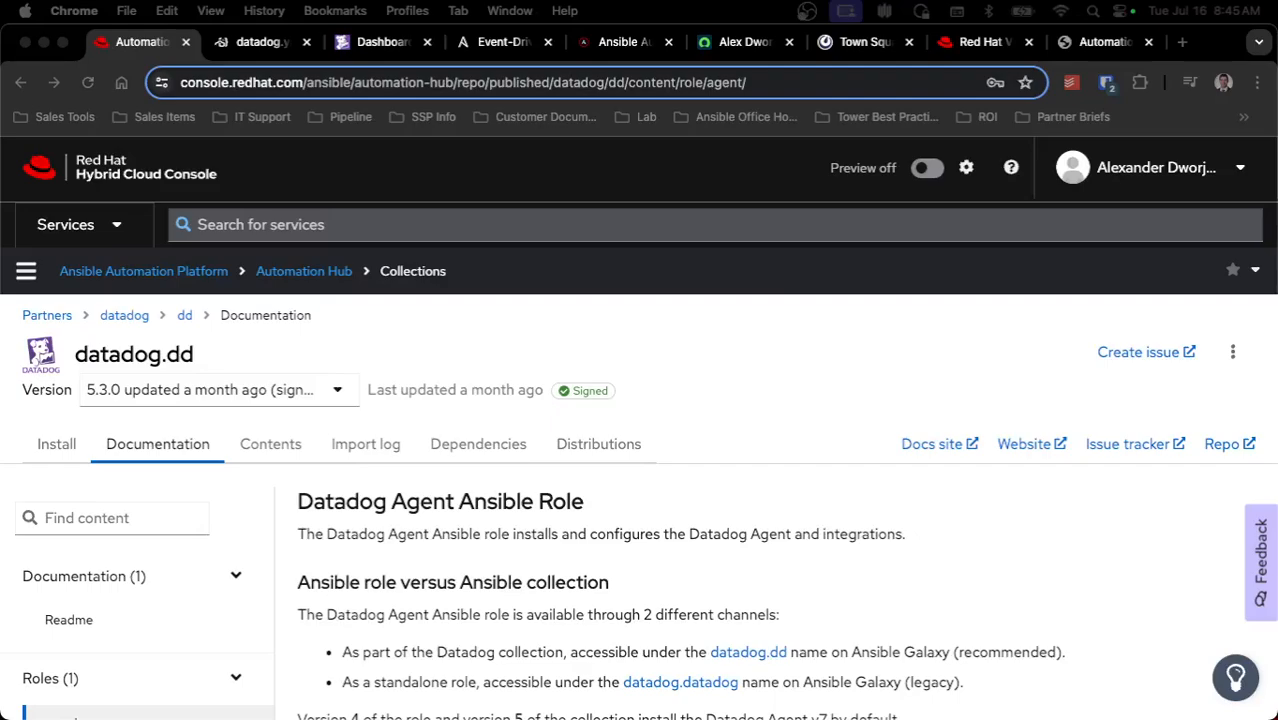
mouse_move(282, 322)
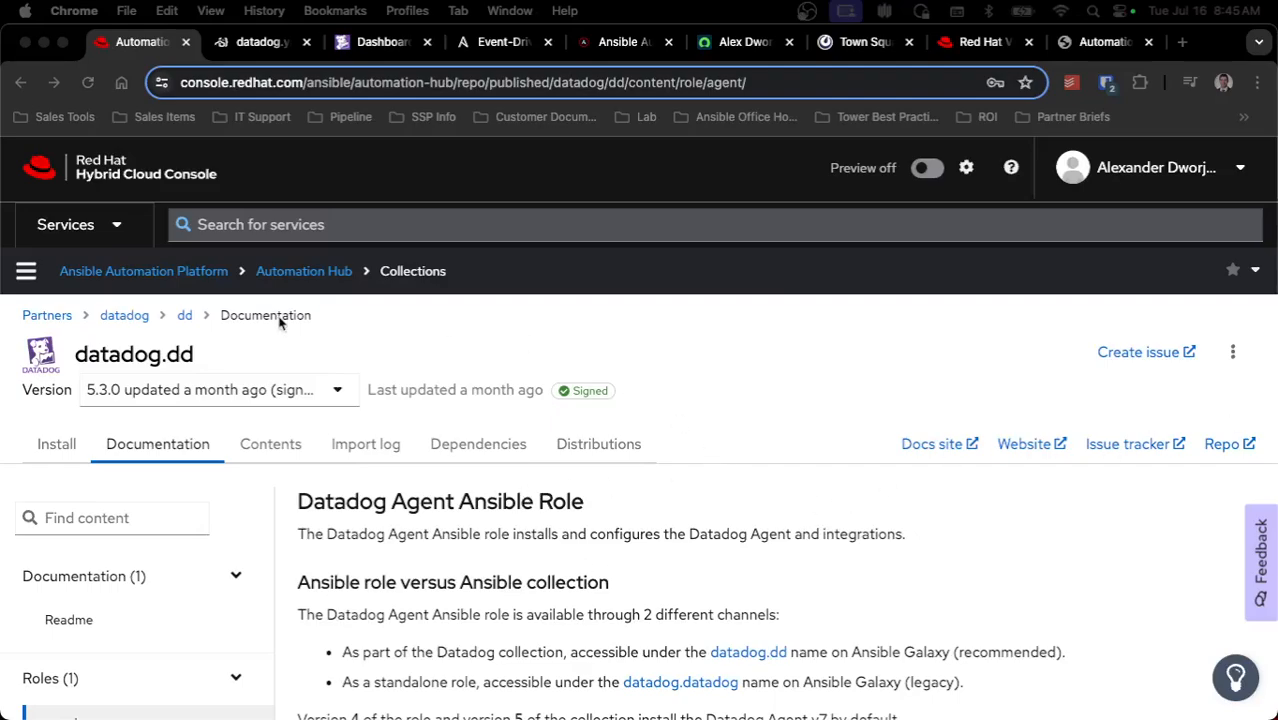
mouse_move(696, 388)
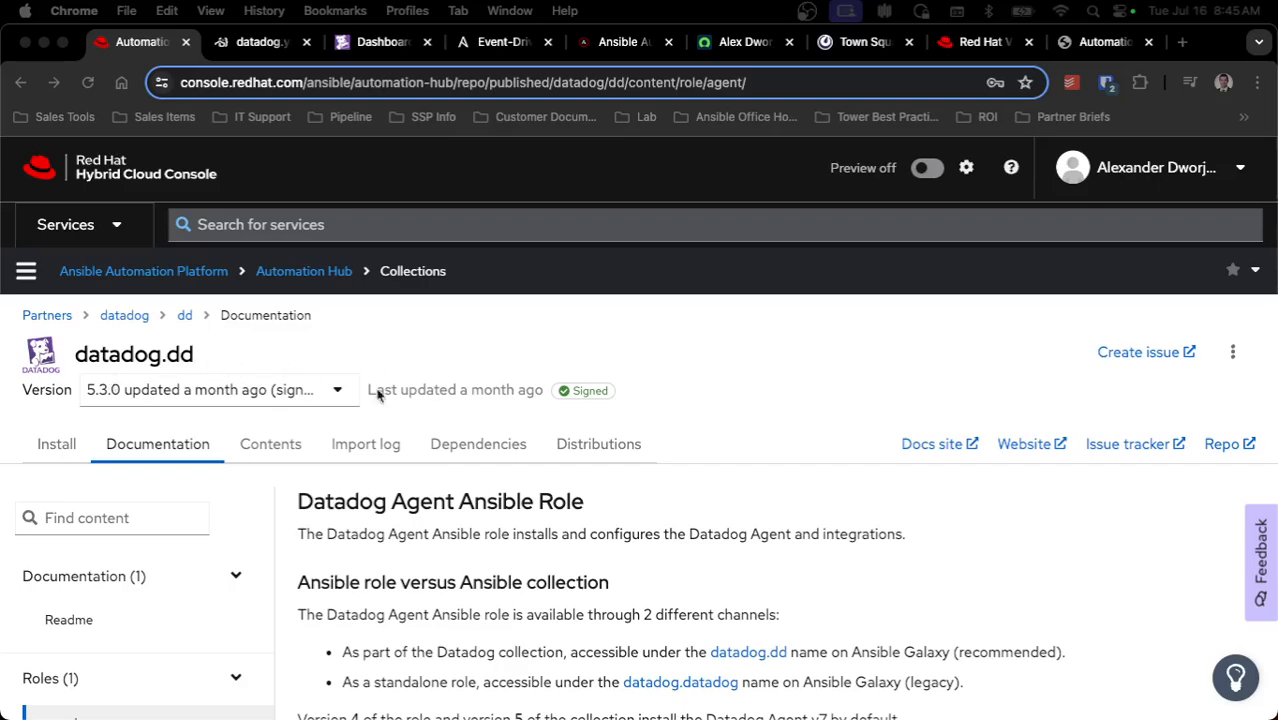
mouse_move(672, 480)
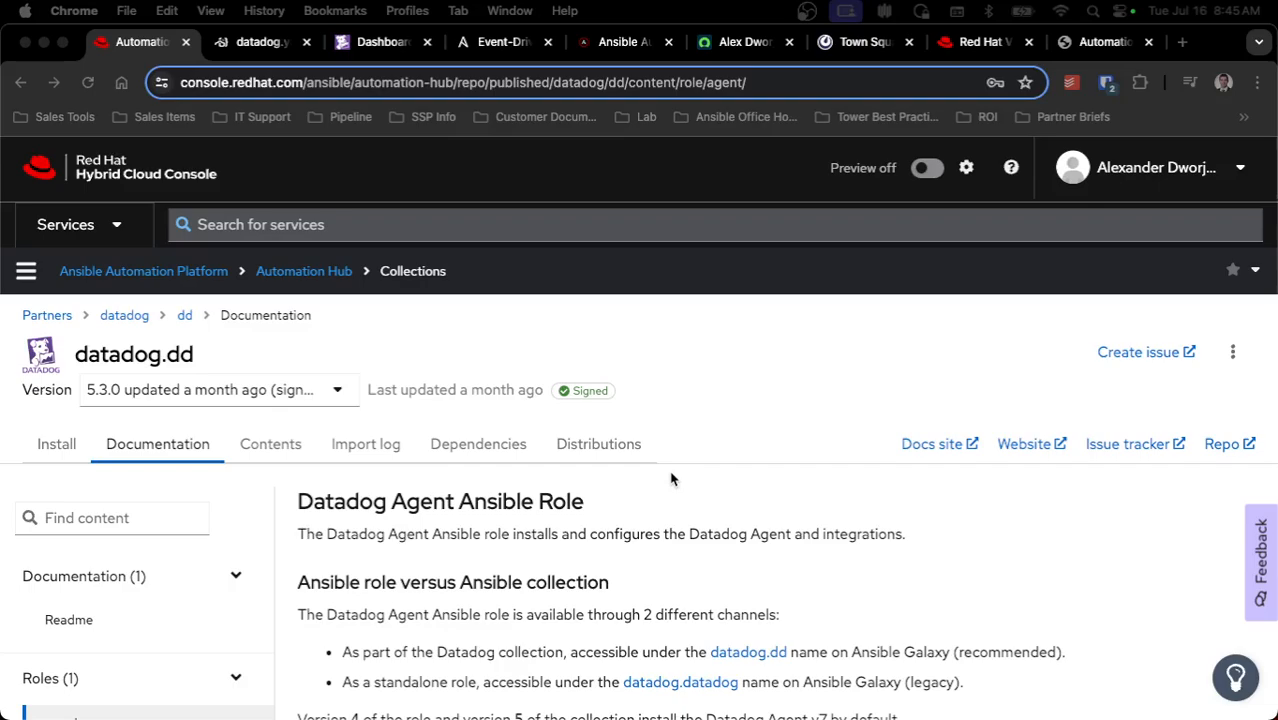
Review the agent role documentation and the rulebook's event.meta condition and Infrastructure organization.
scroll("down", 3)
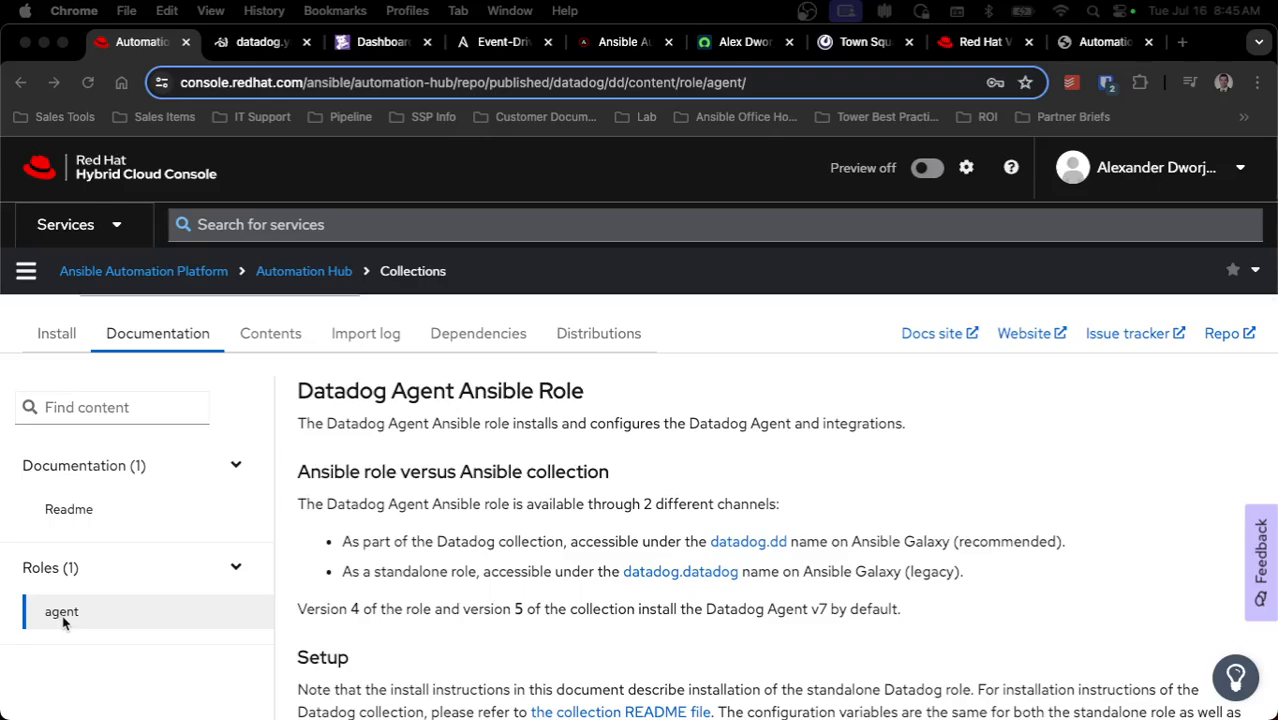
mouse_move(336, 562)
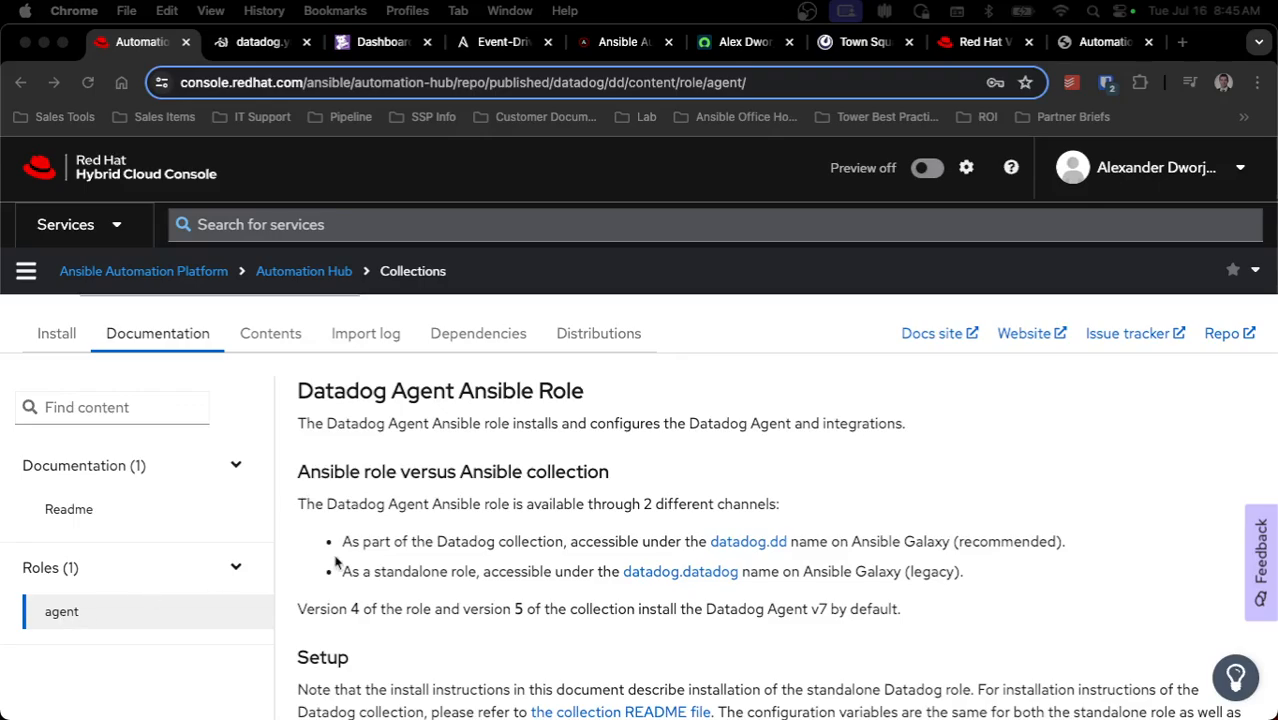
left_click(258, 44)
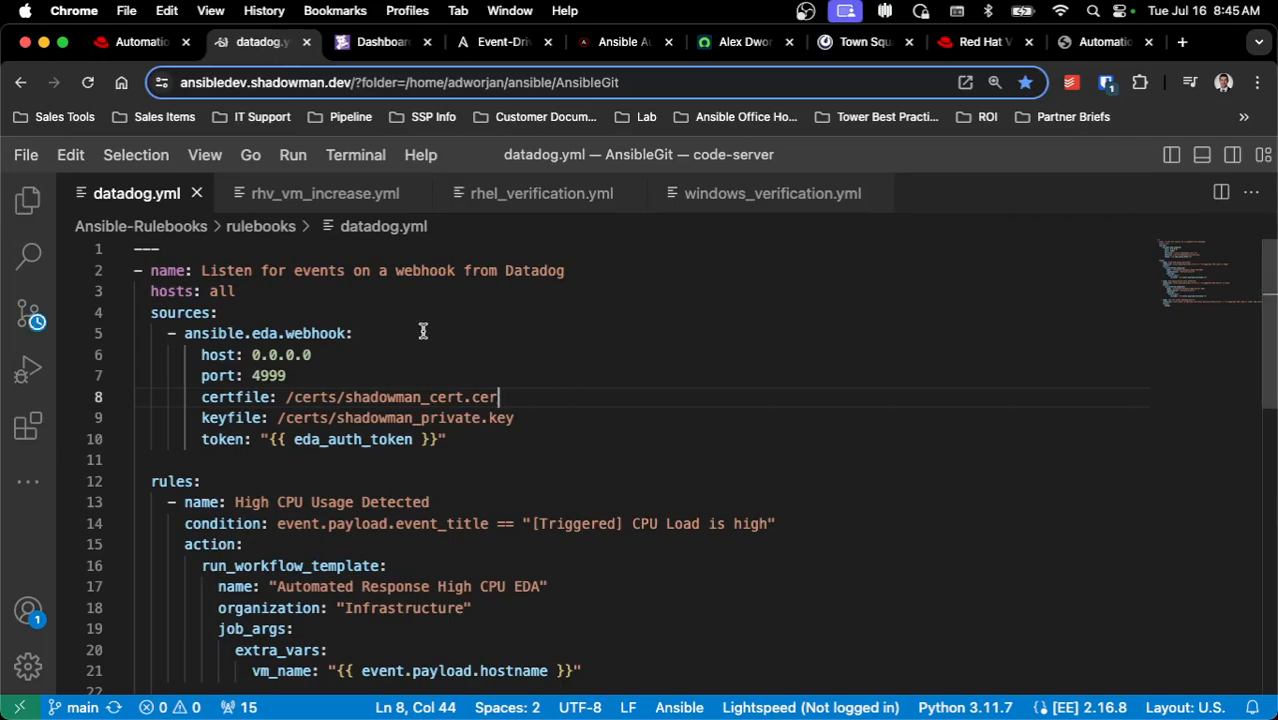
mouse_move(464, 332)
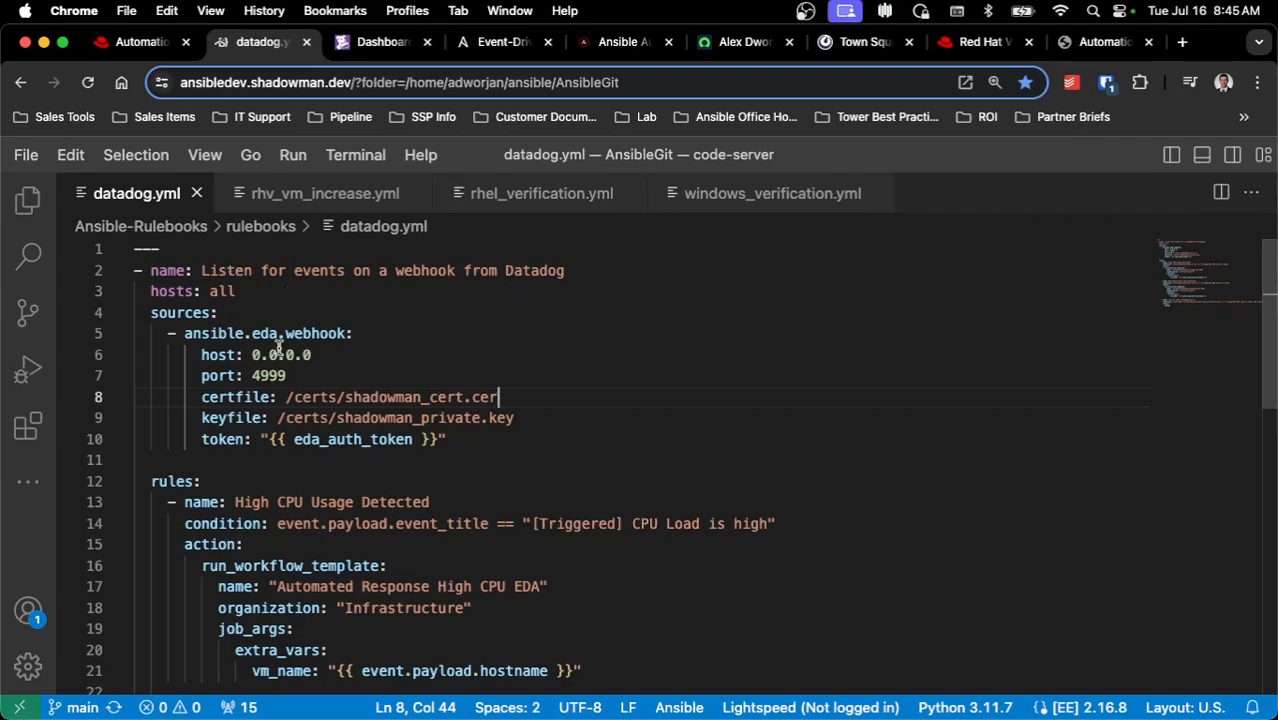
scroll("down", 3)
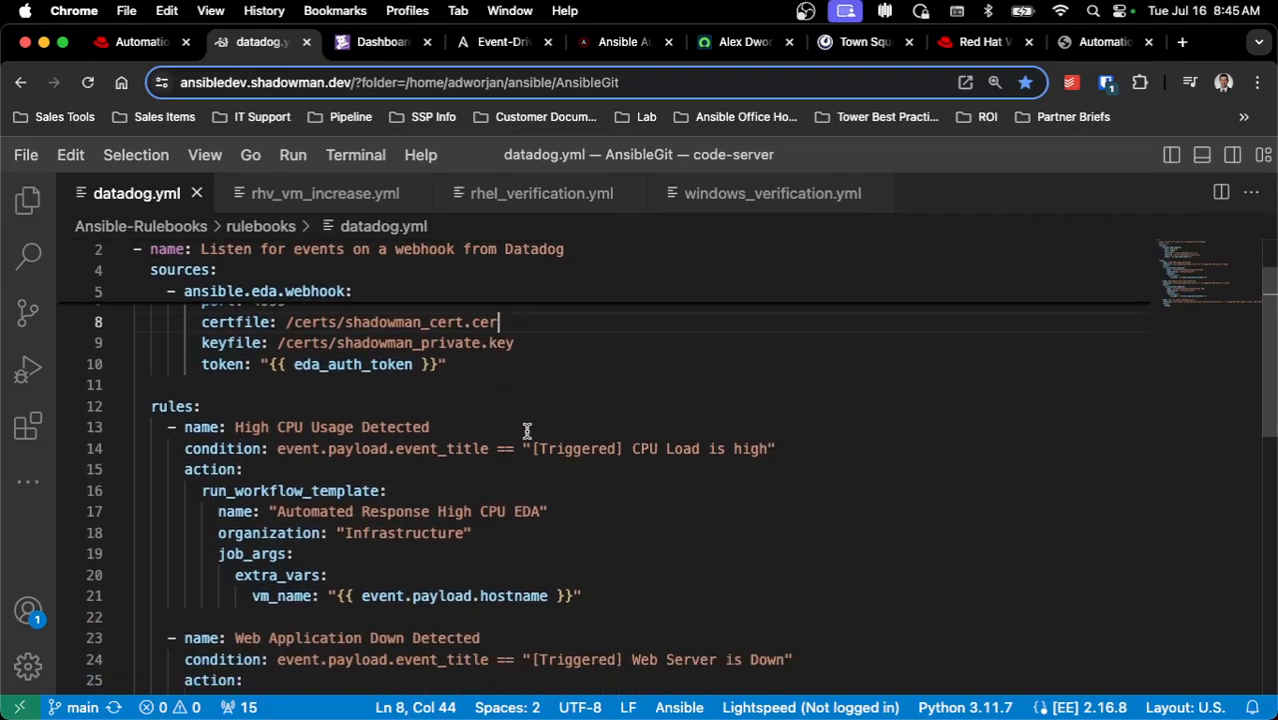
mouse_move(792, 448)
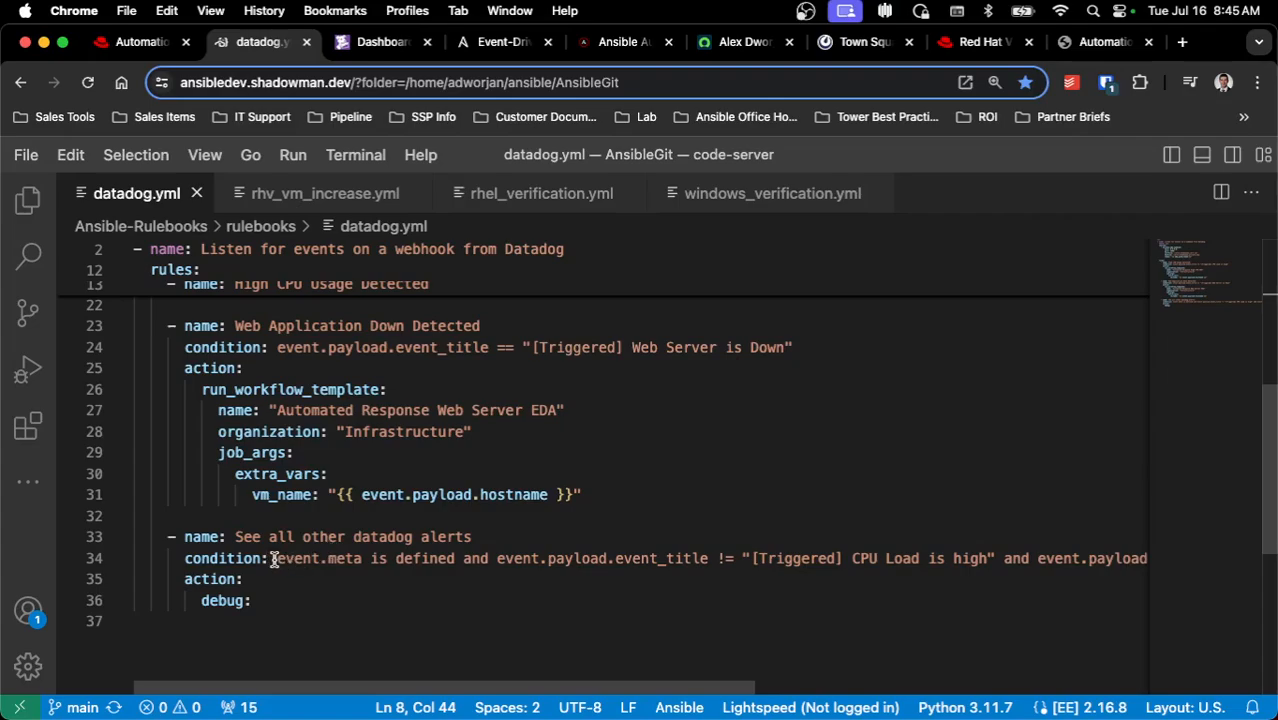
double_click(304, 558)
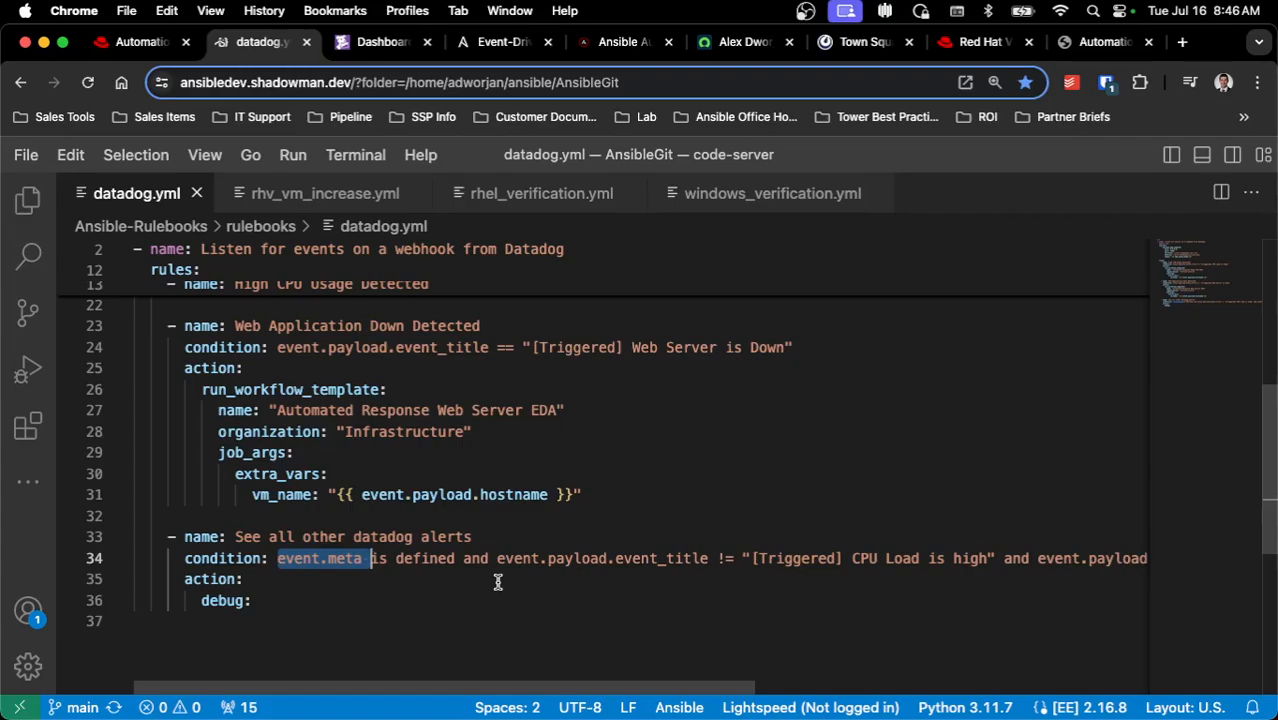
mouse_move(436, 540)
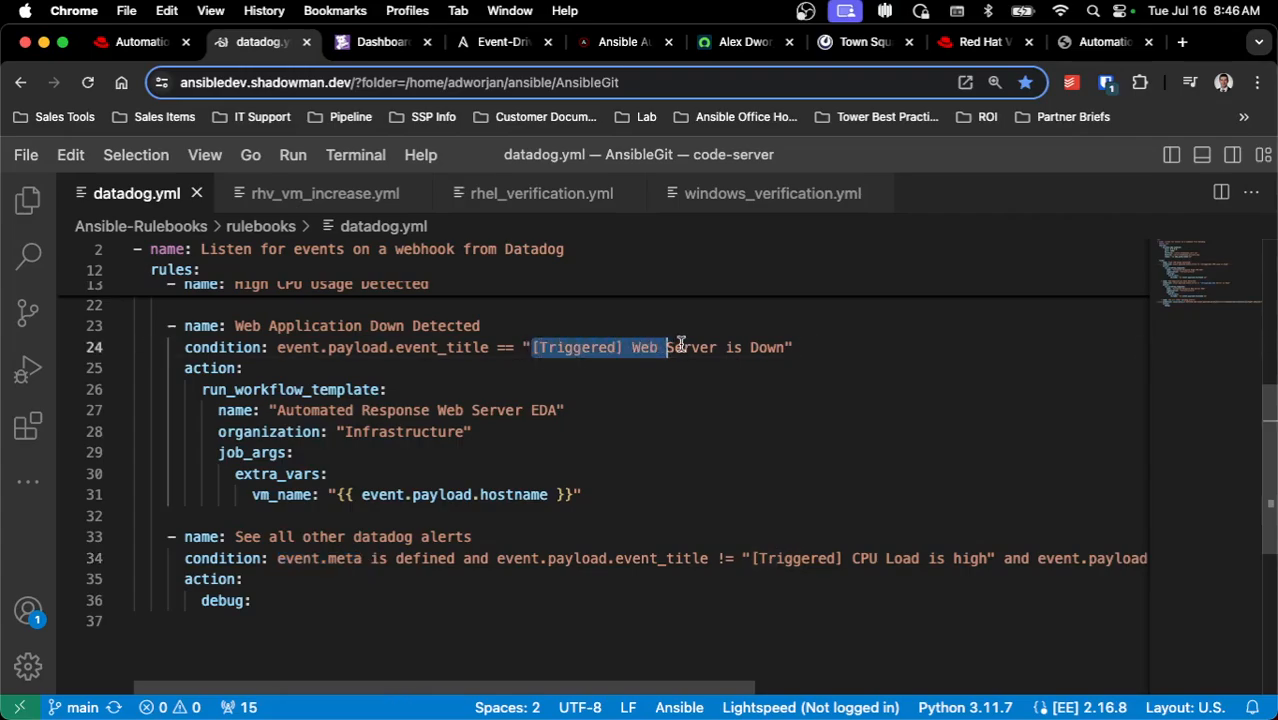
left_click(474, 432)
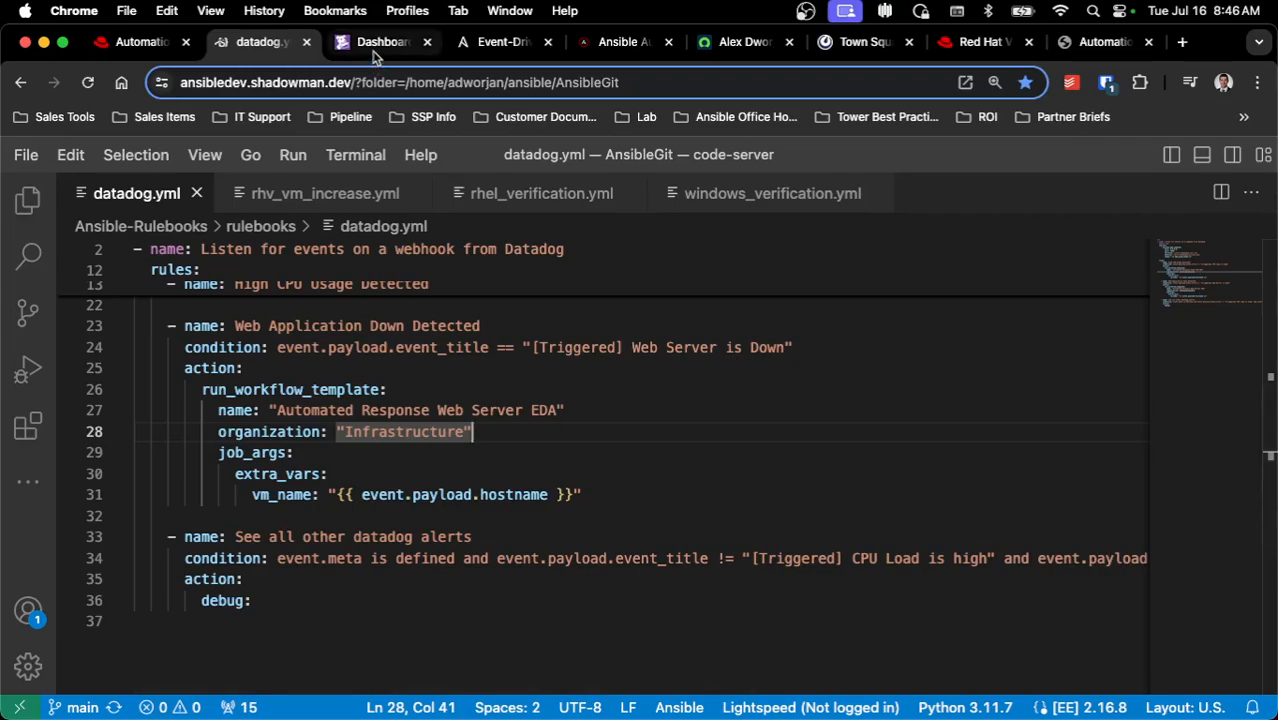
Show Datadog's Infrastructure Hosts list with the Linux and Windows agent hosts.
left_click(380, 42)
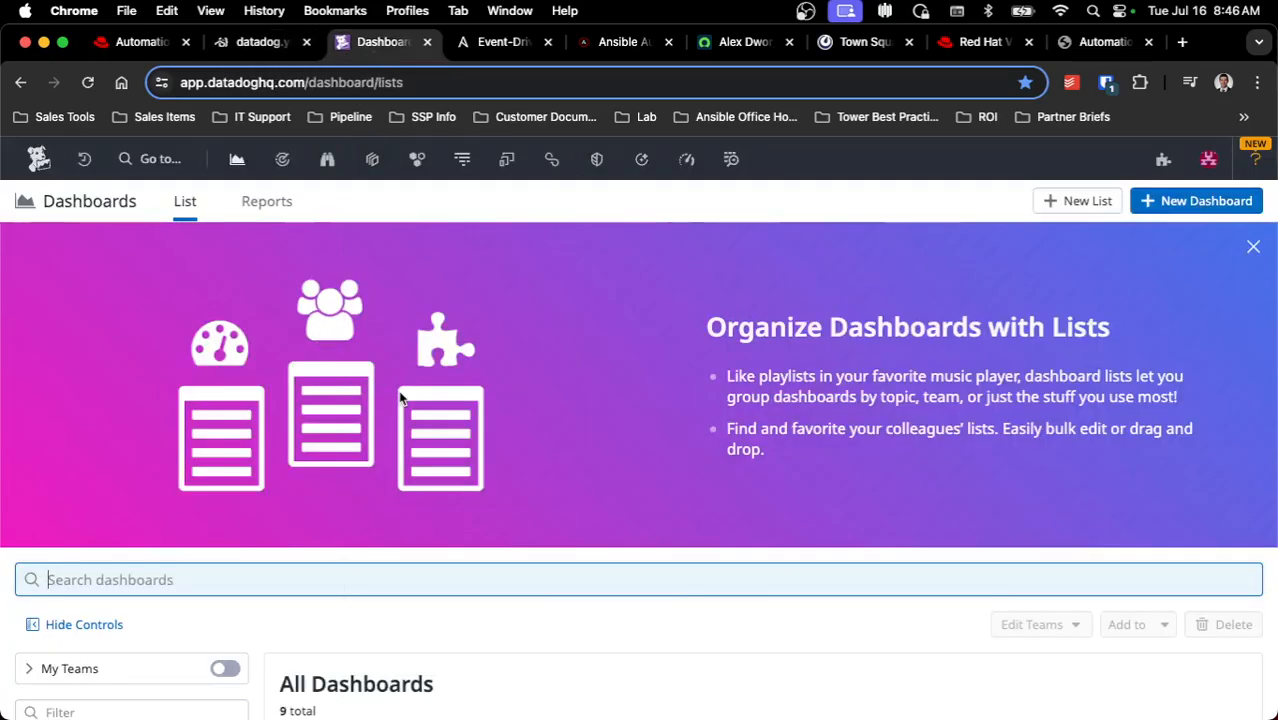
mouse_move(726, 252)
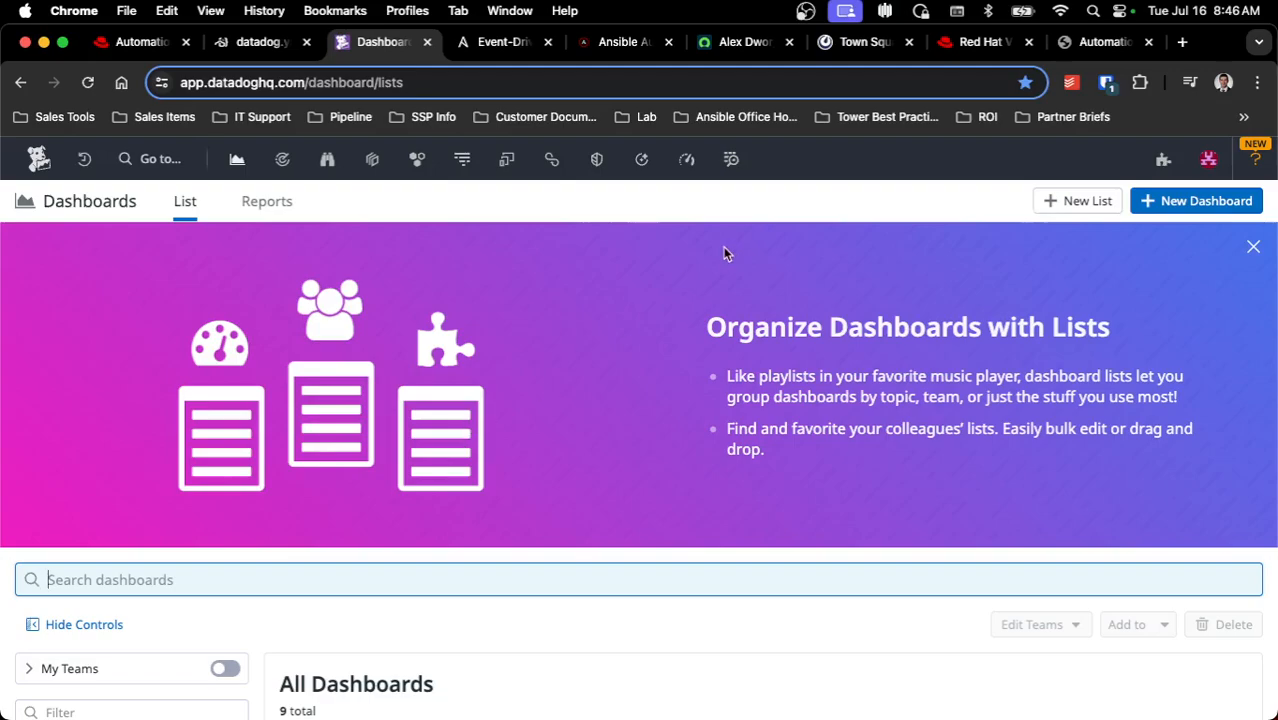
left_click(416, 160)
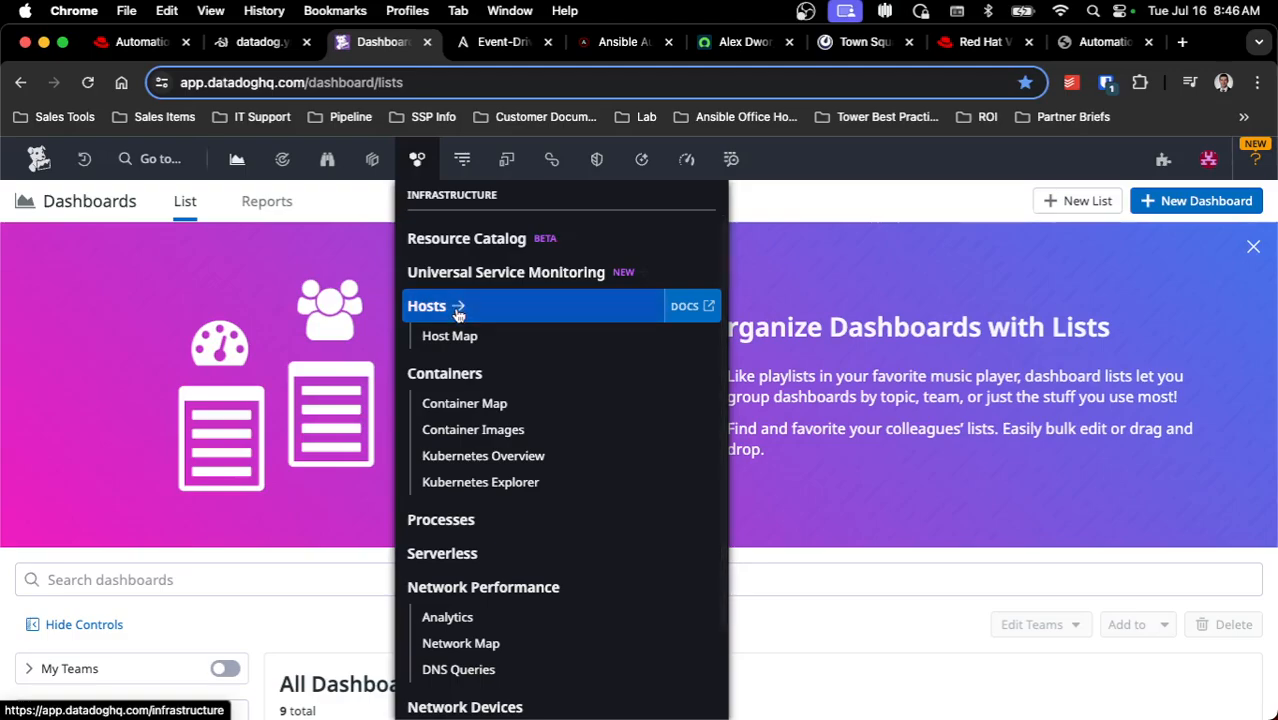
left_click(426, 306)
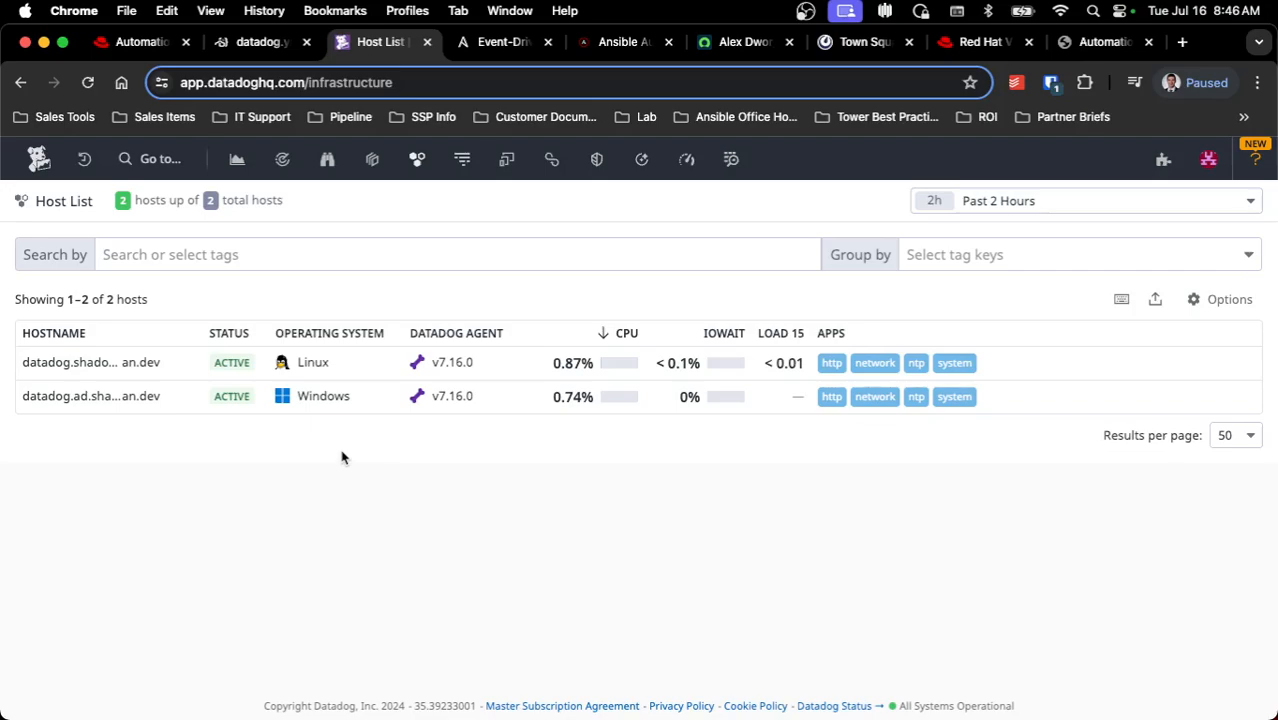
mouse_move(460, 402)
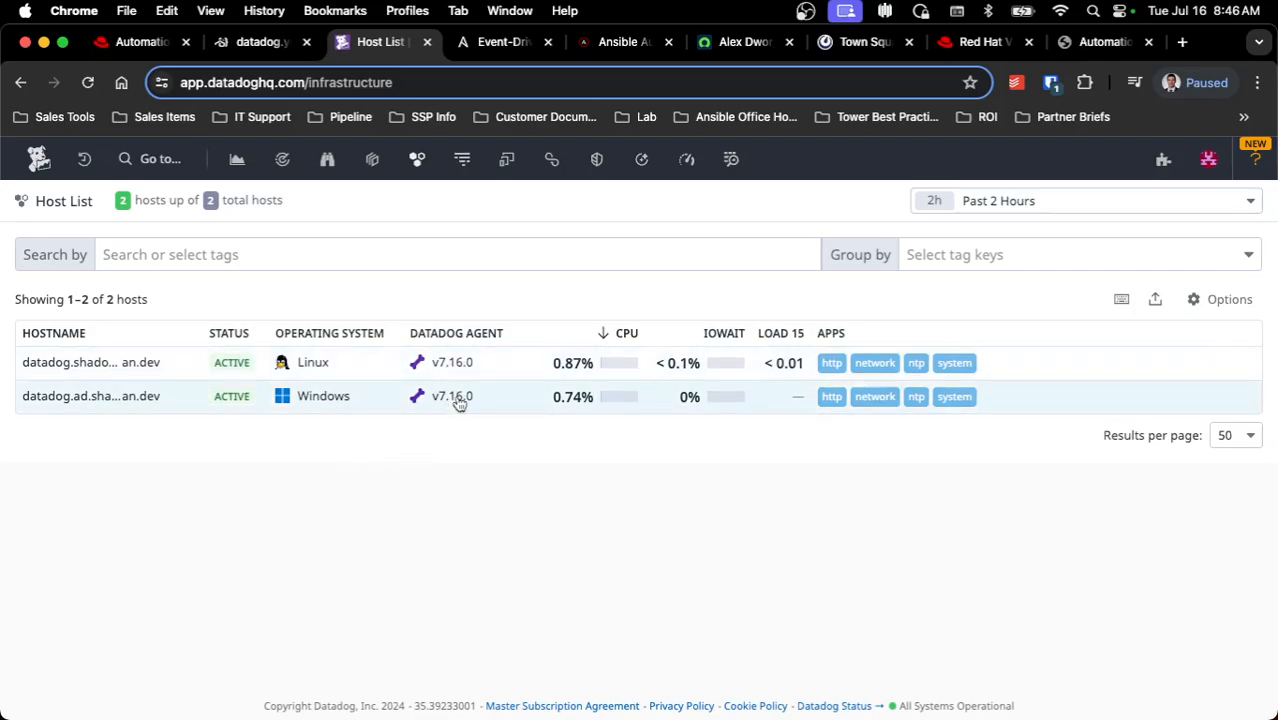
mouse_move(878, 224)
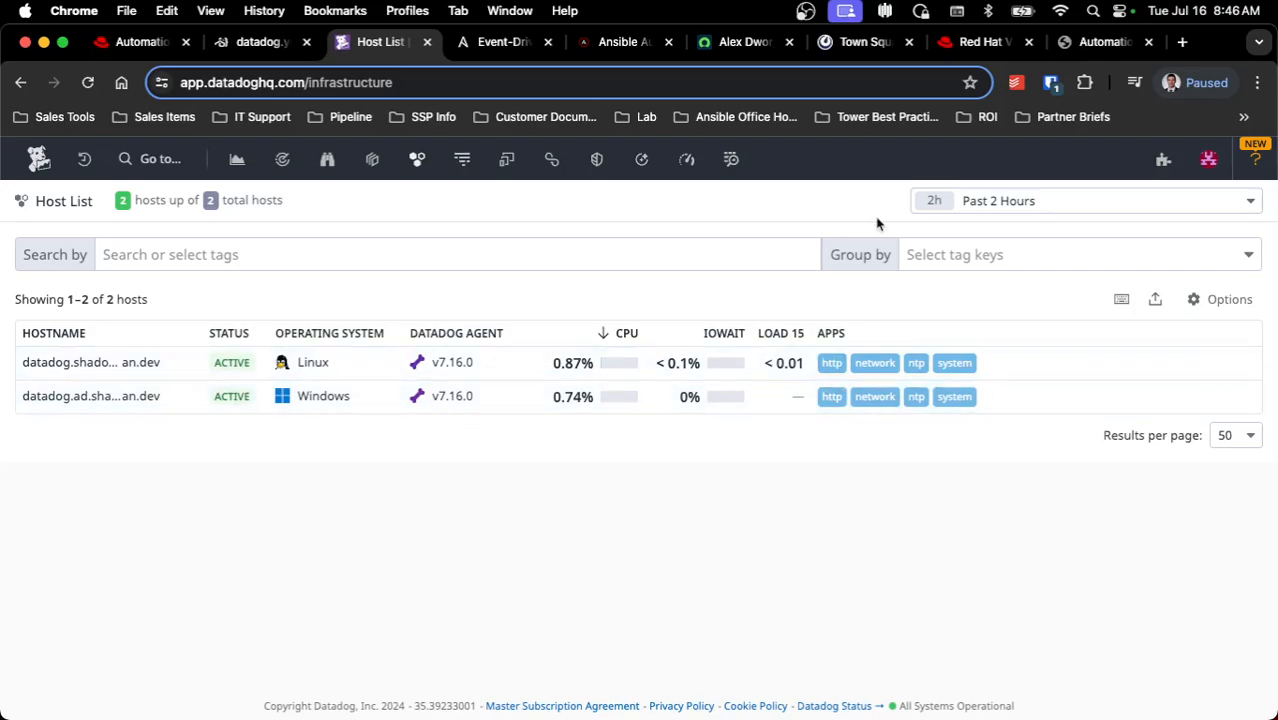
Reach the Webhooks integration from the Integrations catalog.
left_click(1192, 160)
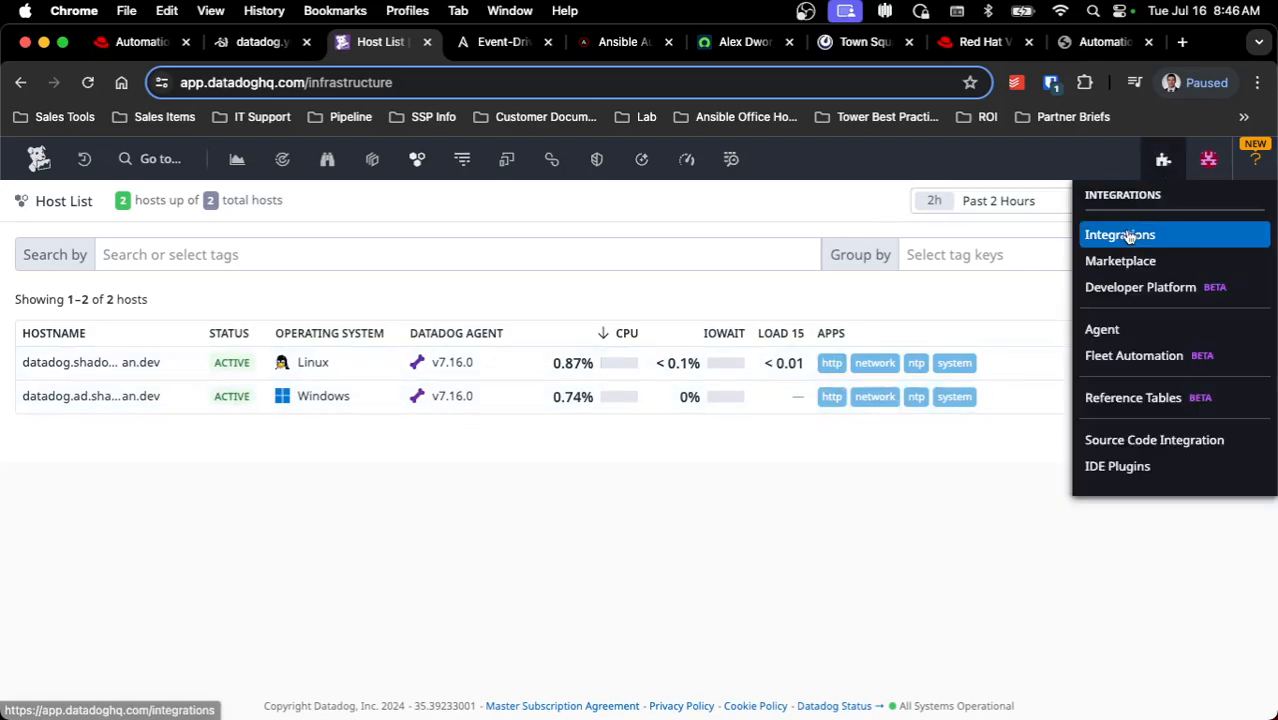
left_click(1120, 234)
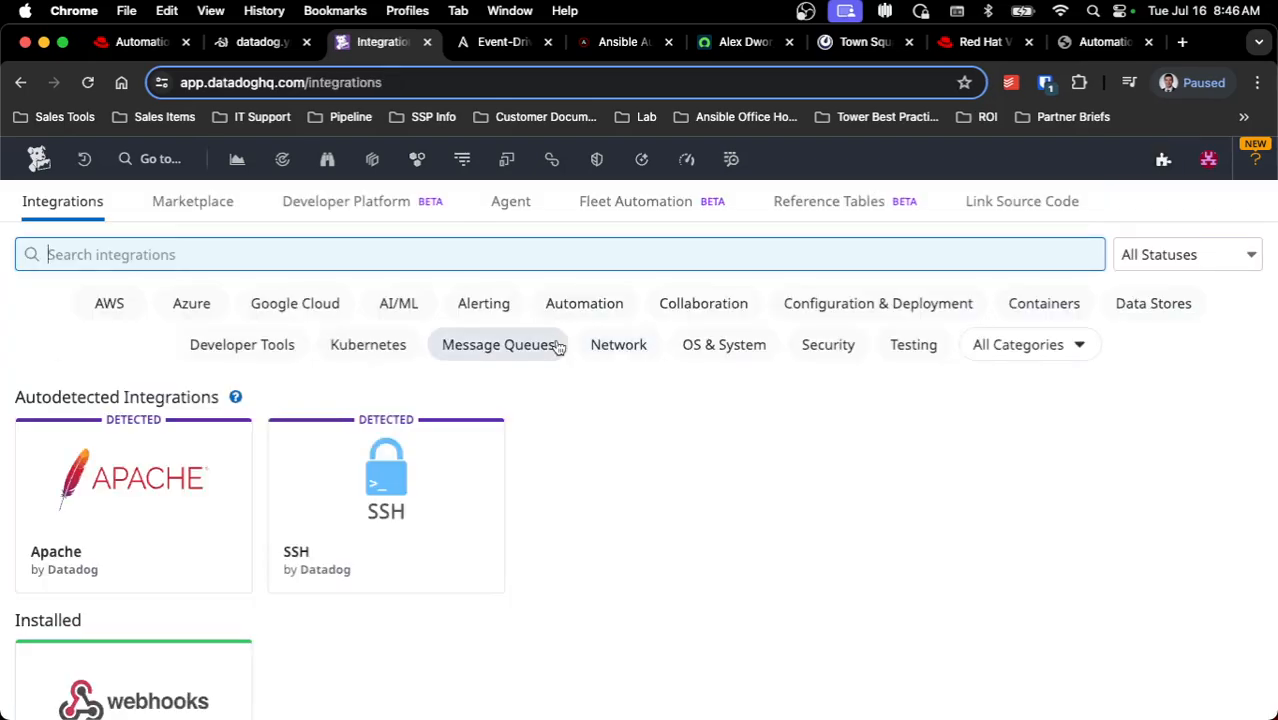
left_click(130, 700)
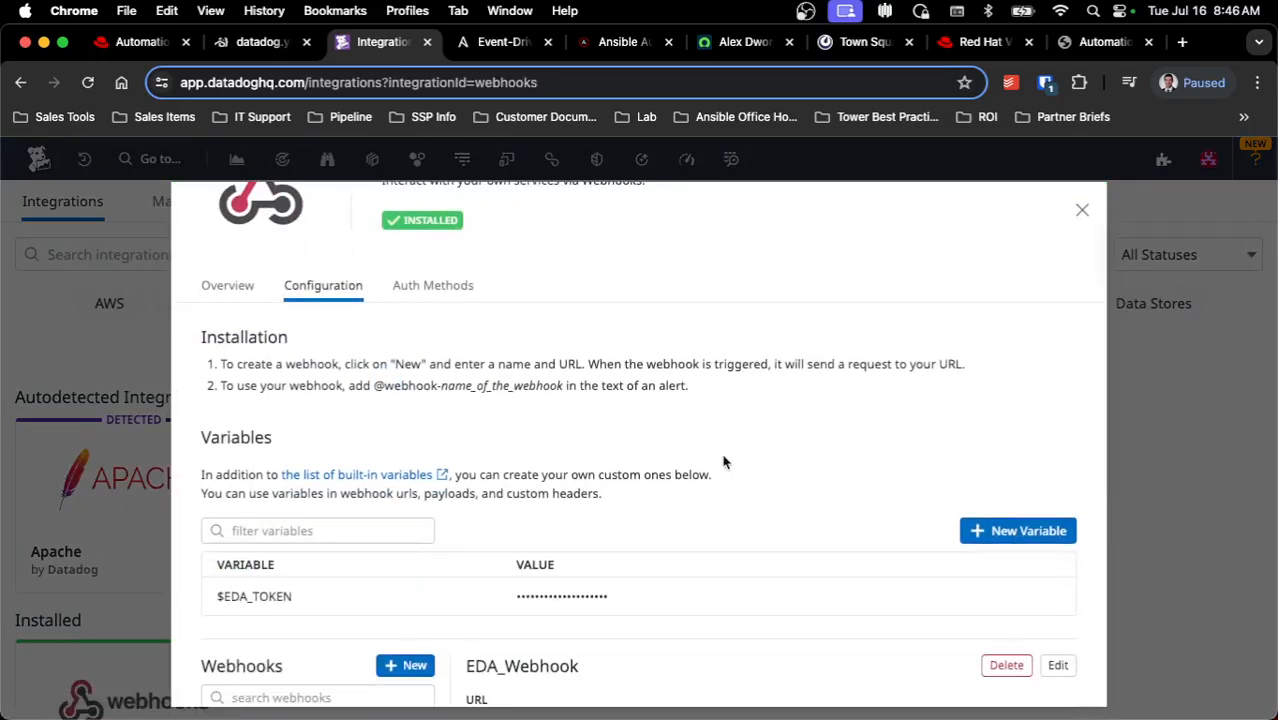
scroll("down", 3)
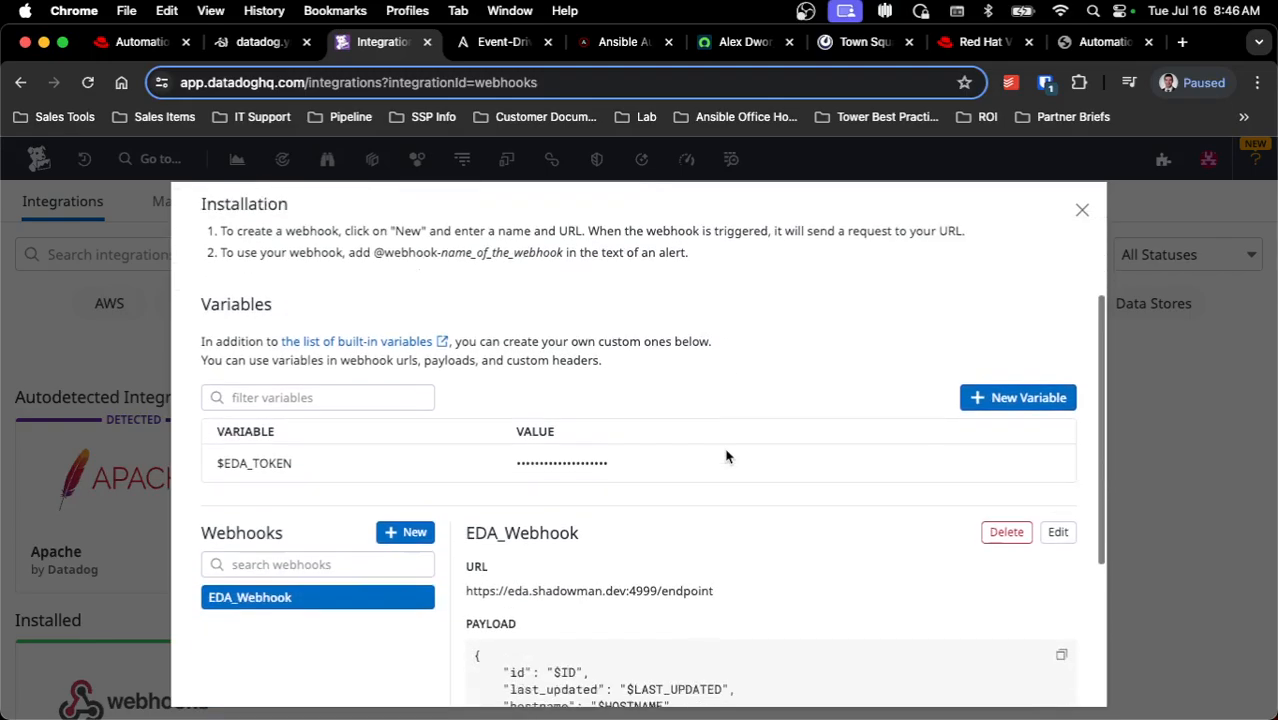
scroll("down", 3)
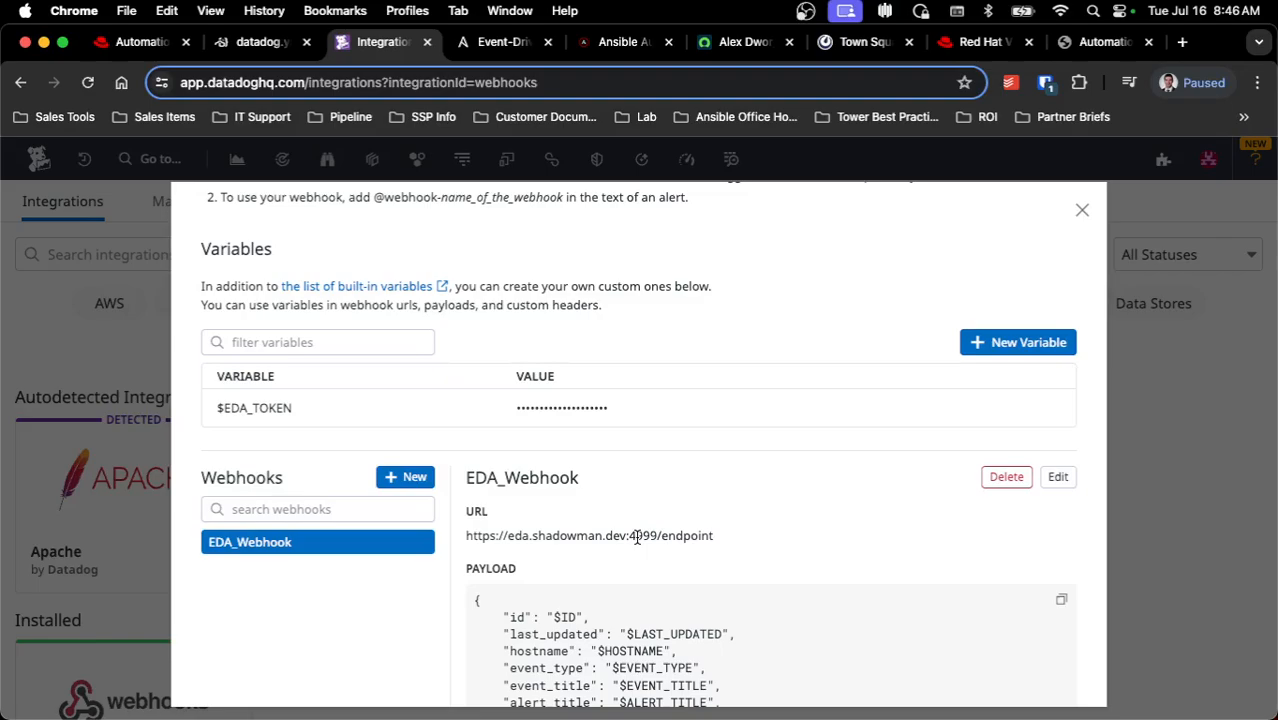
Review EDA_Webhook's endpoint URL, hostname payload field and bearer-token authorization header.
scroll("down", 3)
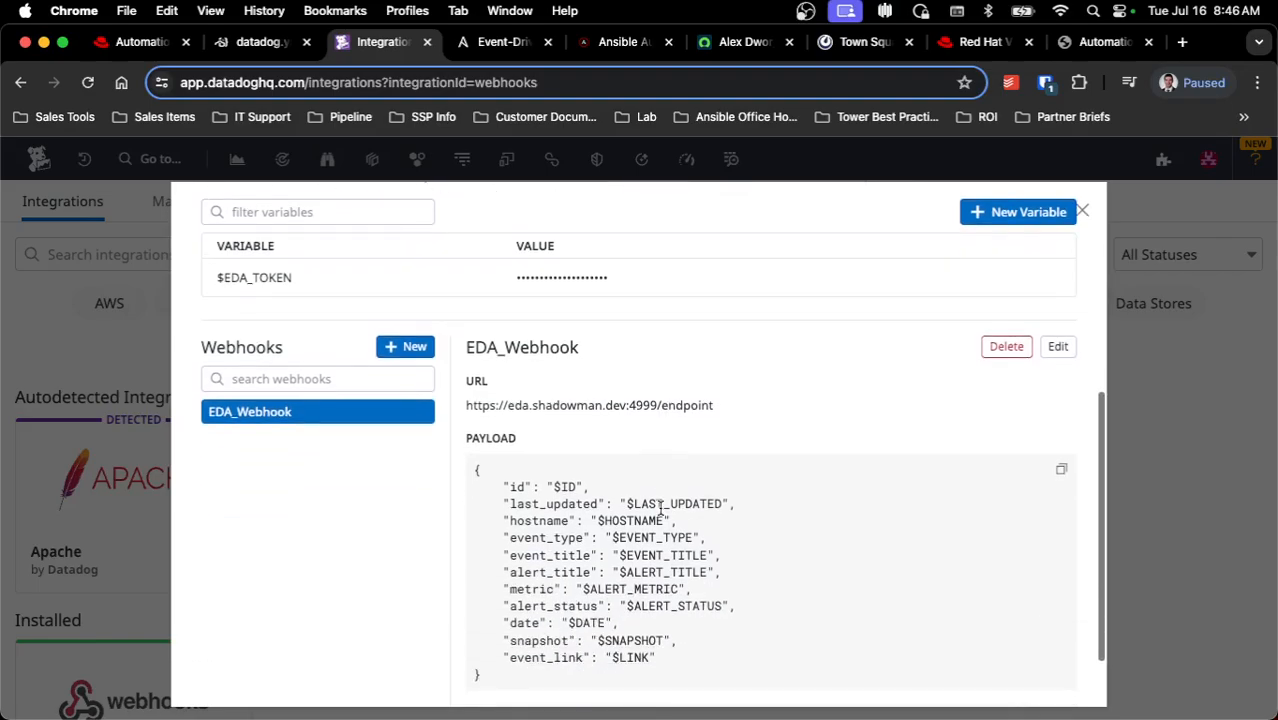
scroll("down", 3)
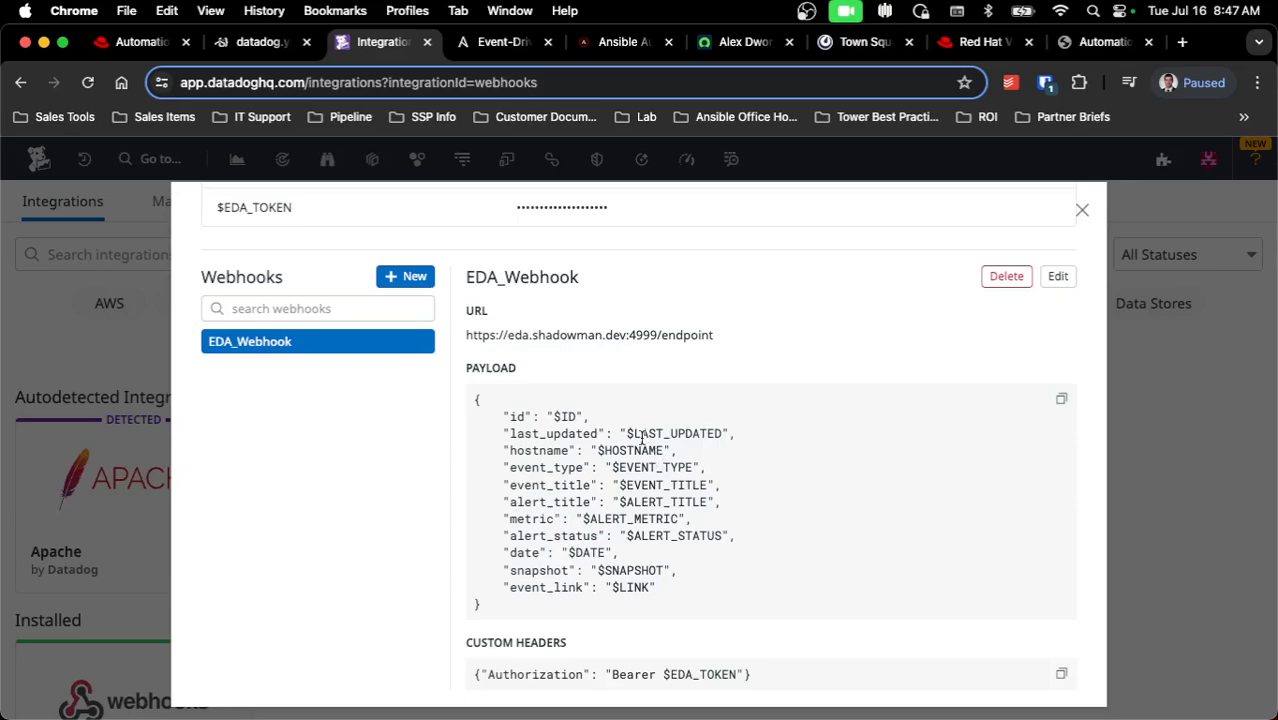
double_click(676, 484)
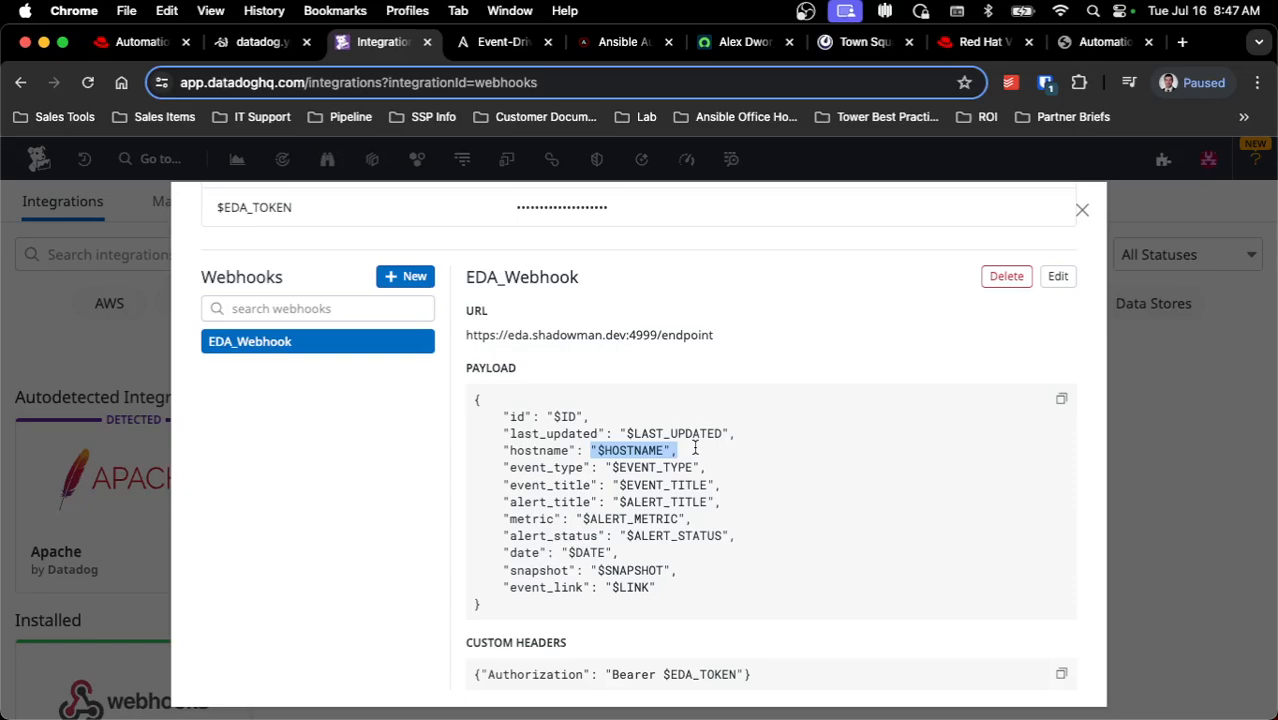
scroll("down", 3)
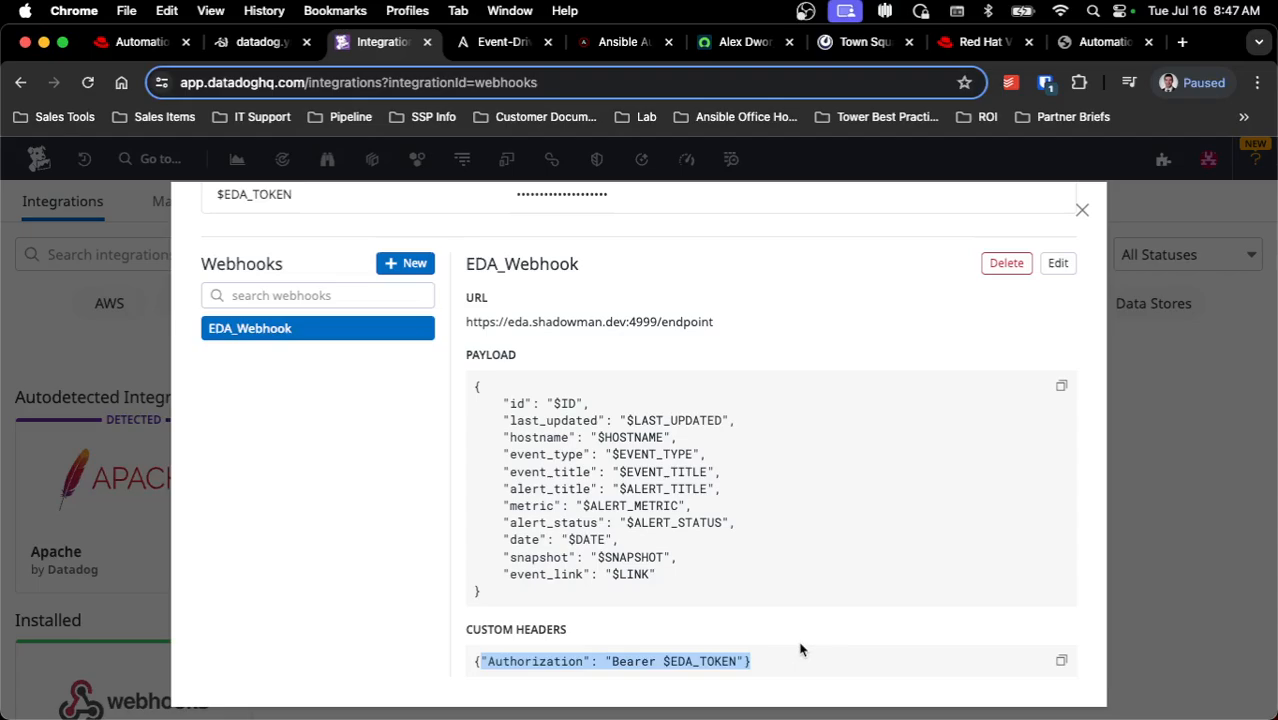
mouse_move(1082, 210)
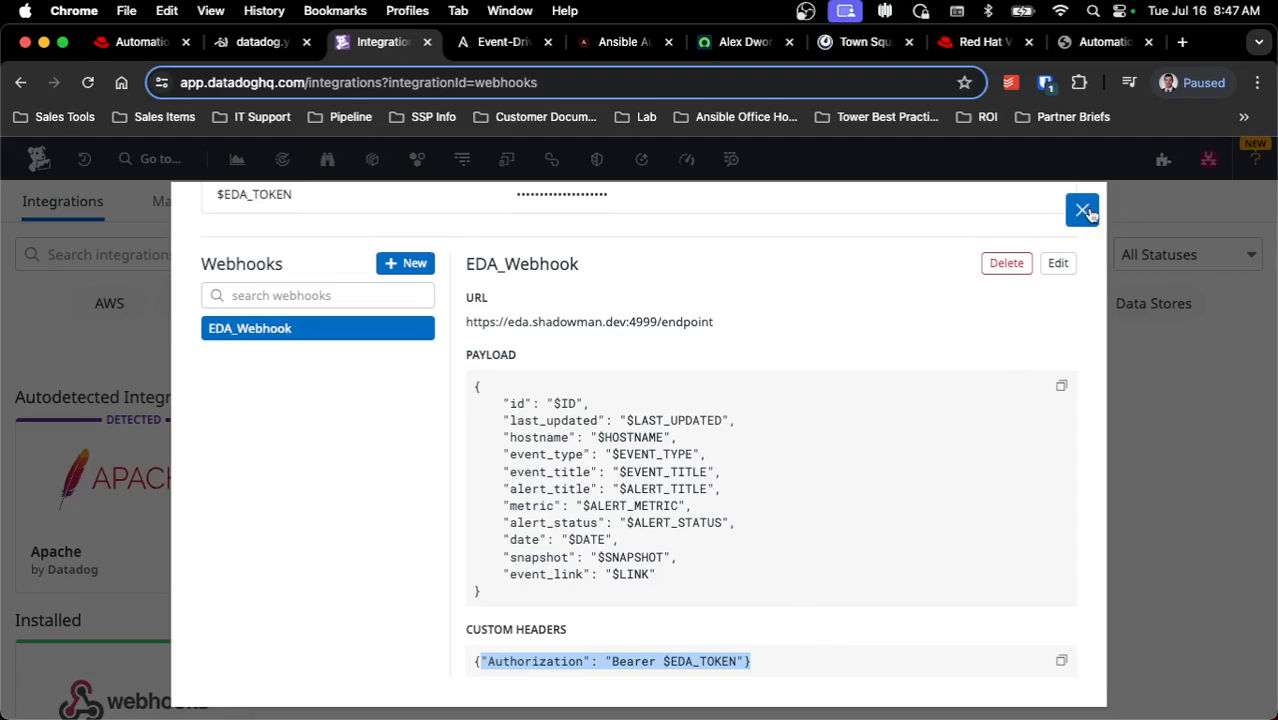
Close the webhook dialog and edit the Web Server is Down monitor.
left_click(1082, 212)
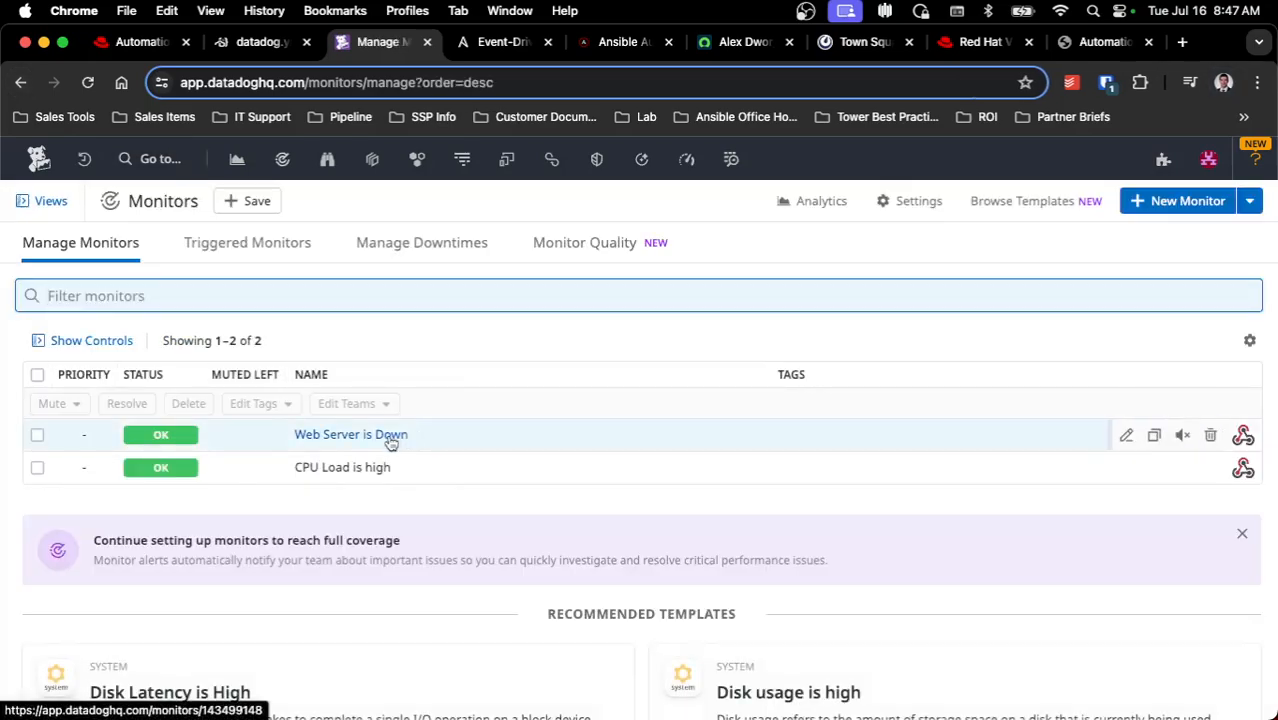
mouse_move(436, 454)
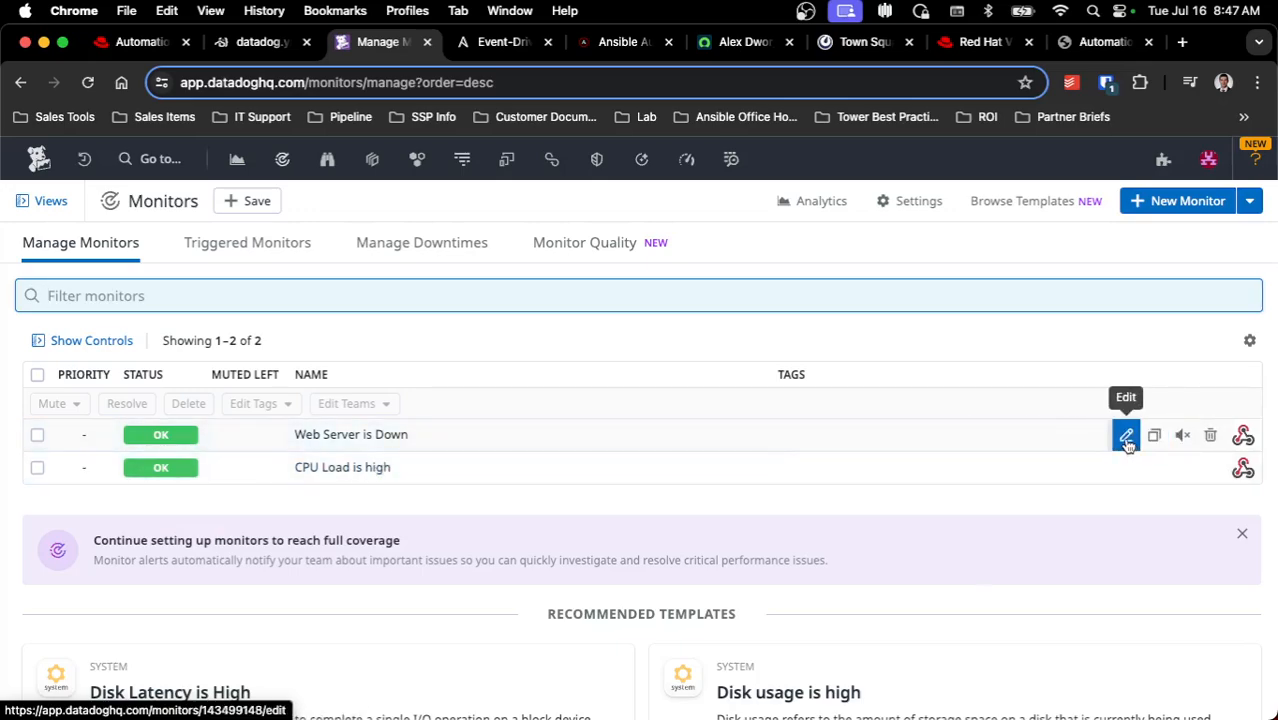
left_click(1126, 434)
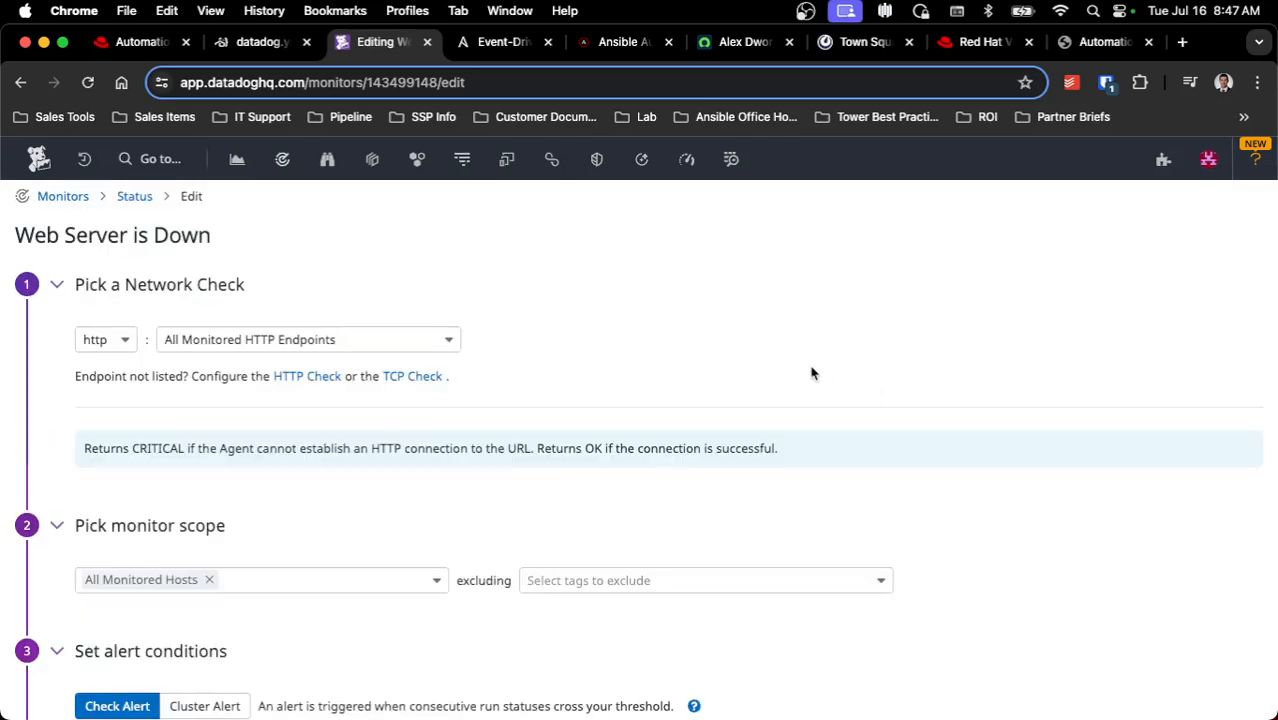
mouse_move(796, 364)
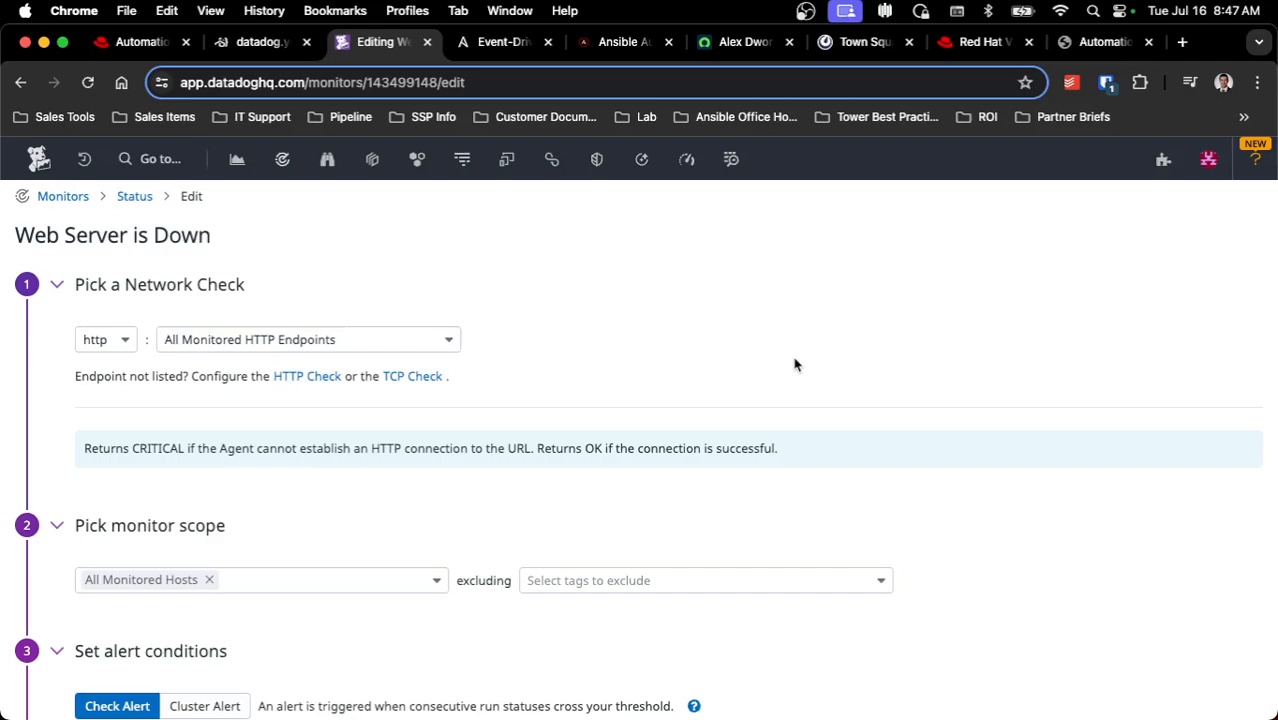
mouse_move(764, 358)
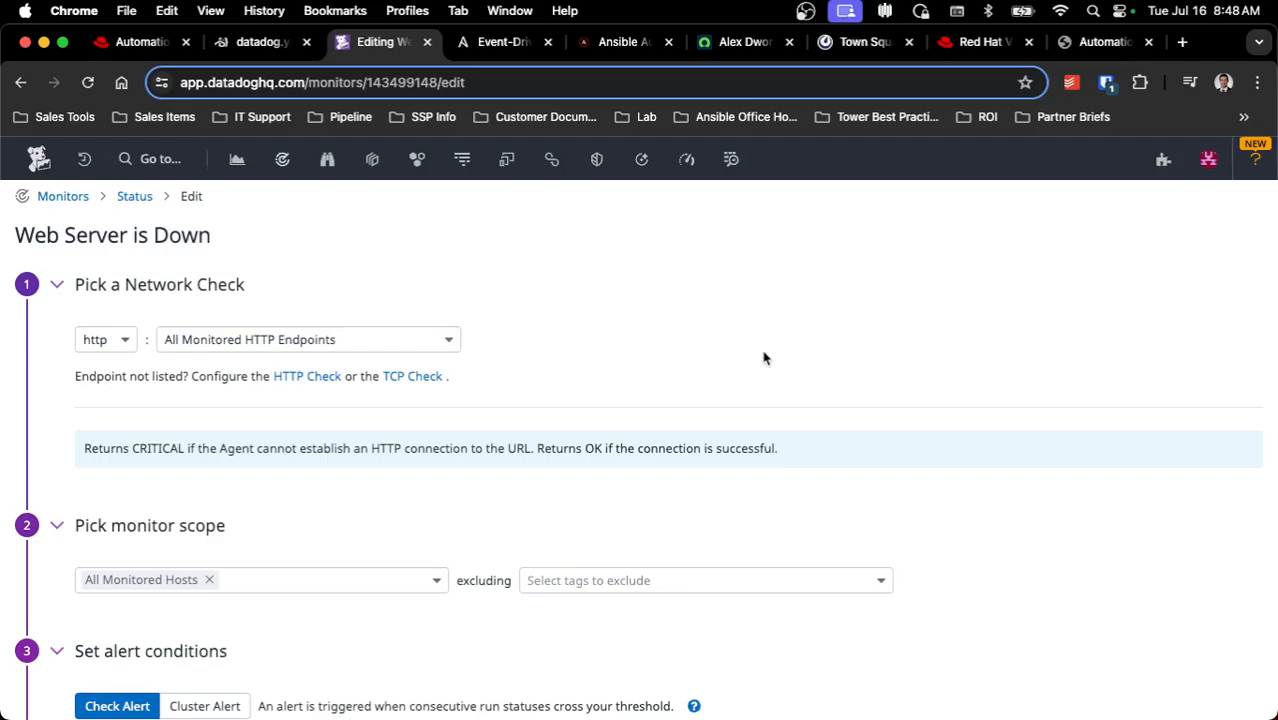
scroll("down", 3)
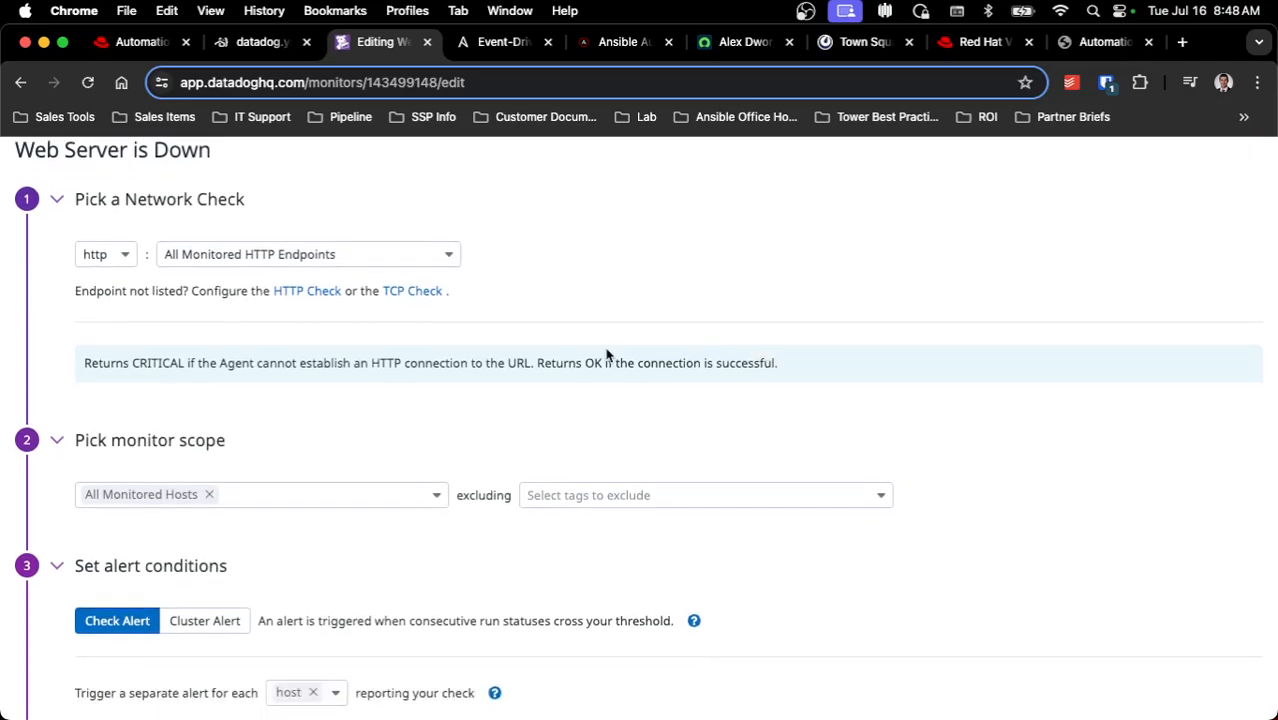
scroll("down", 3)
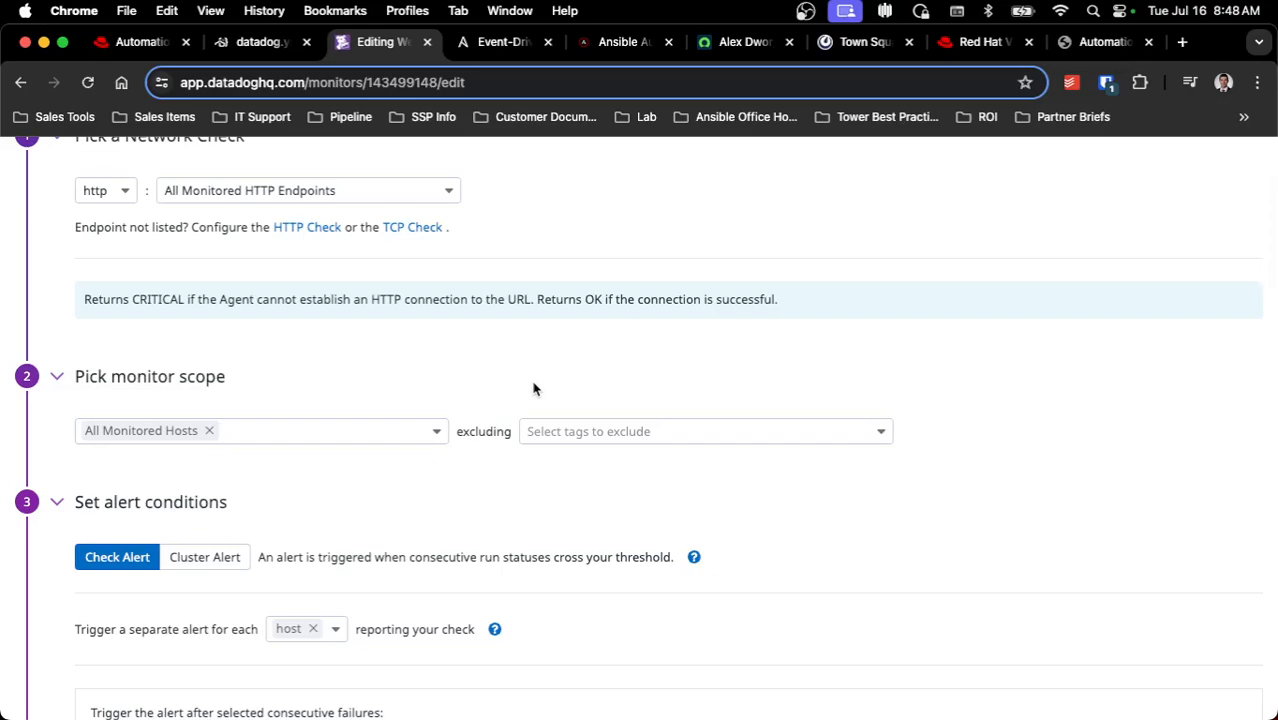
scroll("down", 3)
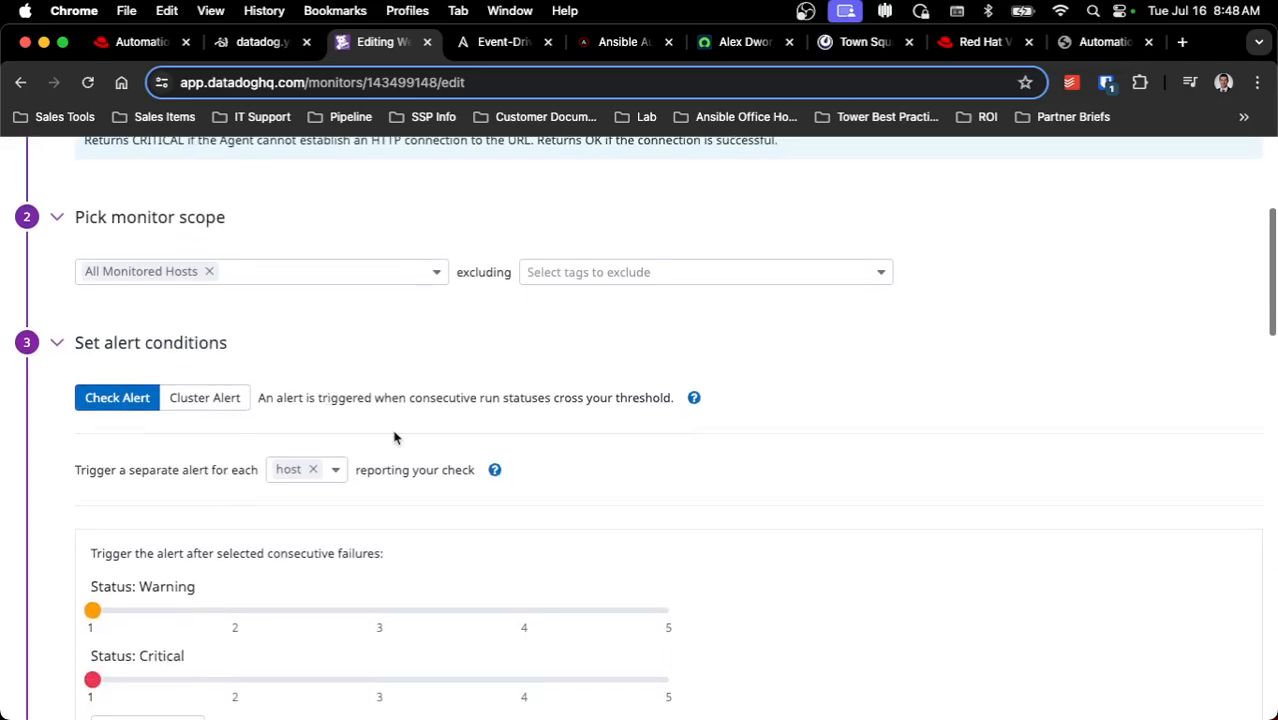
scroll("down", 3)
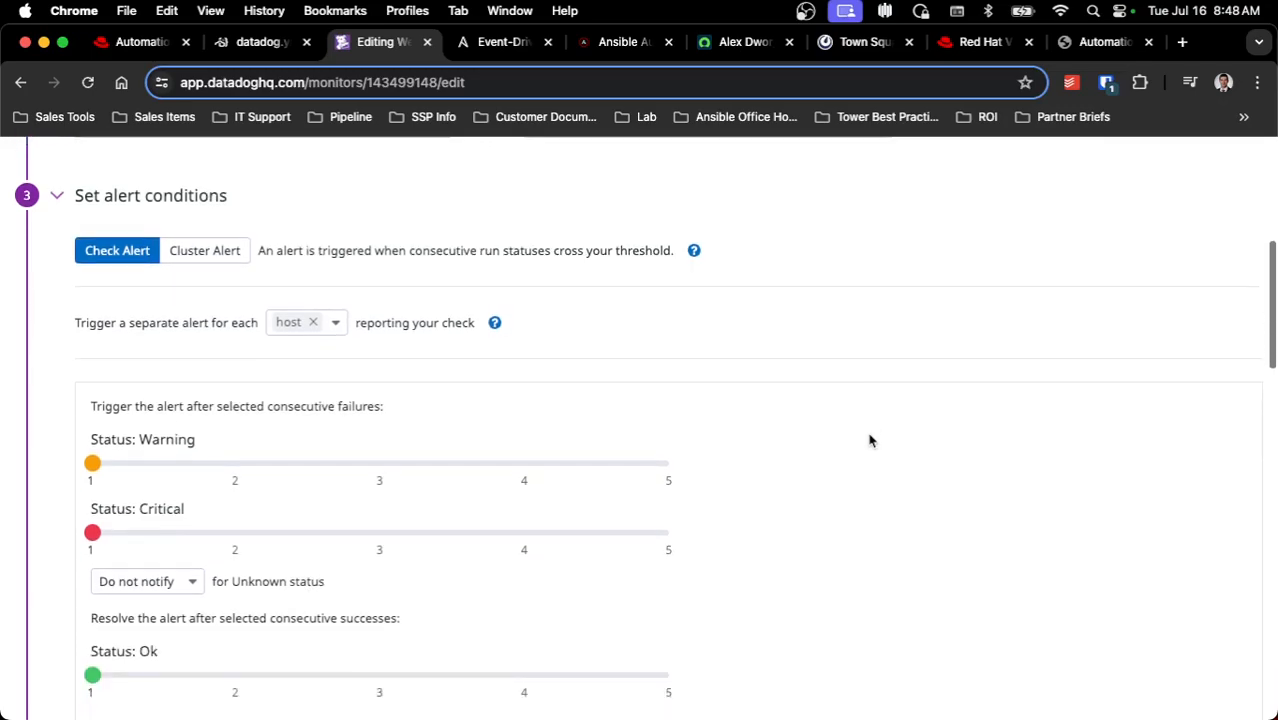
scroll("down", 3)
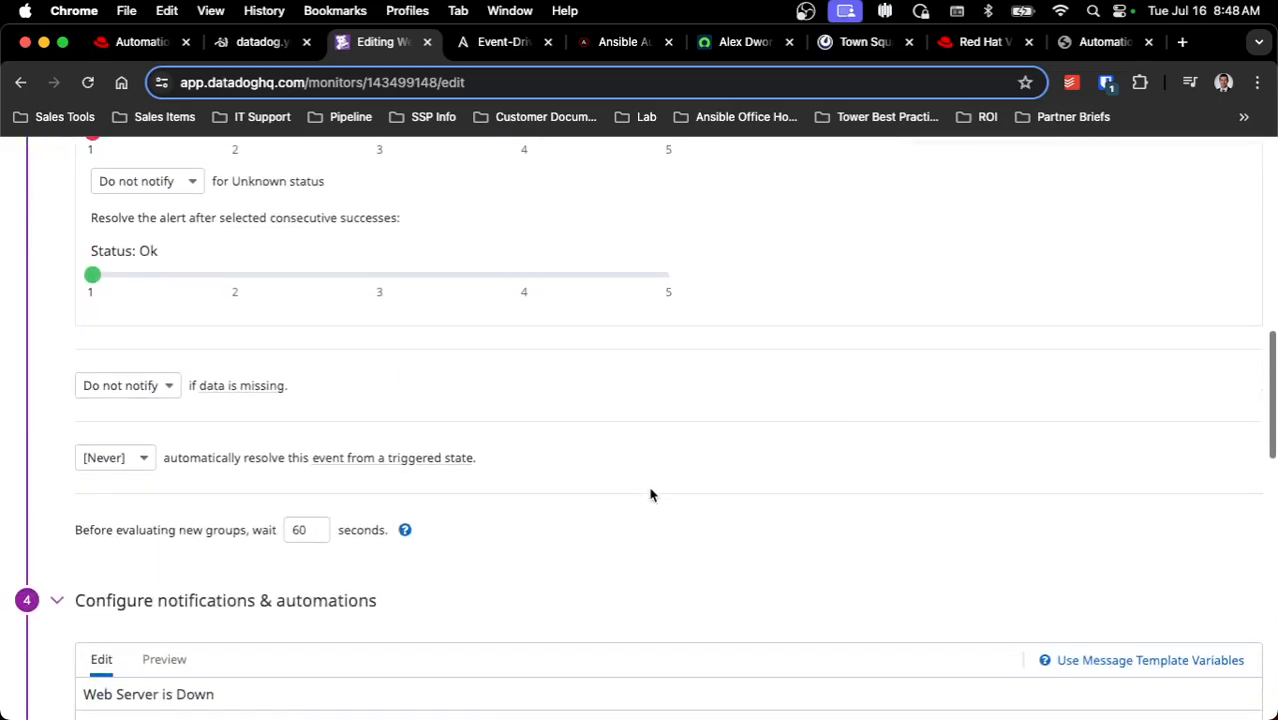
mouse_move(716, 484)
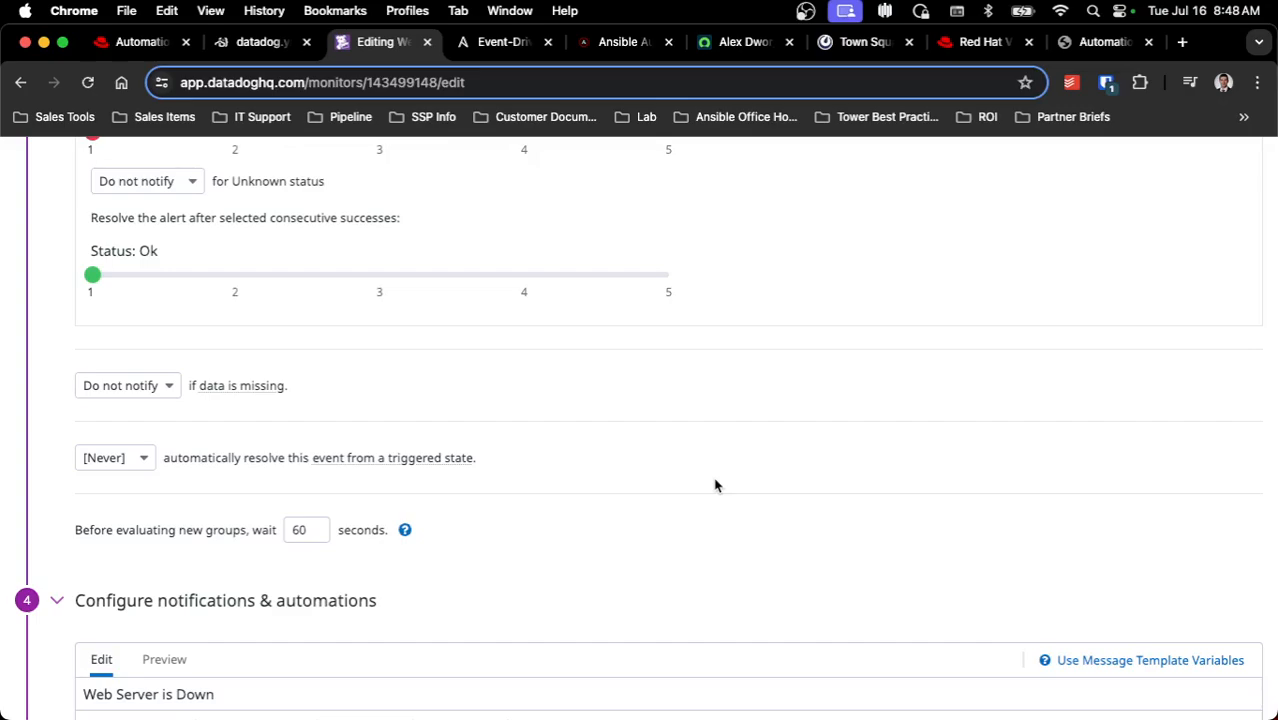
scroll("down", 3)
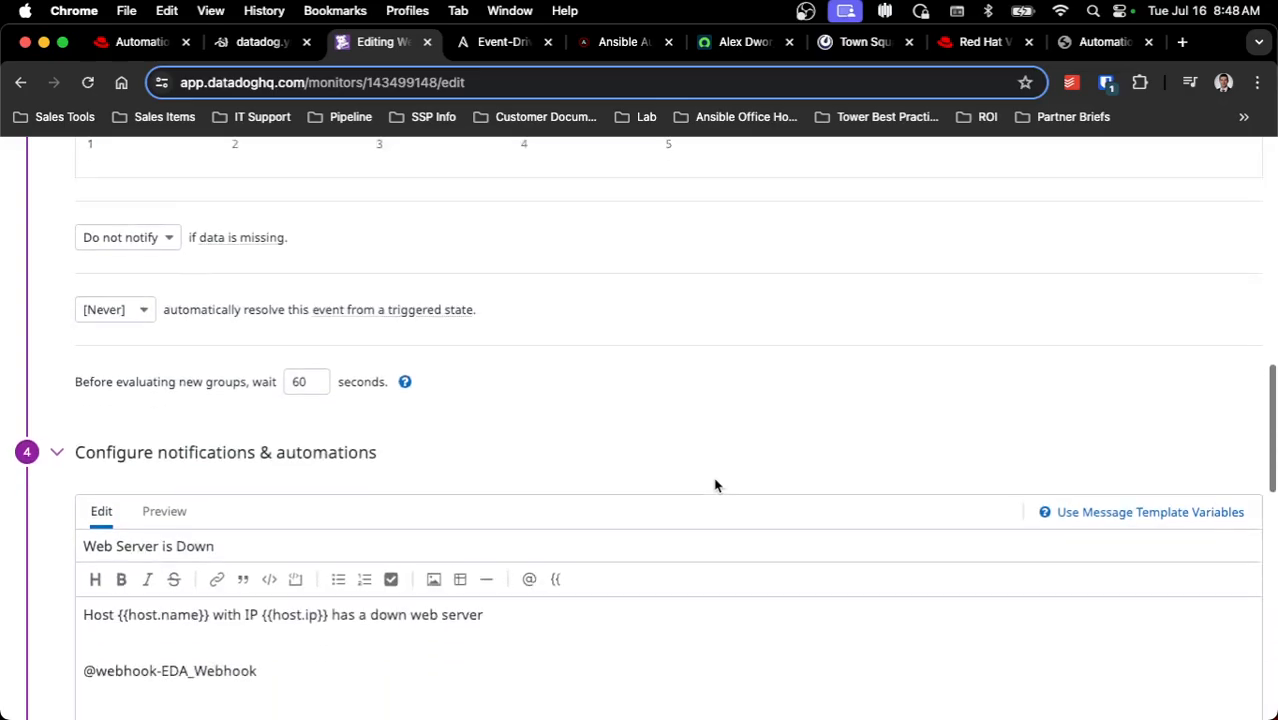
left_click(264, 650)
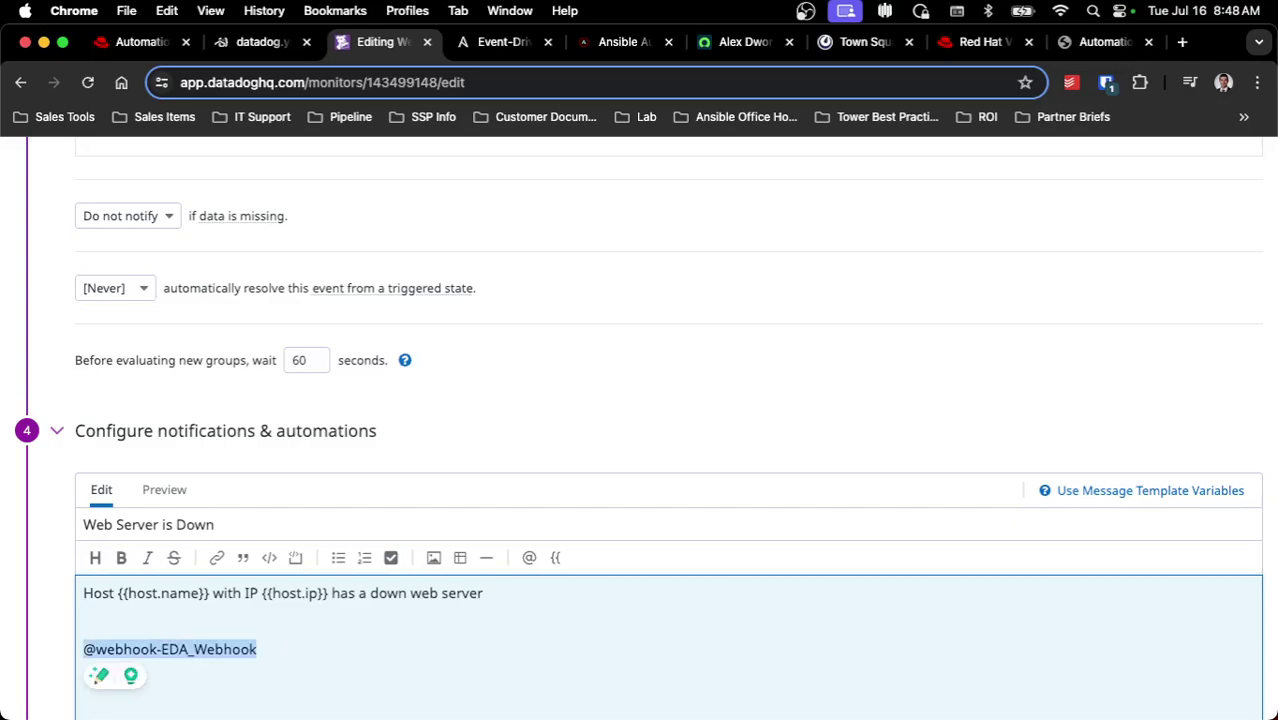
type("@")
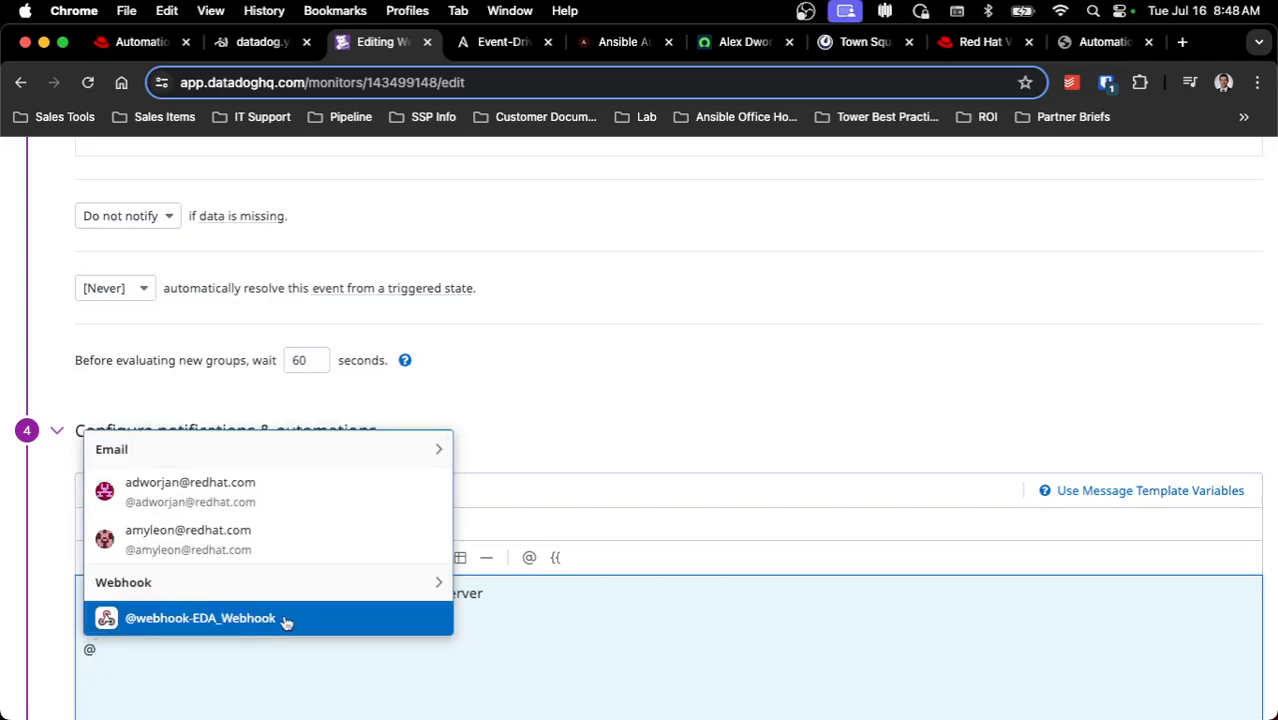
left_click(200, 620)
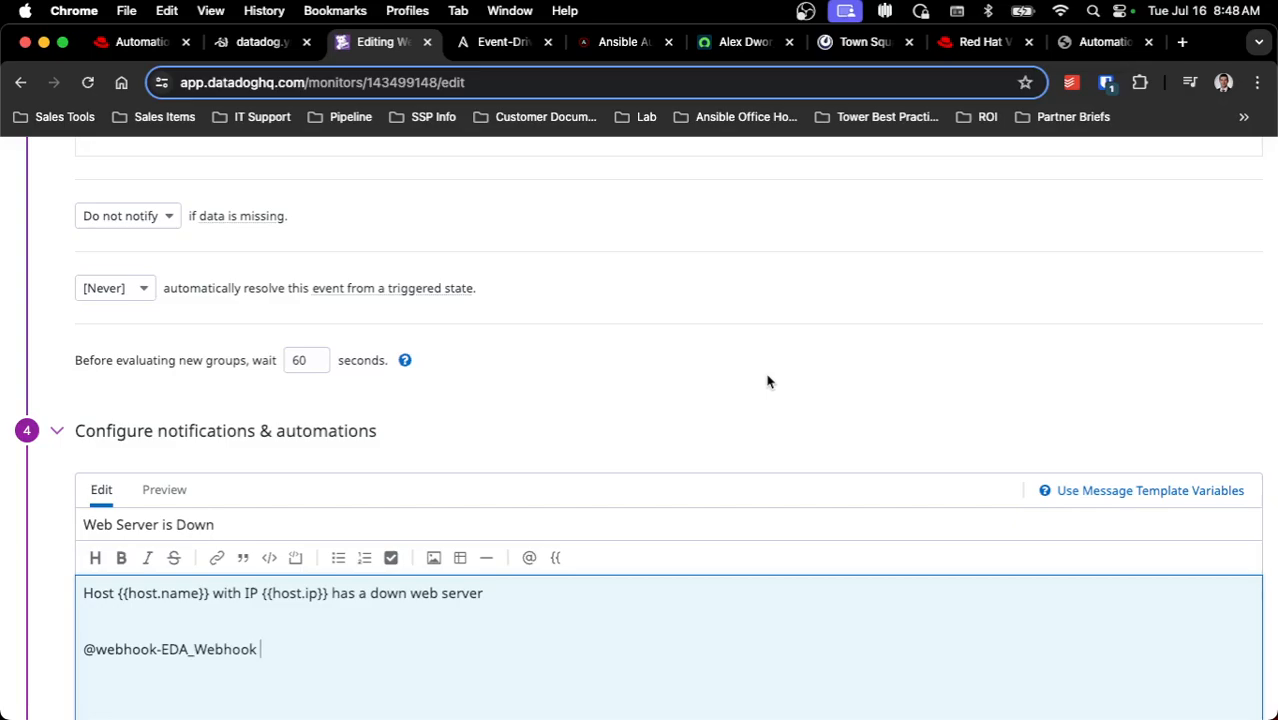
scroll("down", 3)
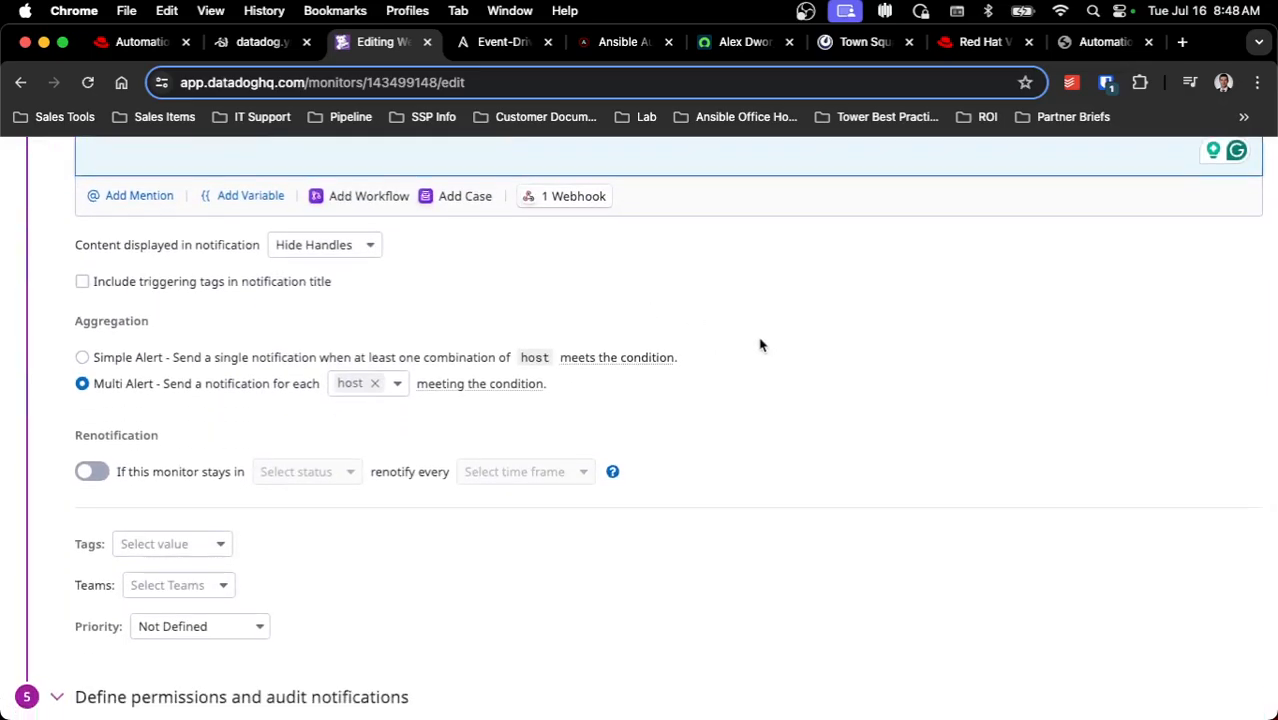
mouse_move(708, 302)
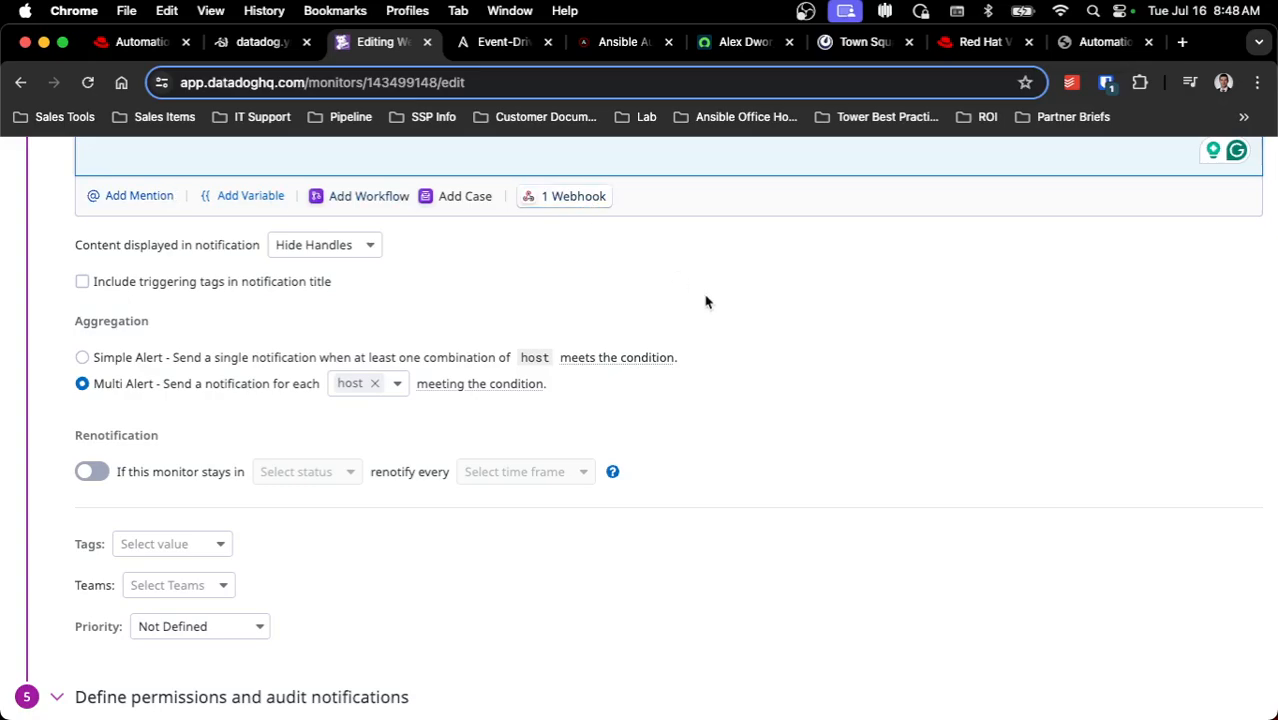
scroll("down", 3)
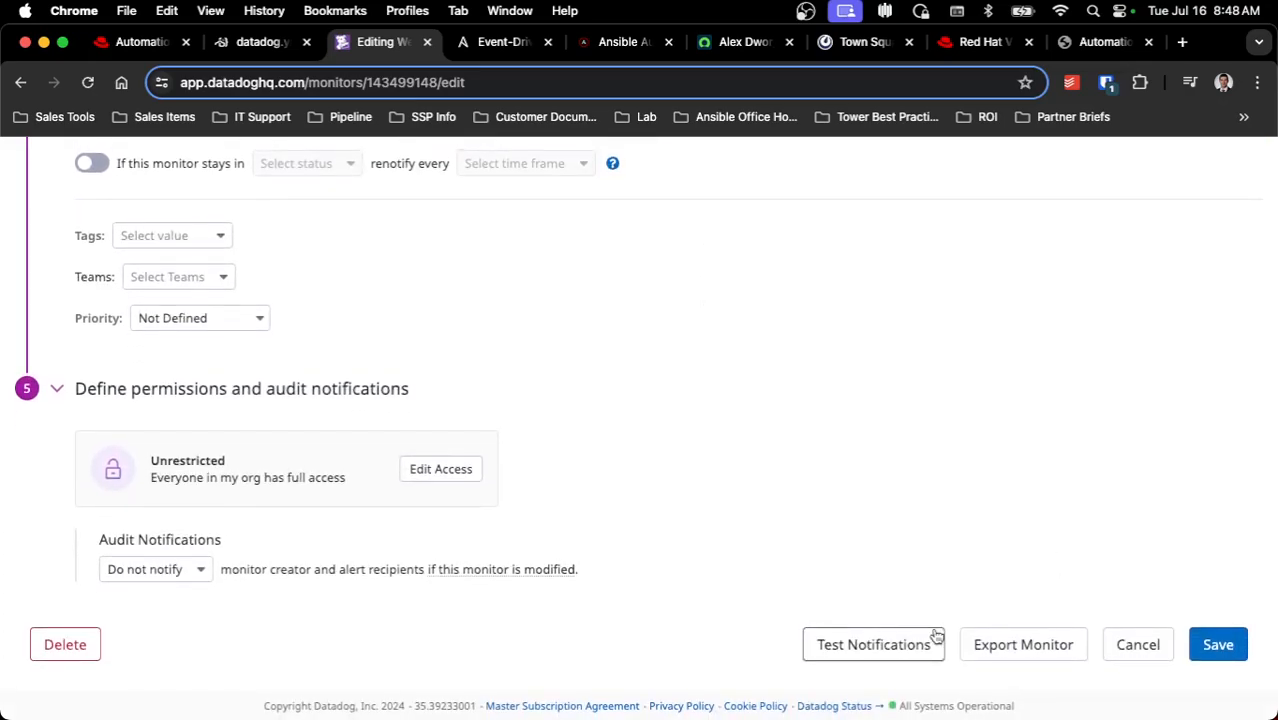
mouse_move(958, 480)
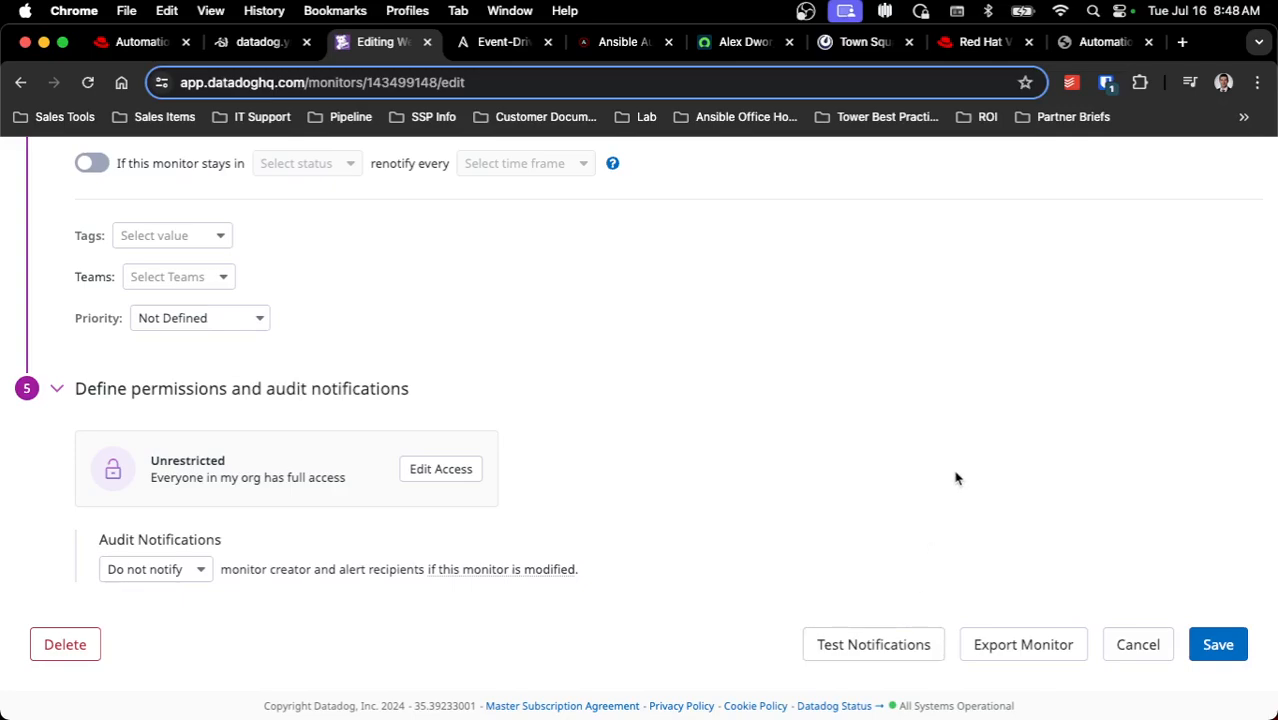
mouse_move(914, 568)
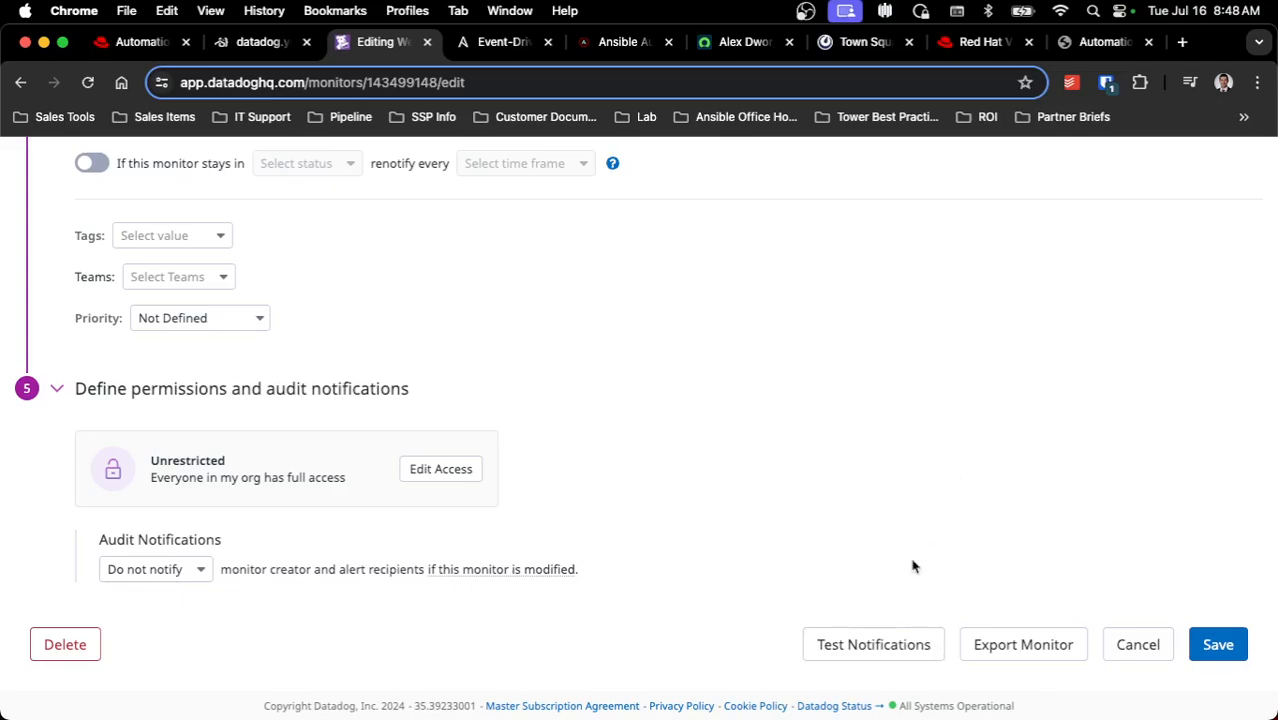
left_click(872, 644)
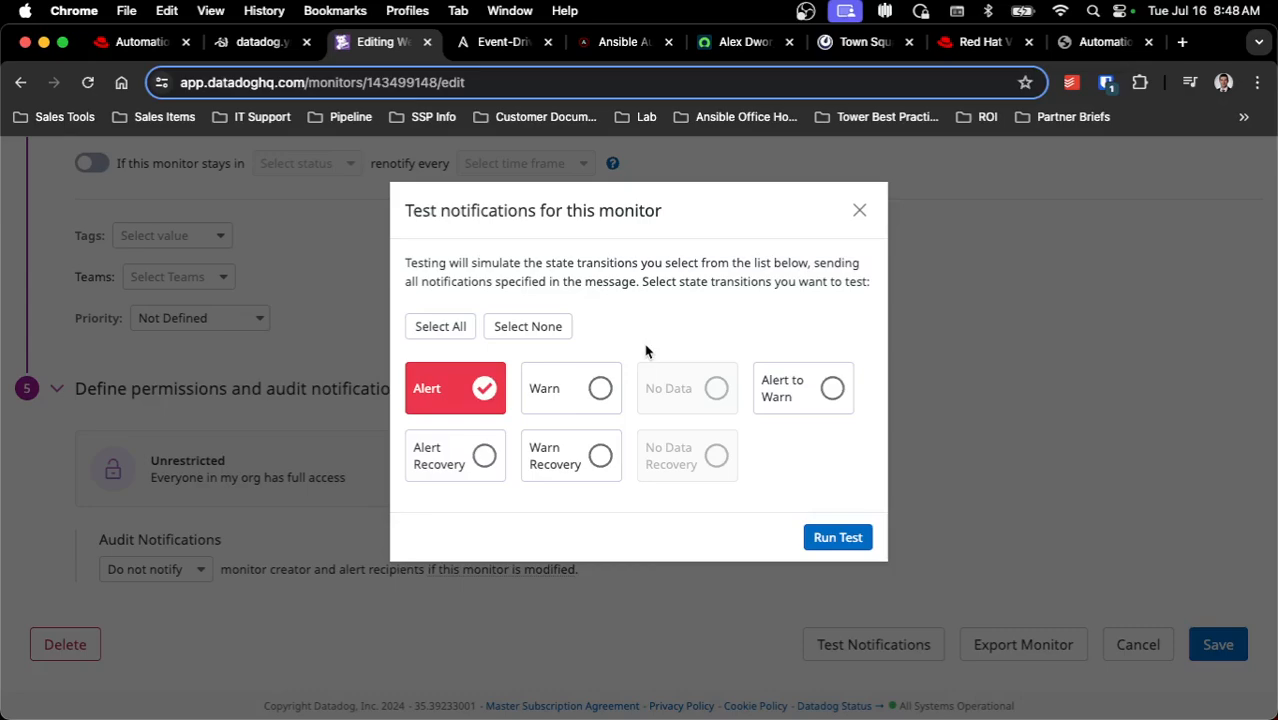
mouse_move(764, 318)
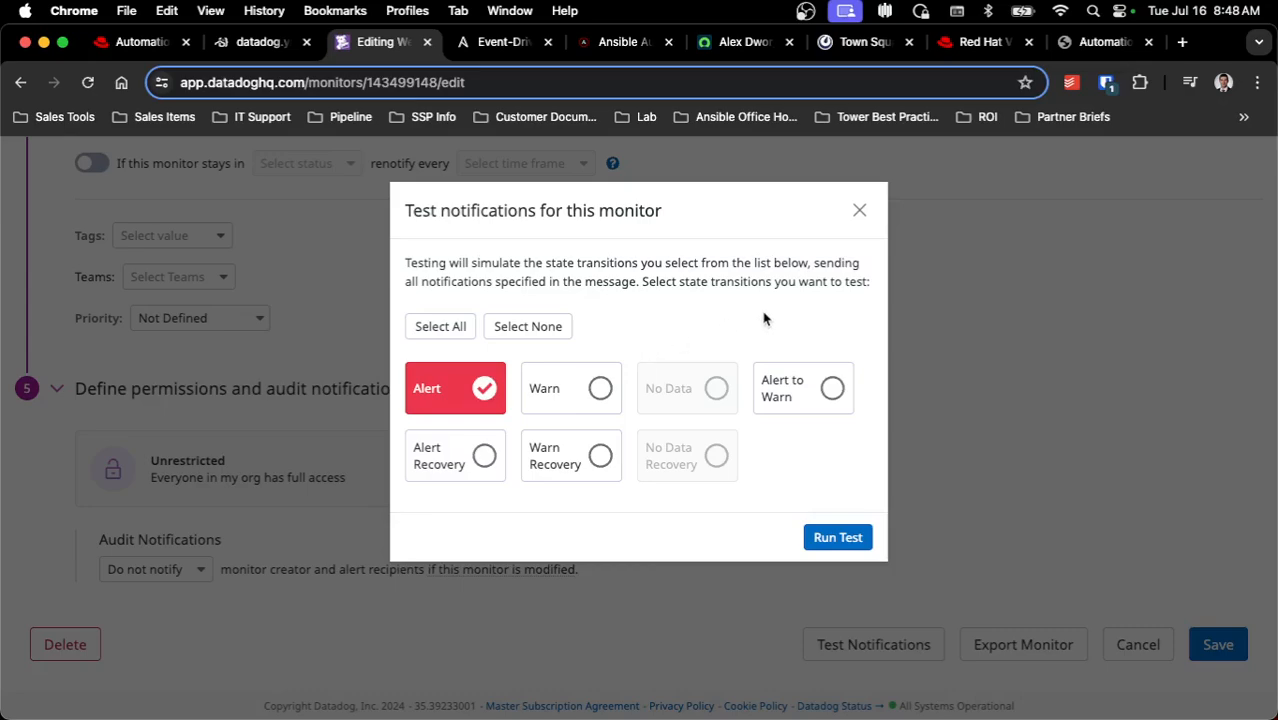
mouse_move(858, 210)
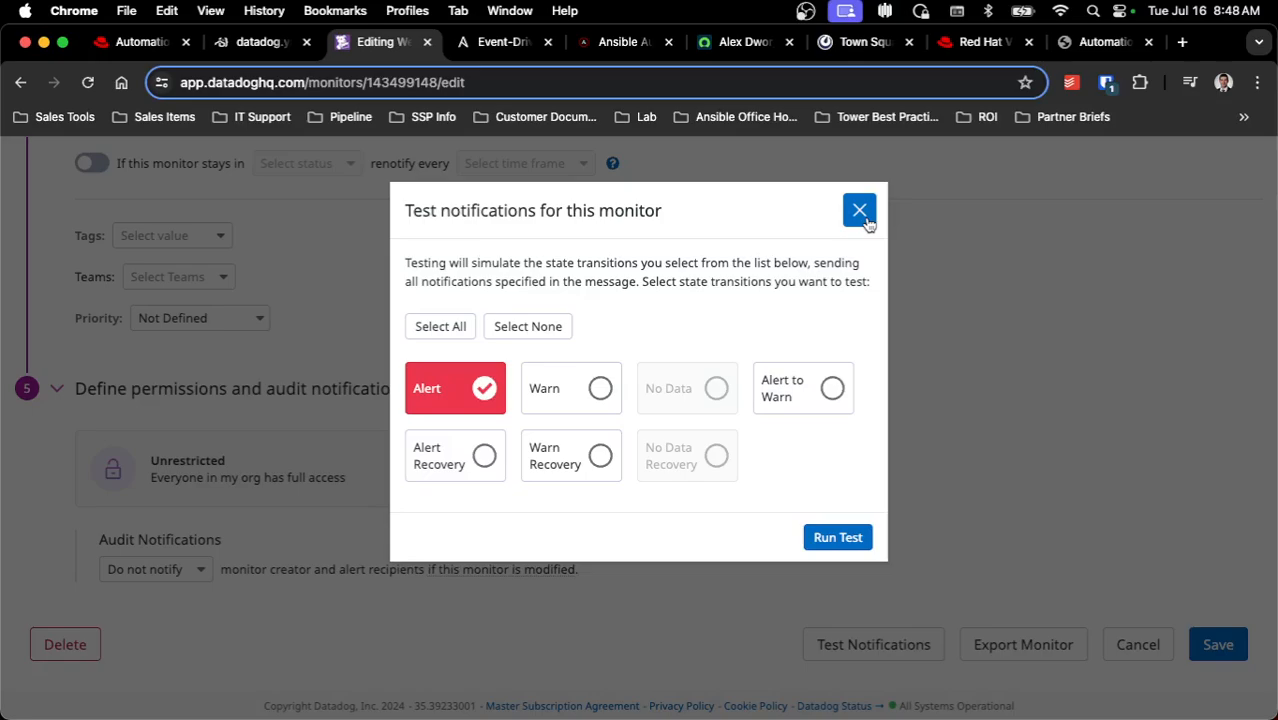
left_click(860, 210)
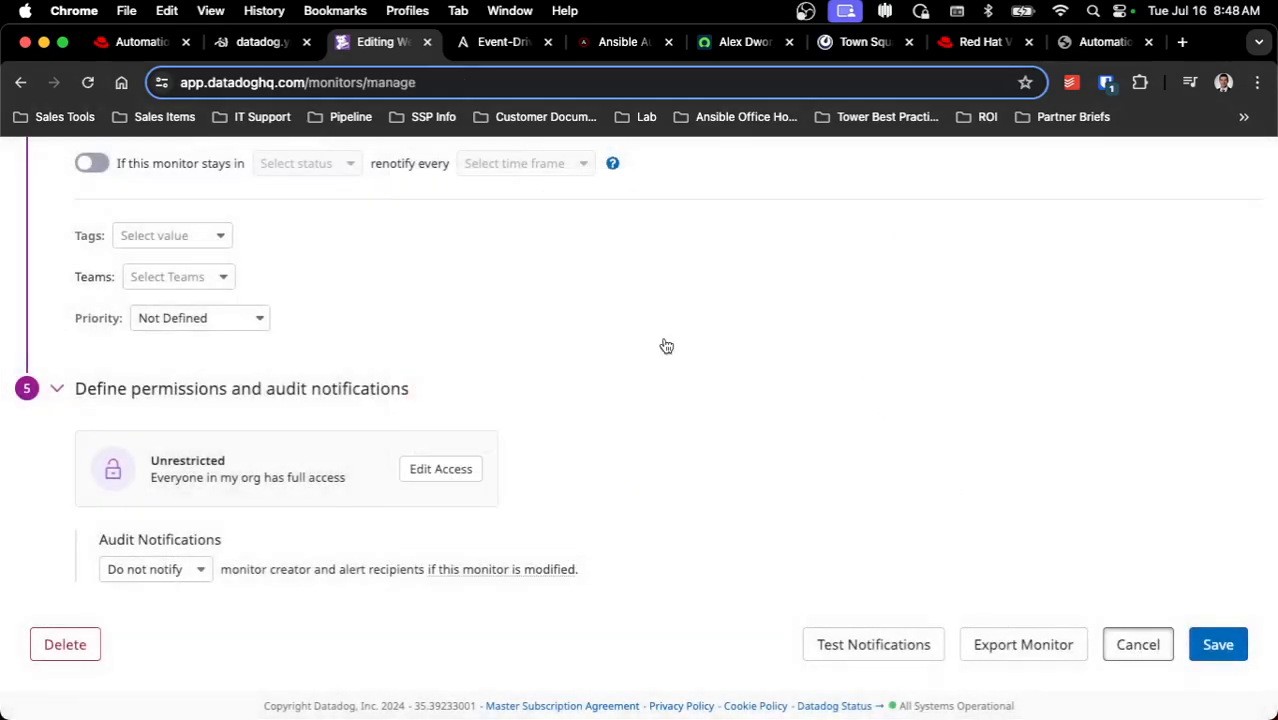
View the Datadog Alert activation history run 498 output log to its latest entries.
left_click(500, 42)
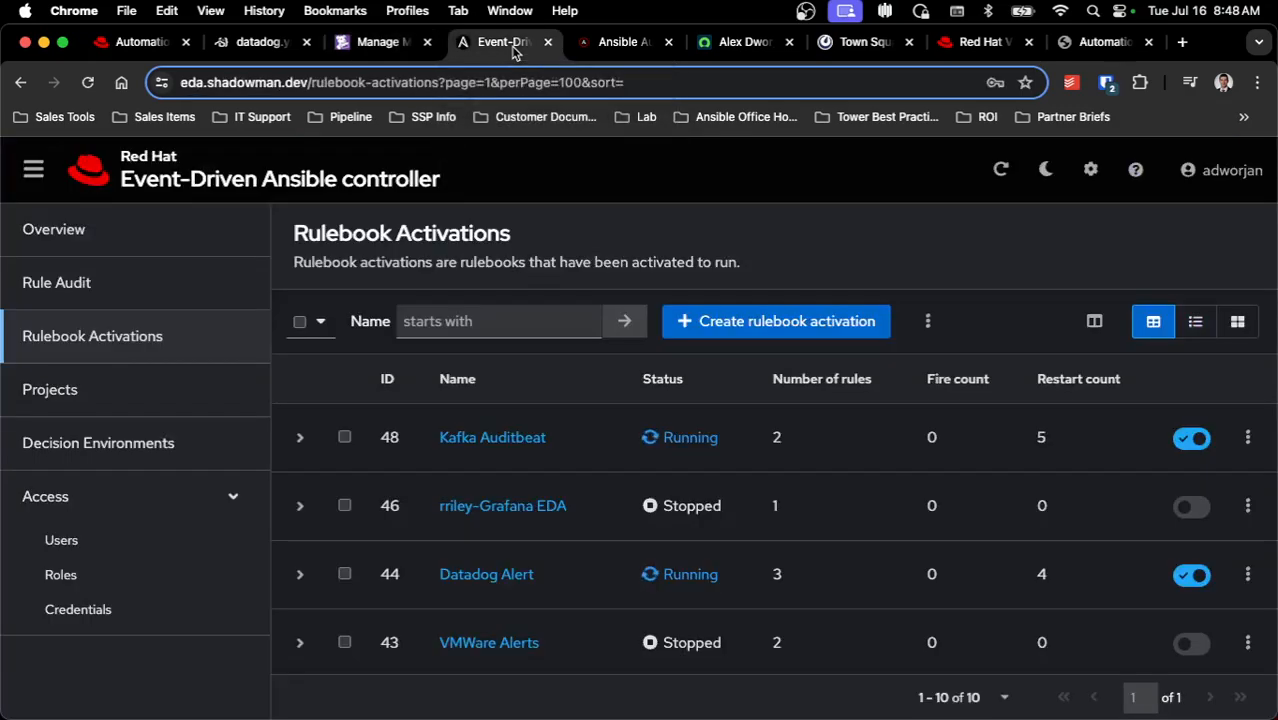
mouse_move(486, 580)
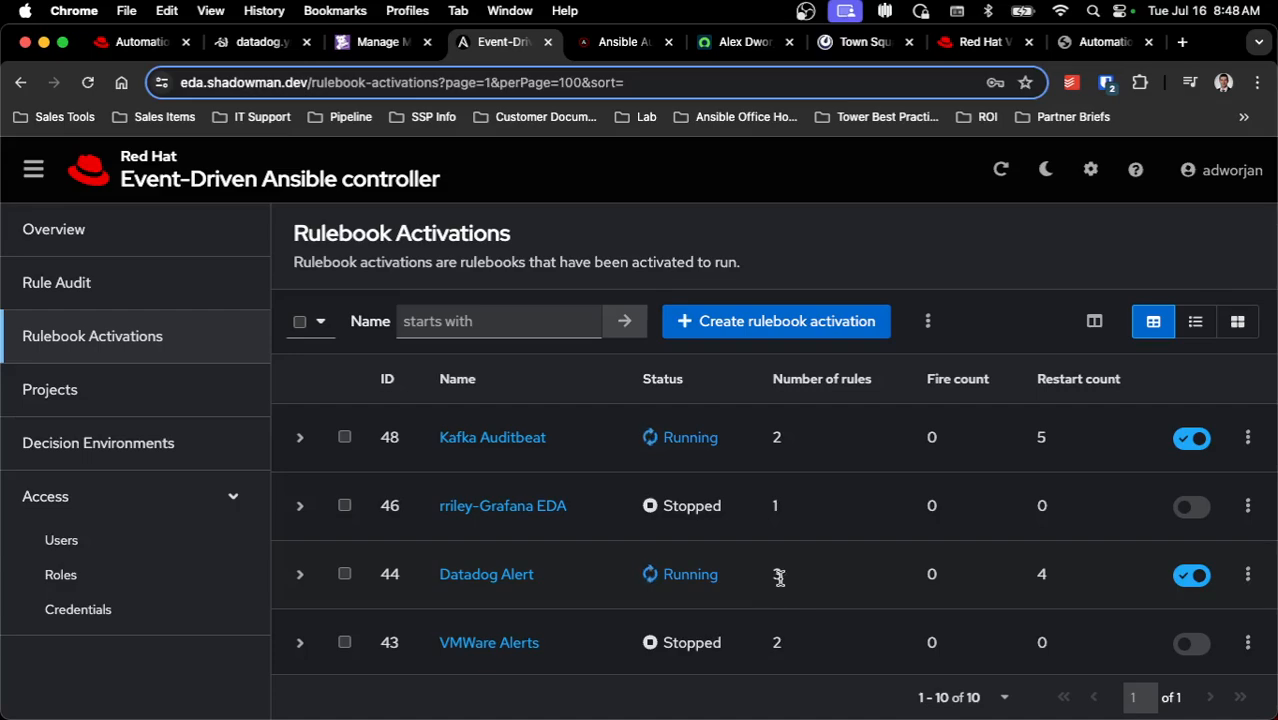
left_click(486, 574)
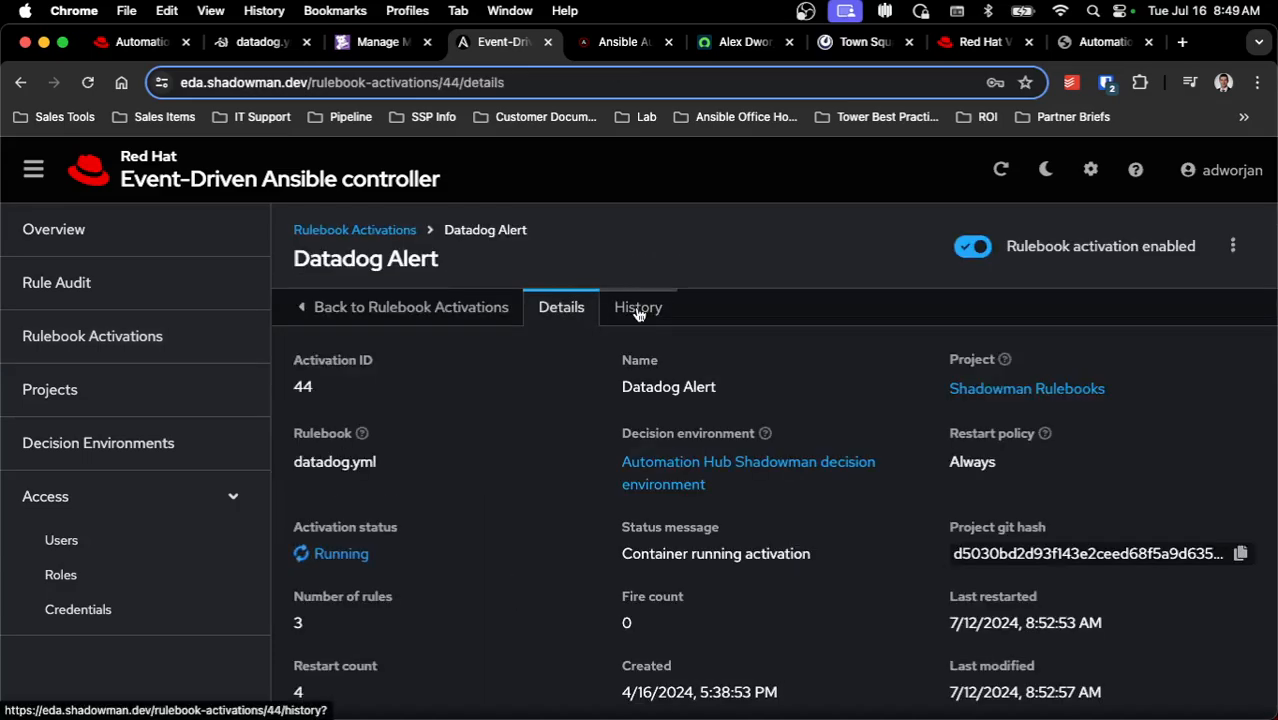
left_click(636, 308)
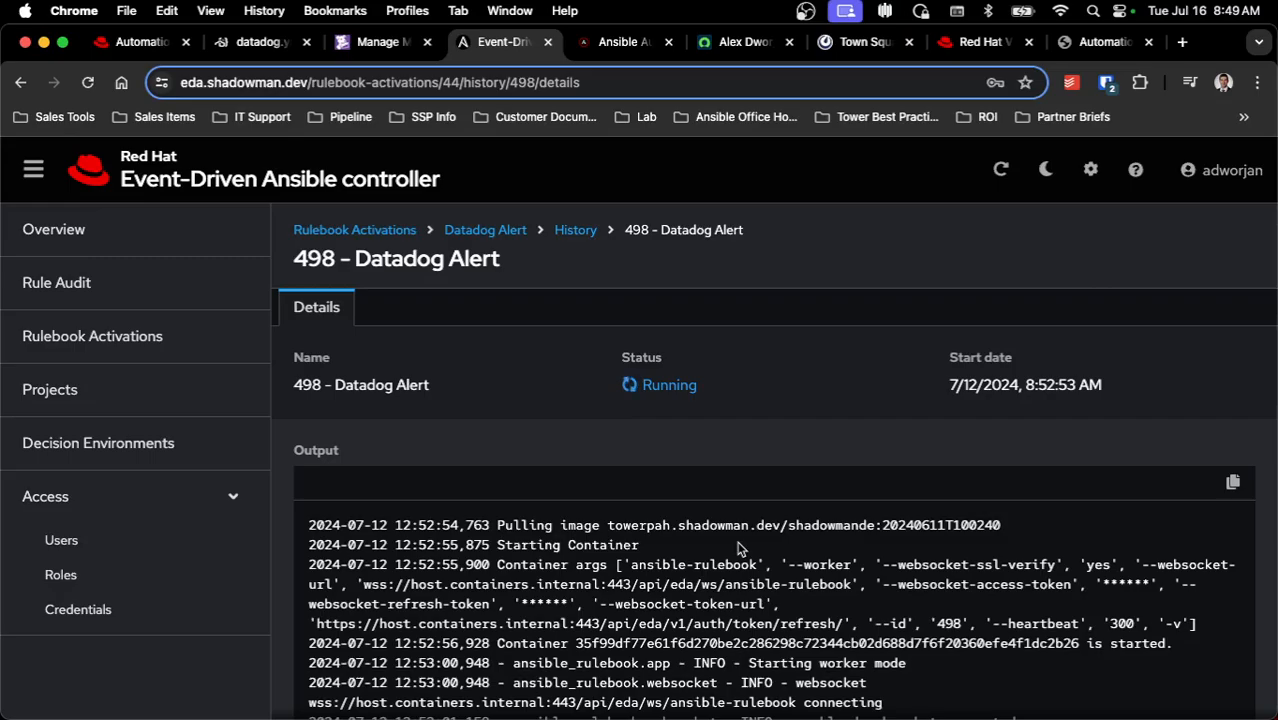
scroll("down", 3)
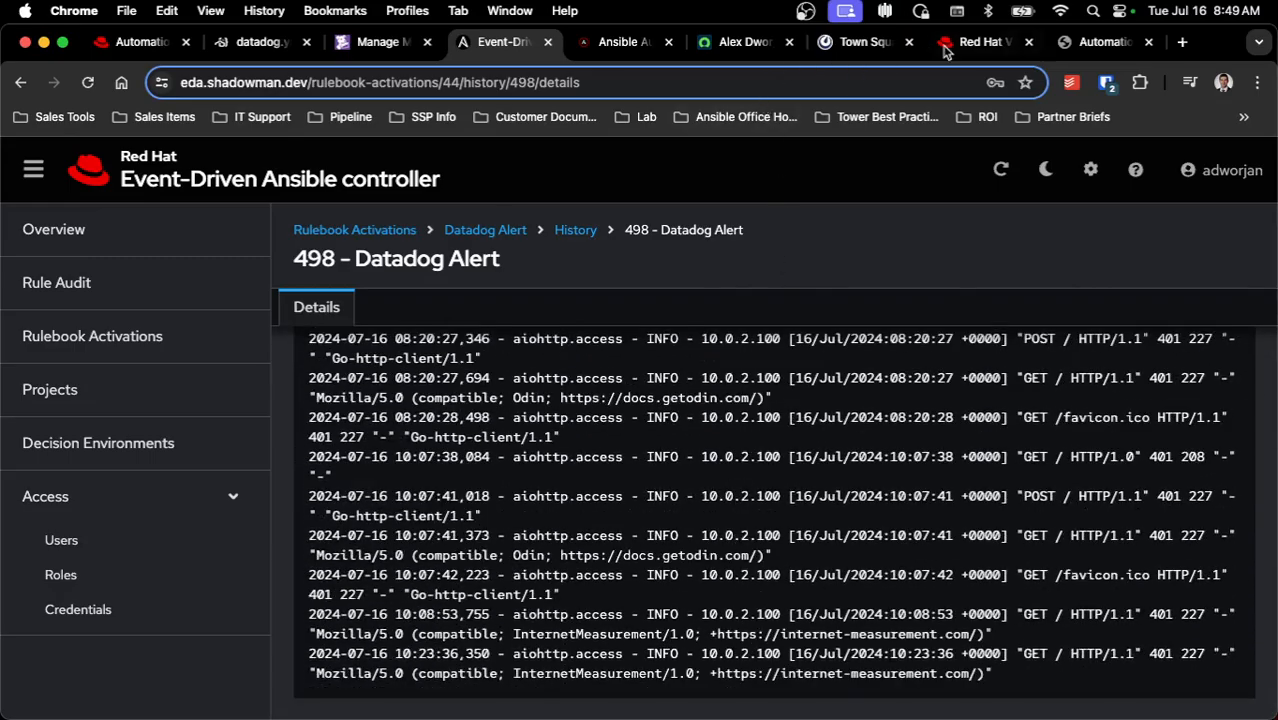
Show the datadog.shadowman.dev VM's General details in Red Hat Virtualization.
left_click(984, 42)
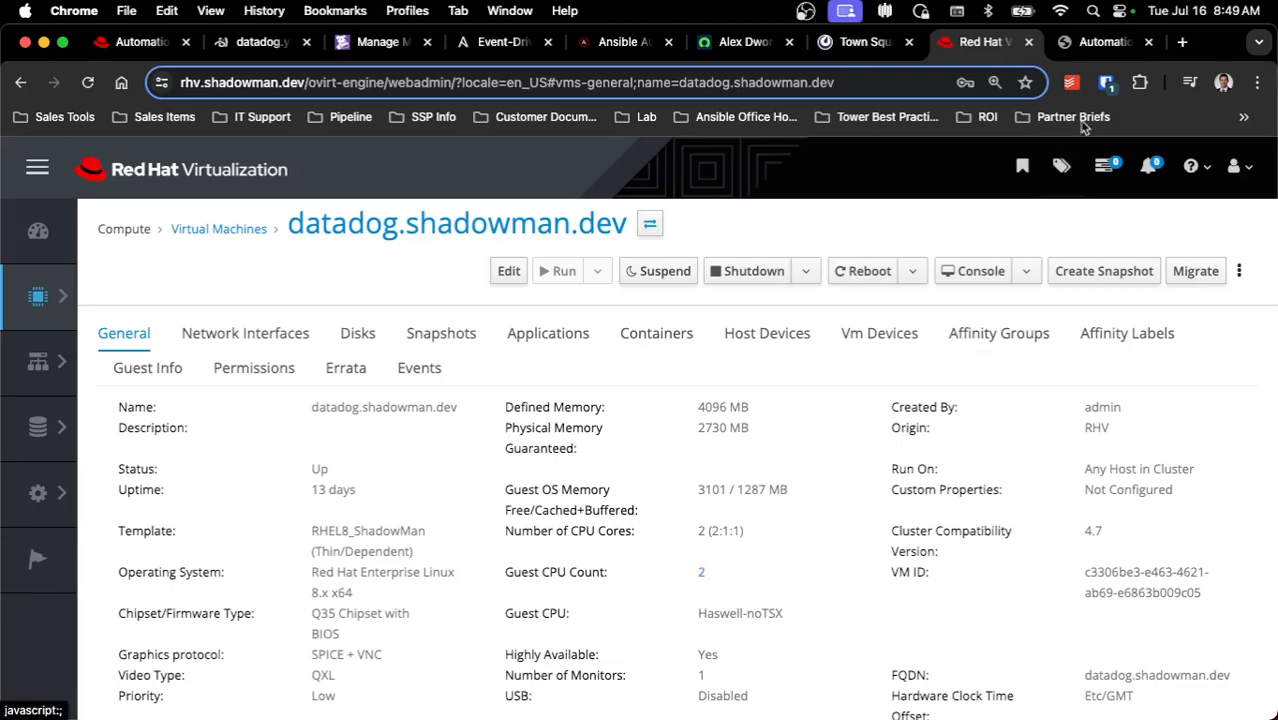
left_click(1104, 42)
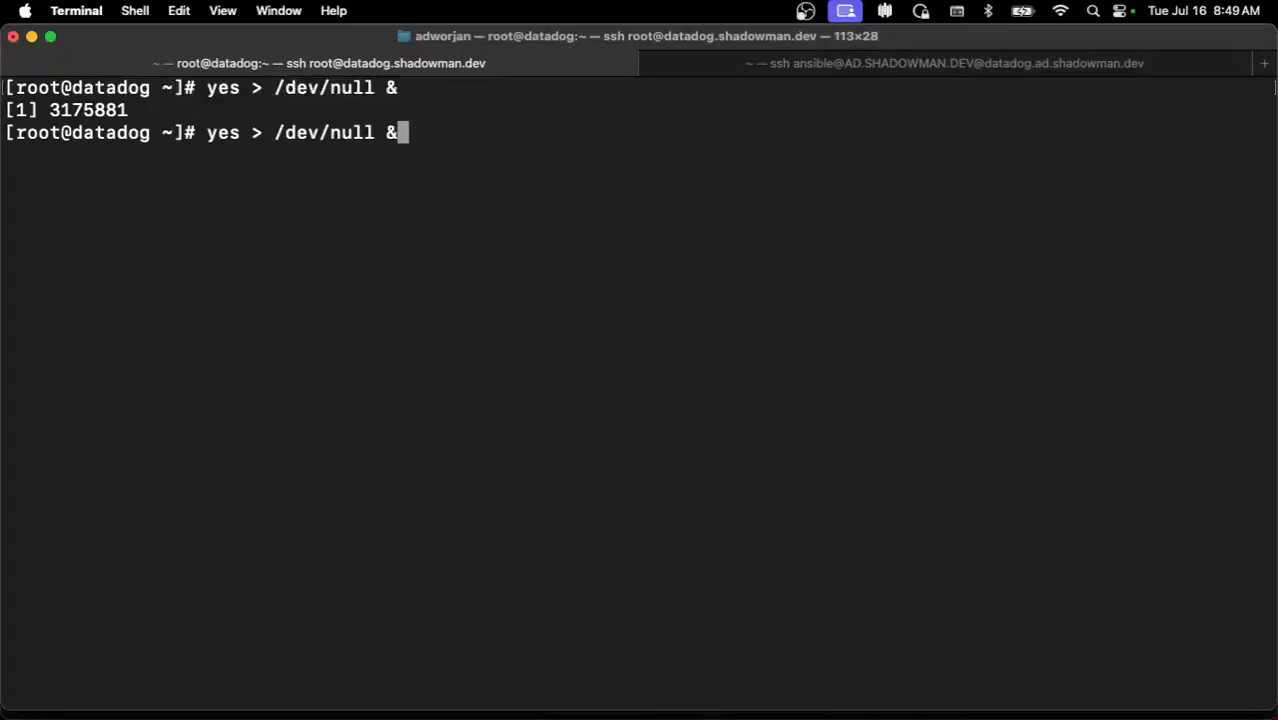
Run the second 'yes > /dev/null &' background load job on the datadog host.
key("Return")
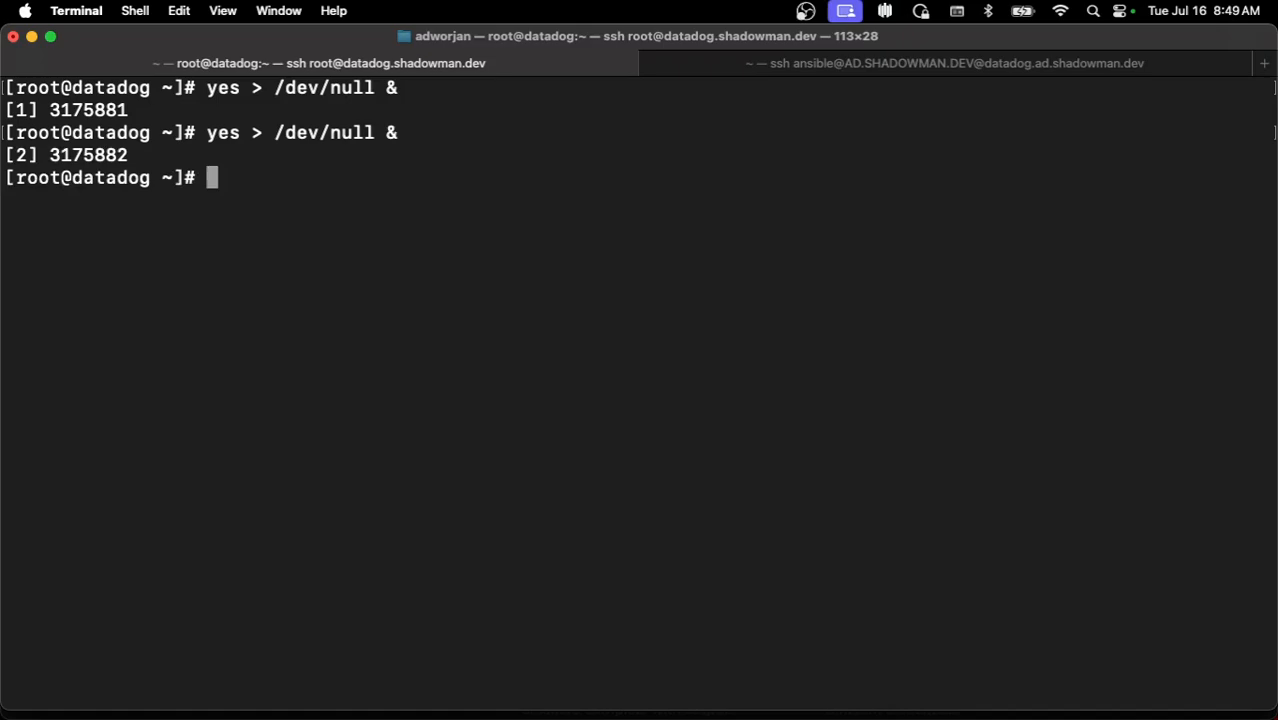
mouse_move(692, 304)
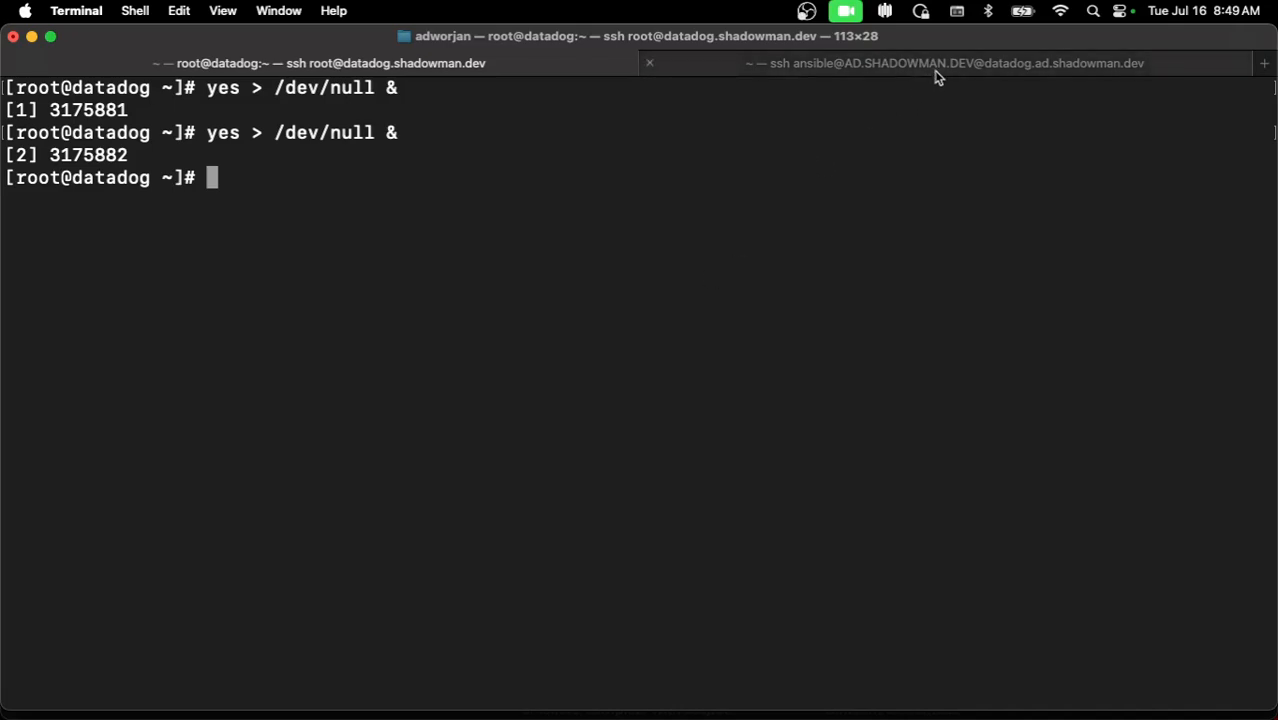
Load datadog.ad.shadowman.dev in Chrome and see ERR_CONNECTION_REFUSED.
left_click(956, 64)
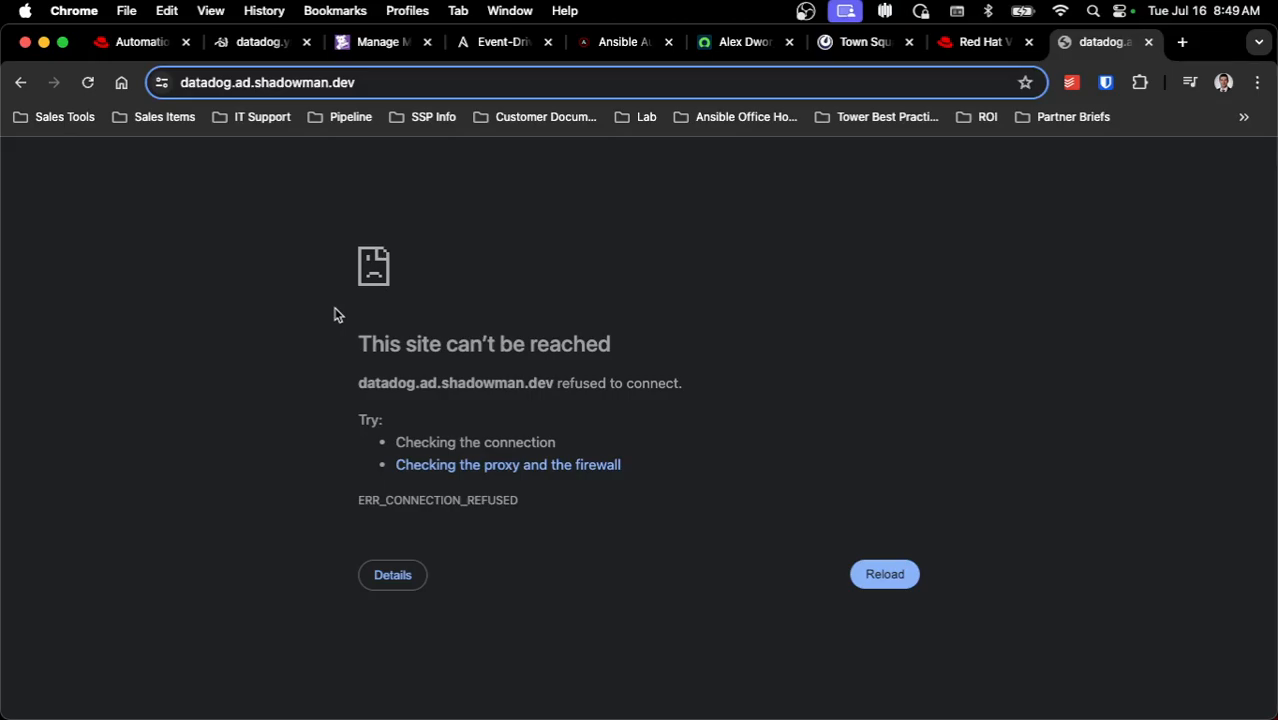
mouse_move(372, 44)
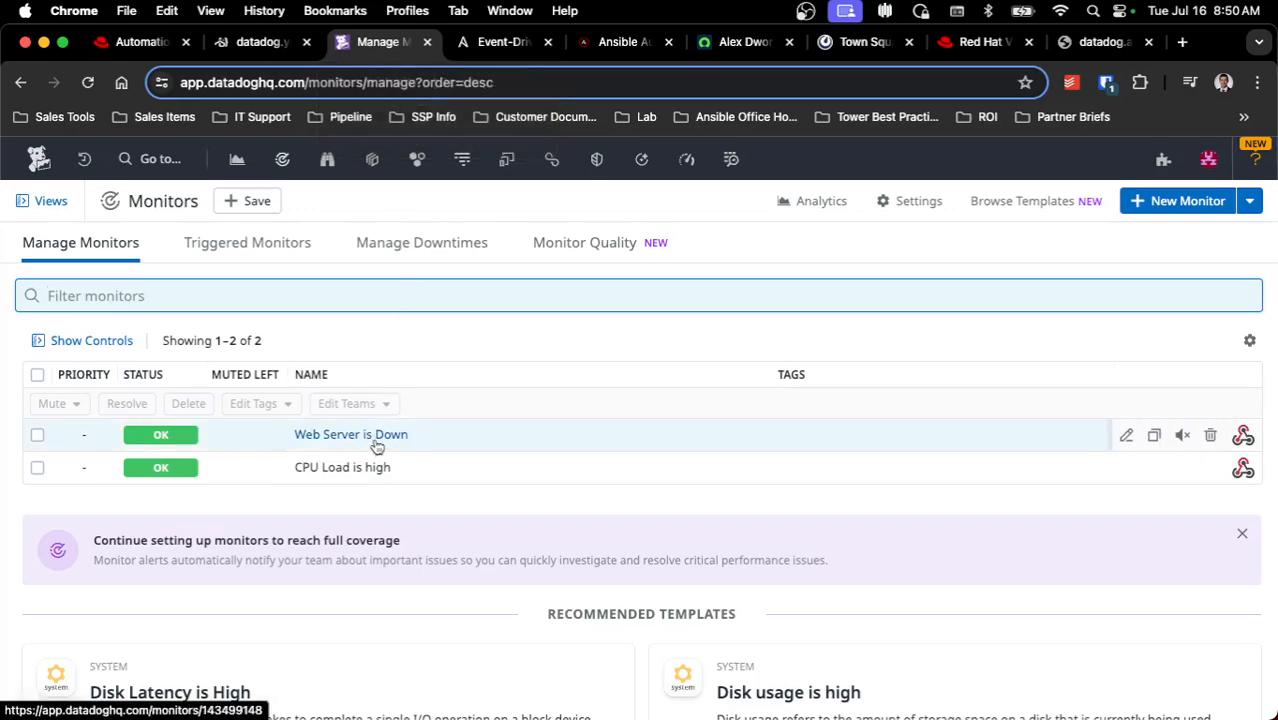
Show the Web Server is Down monitor's Past 5 Minutes history with one host alerting.
left_click(350, 434)
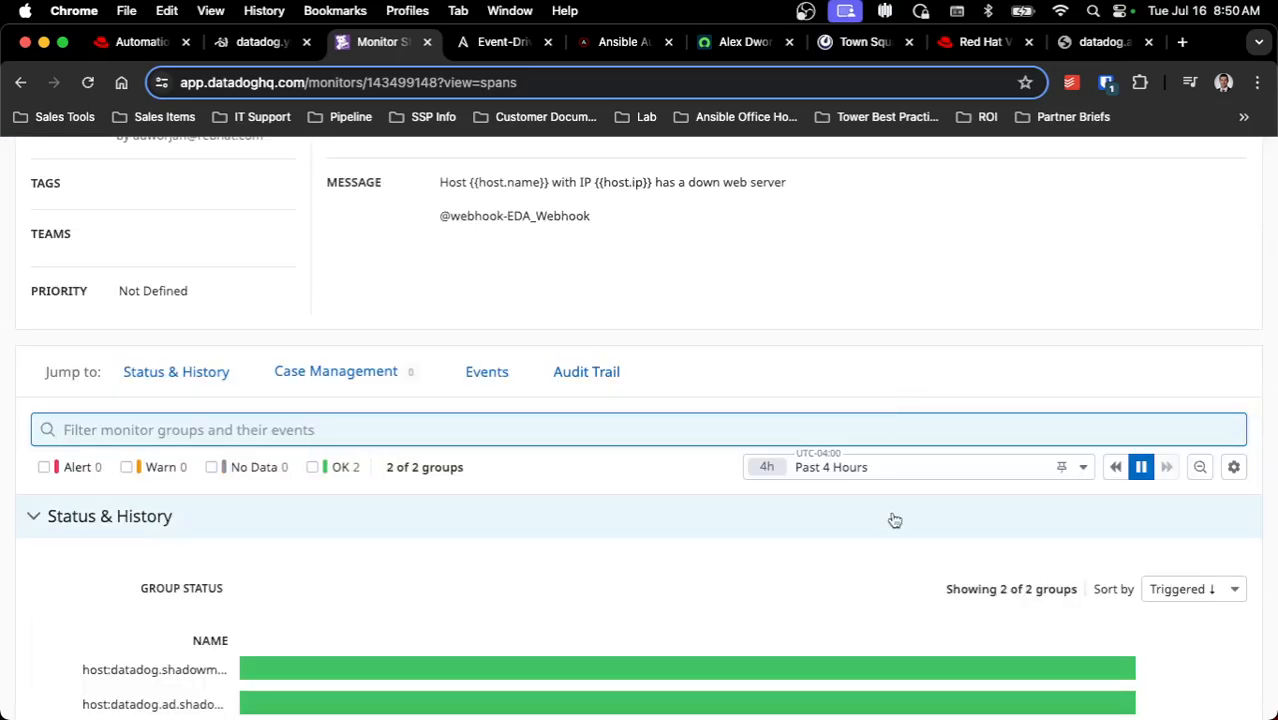
scroll("down", 3)
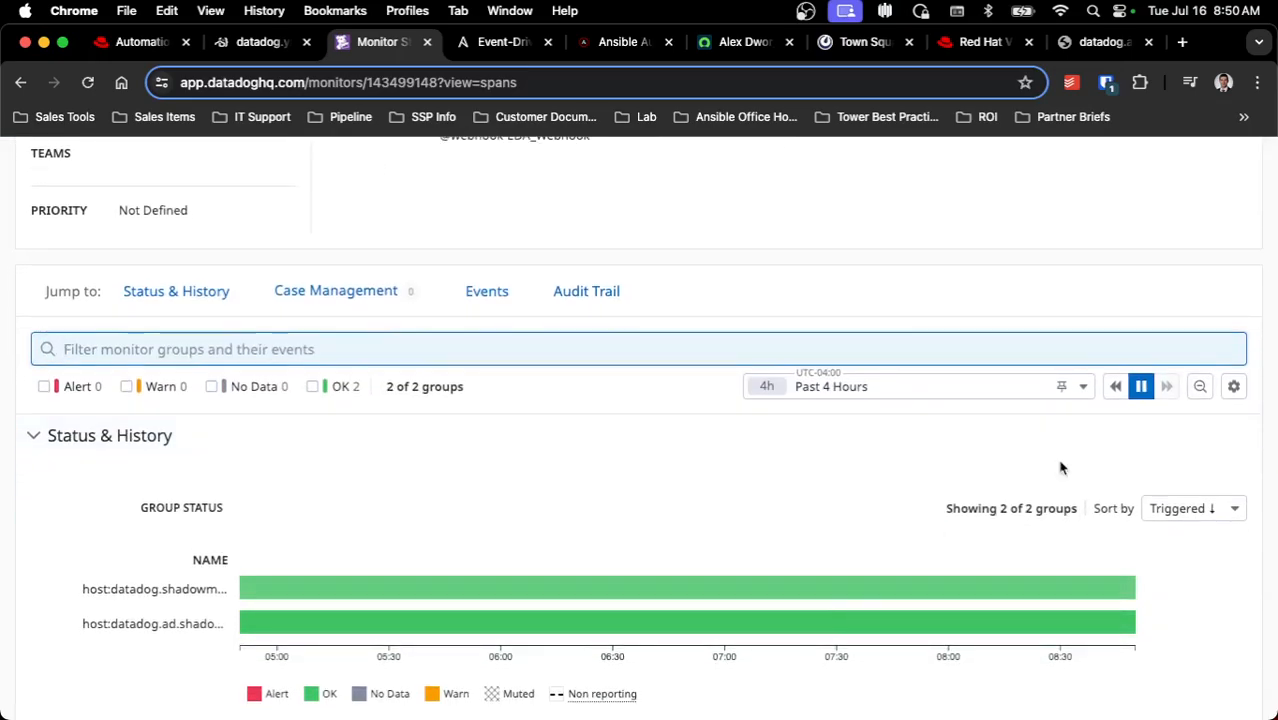
left_click(912, 386)
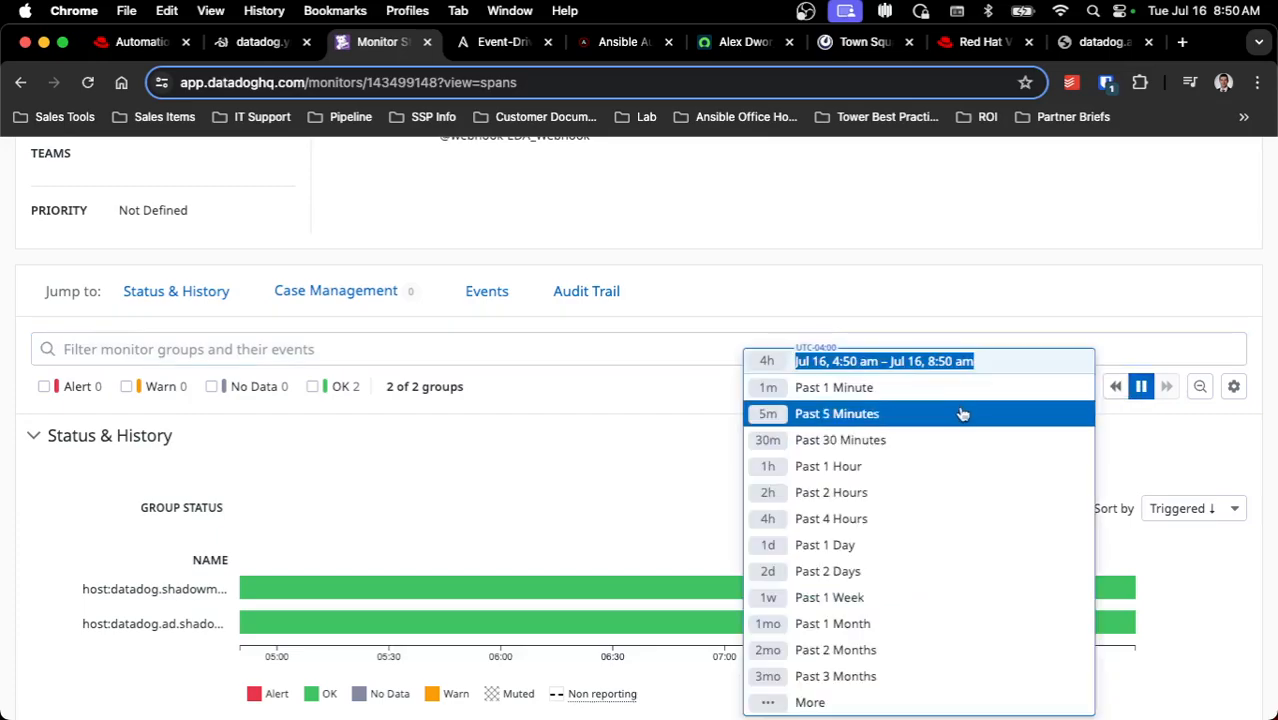
left_click(836, 412)
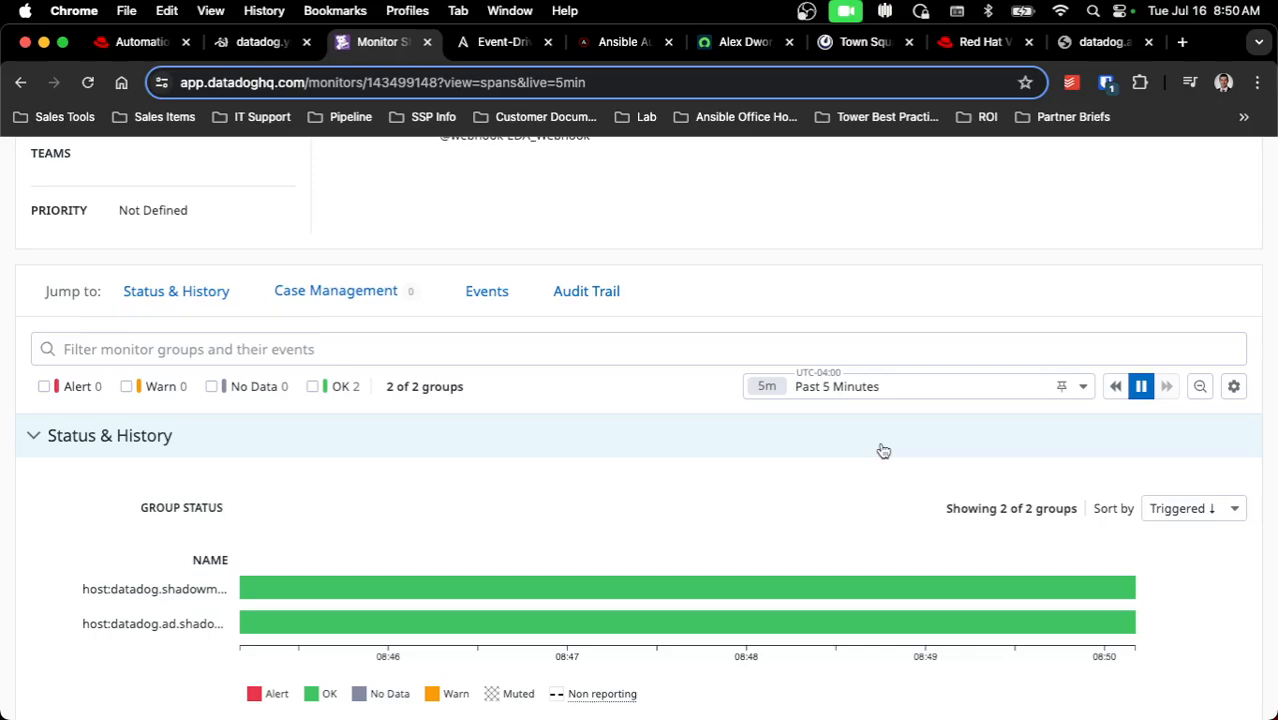
mouse_move(1140, 386)
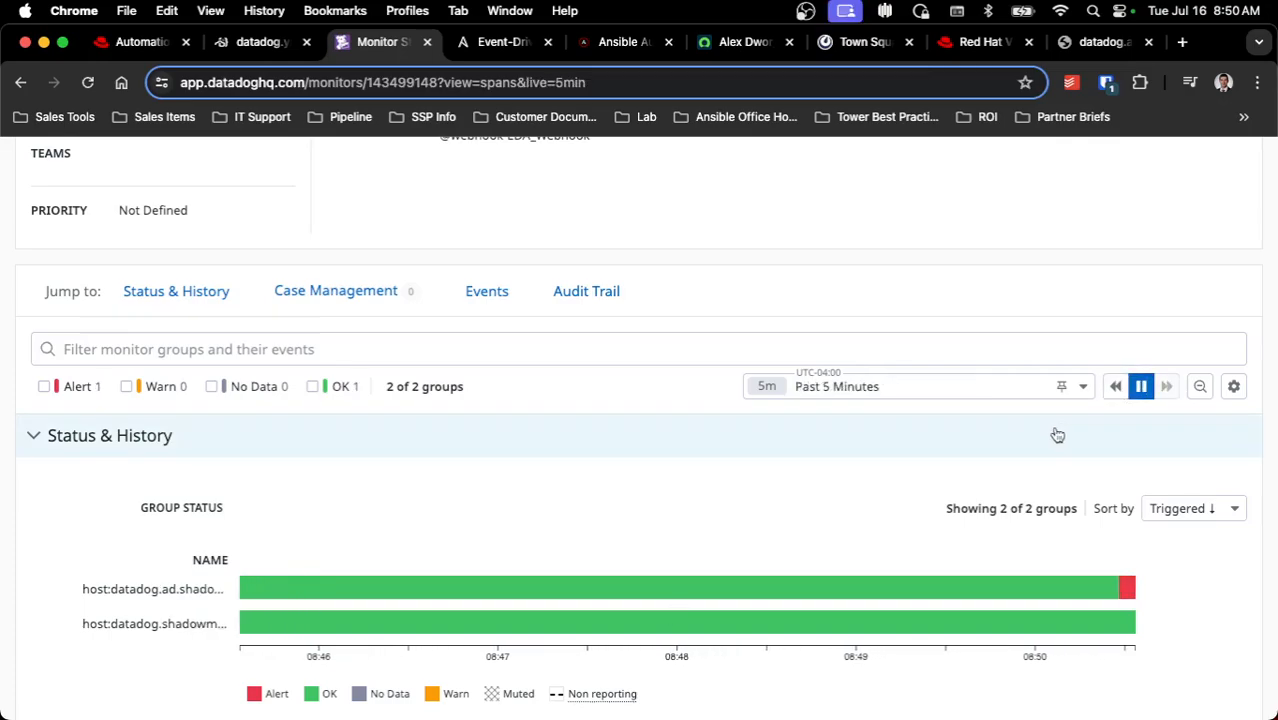
mouse_move(718, 372)
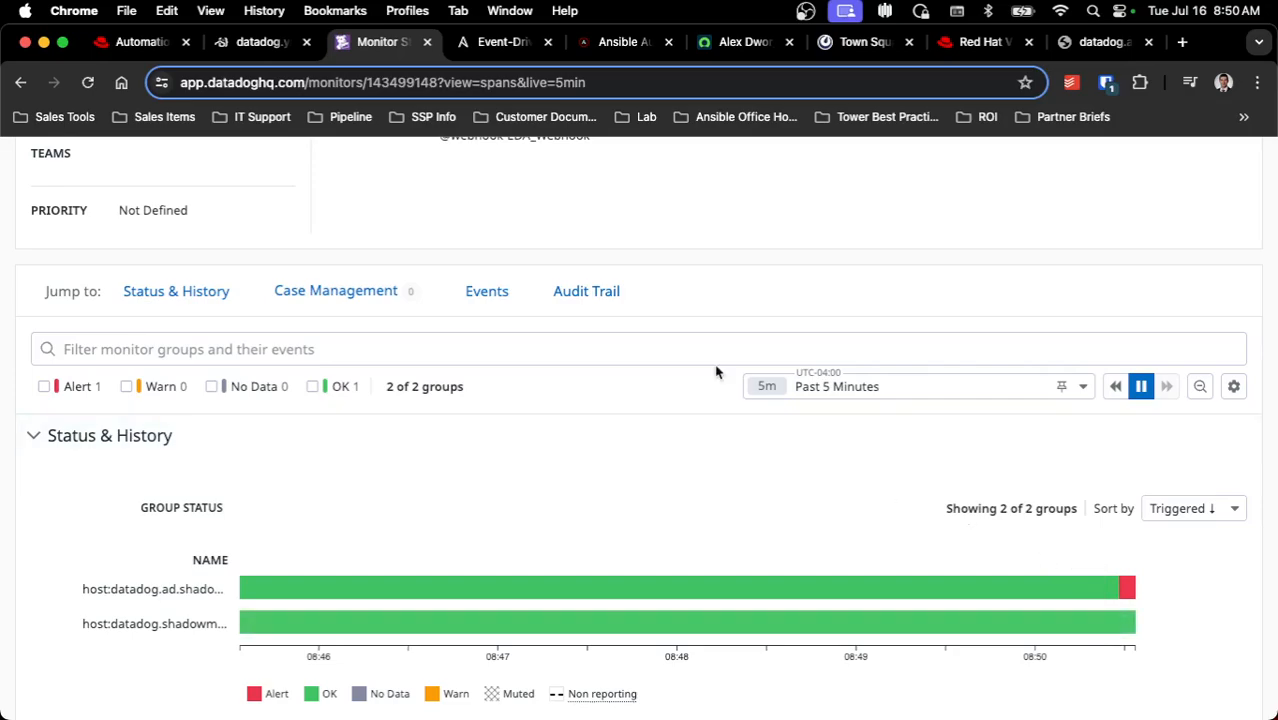
mouse_move(658, 206)
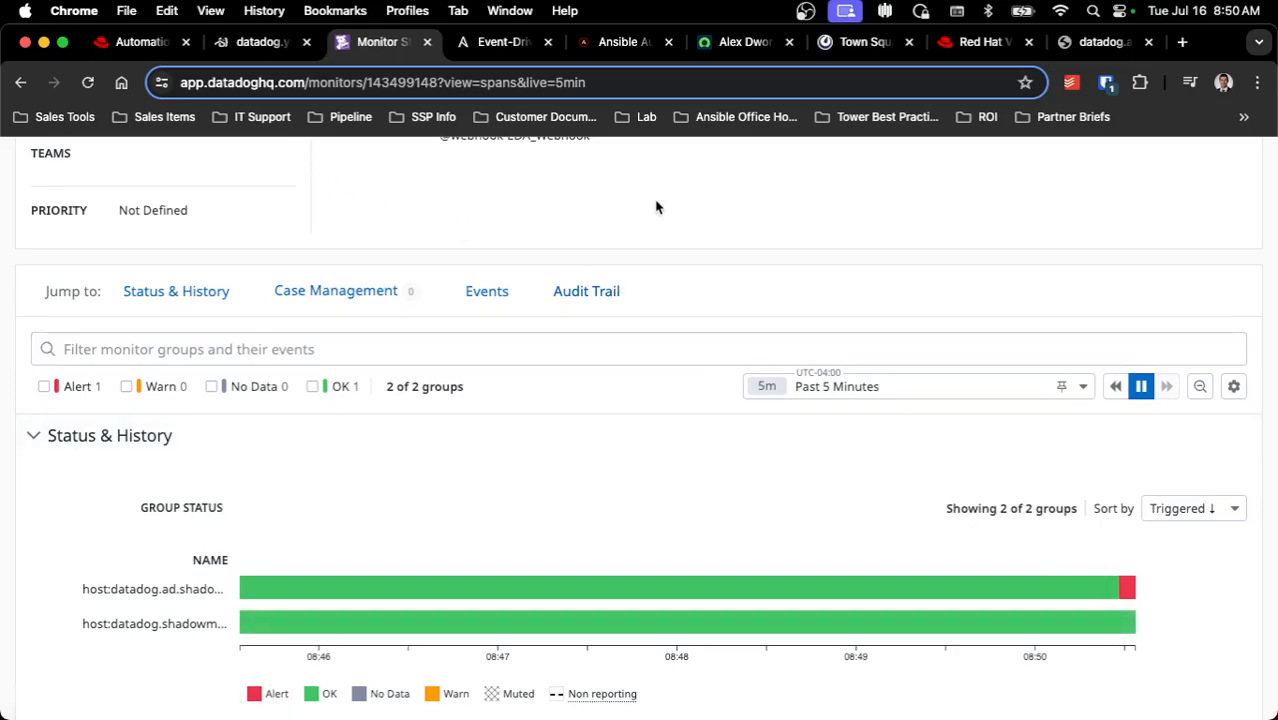
left_click(620, 42)
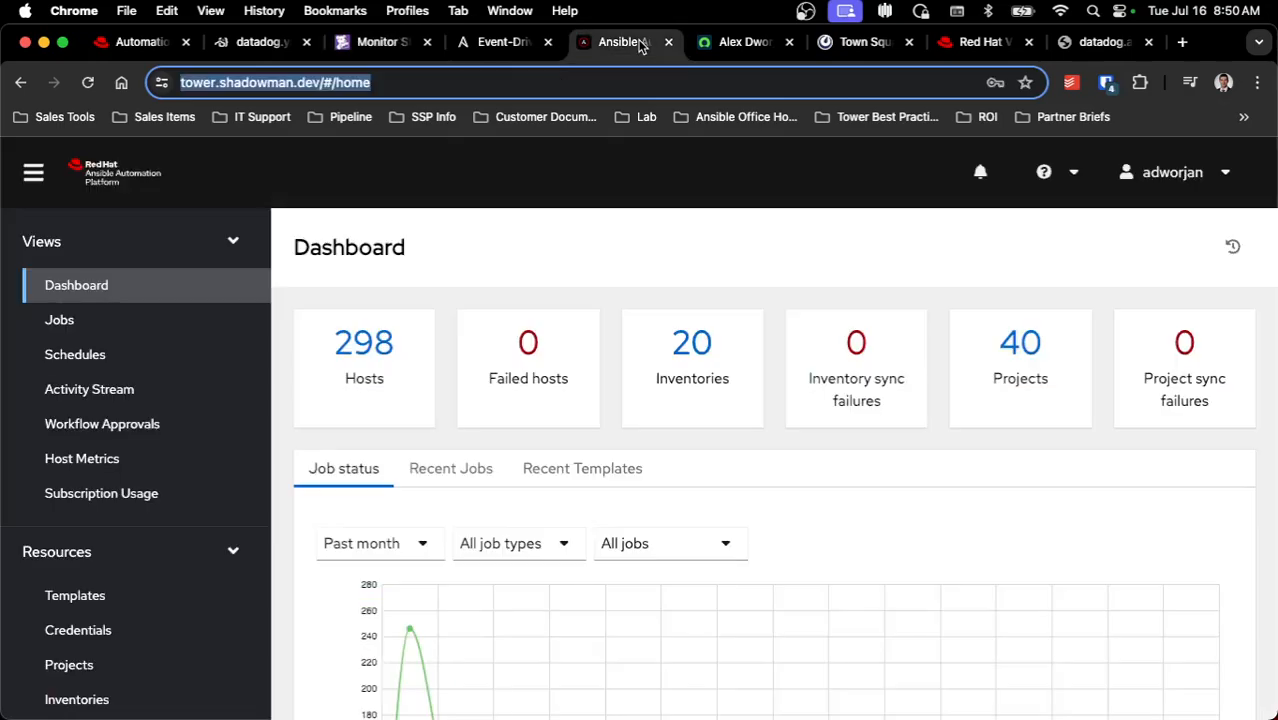
Open job 82162 Automated Response Web Server EDA from the Jobs list.
left_click(60, 320)
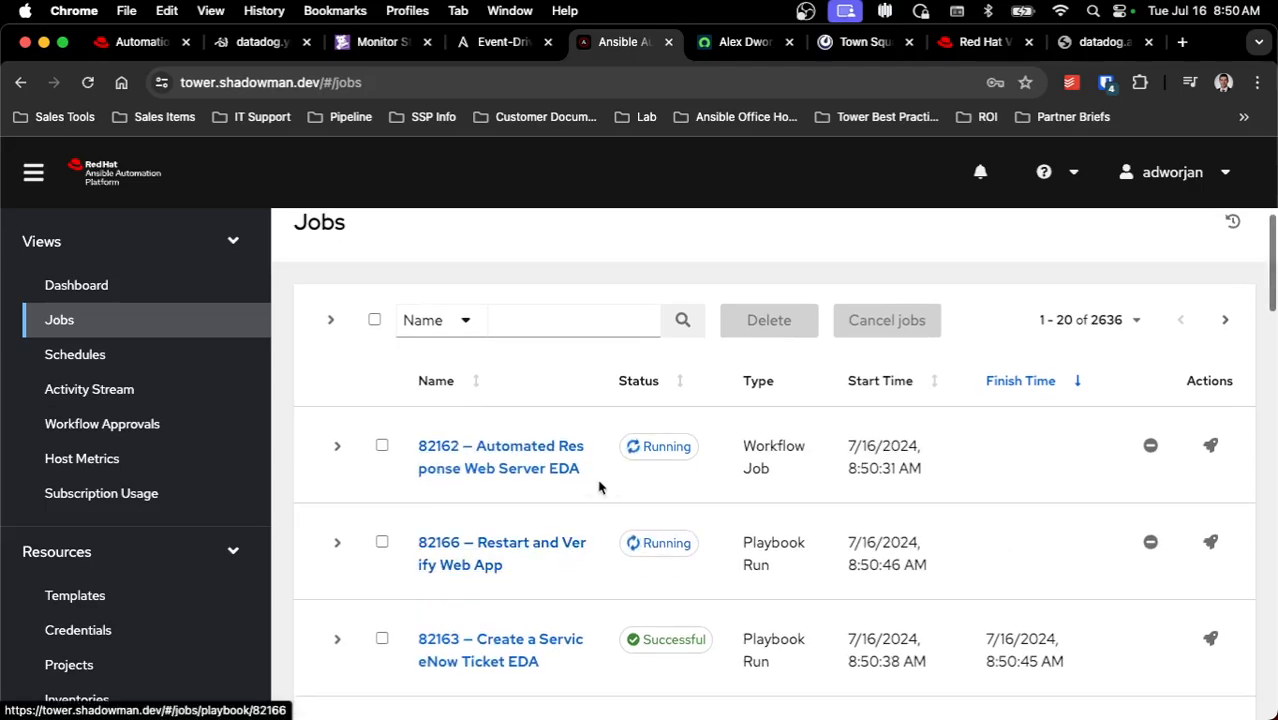
left_click(500, 456)
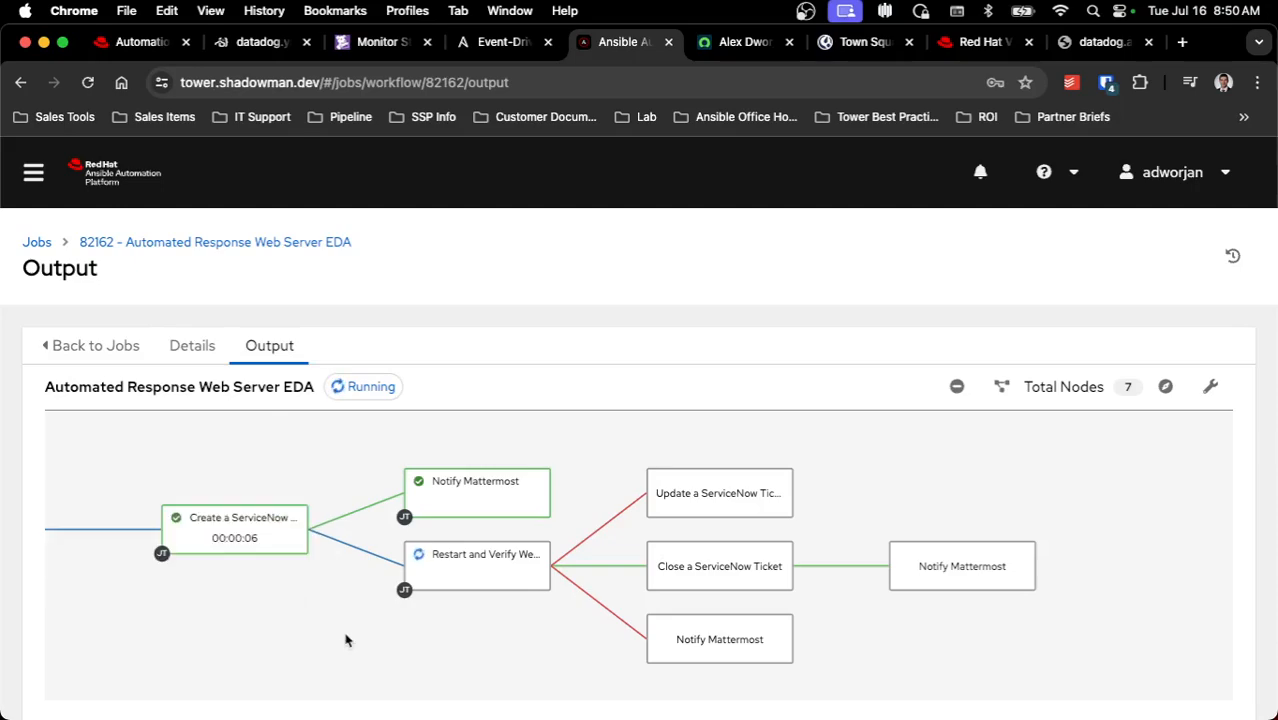
mouse_move(516, 510)
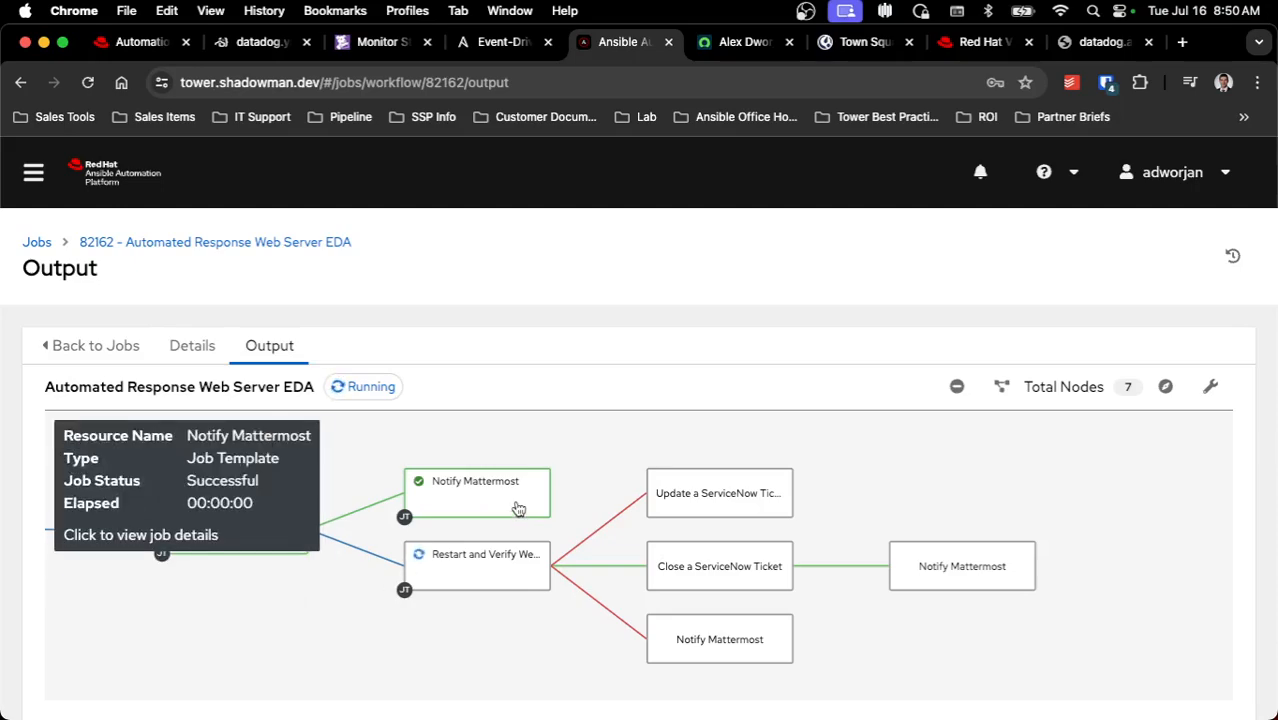
Read the Town Square Web Application Down alert, then show ServiceNow incident INC0010443.
left_click(856, 42)
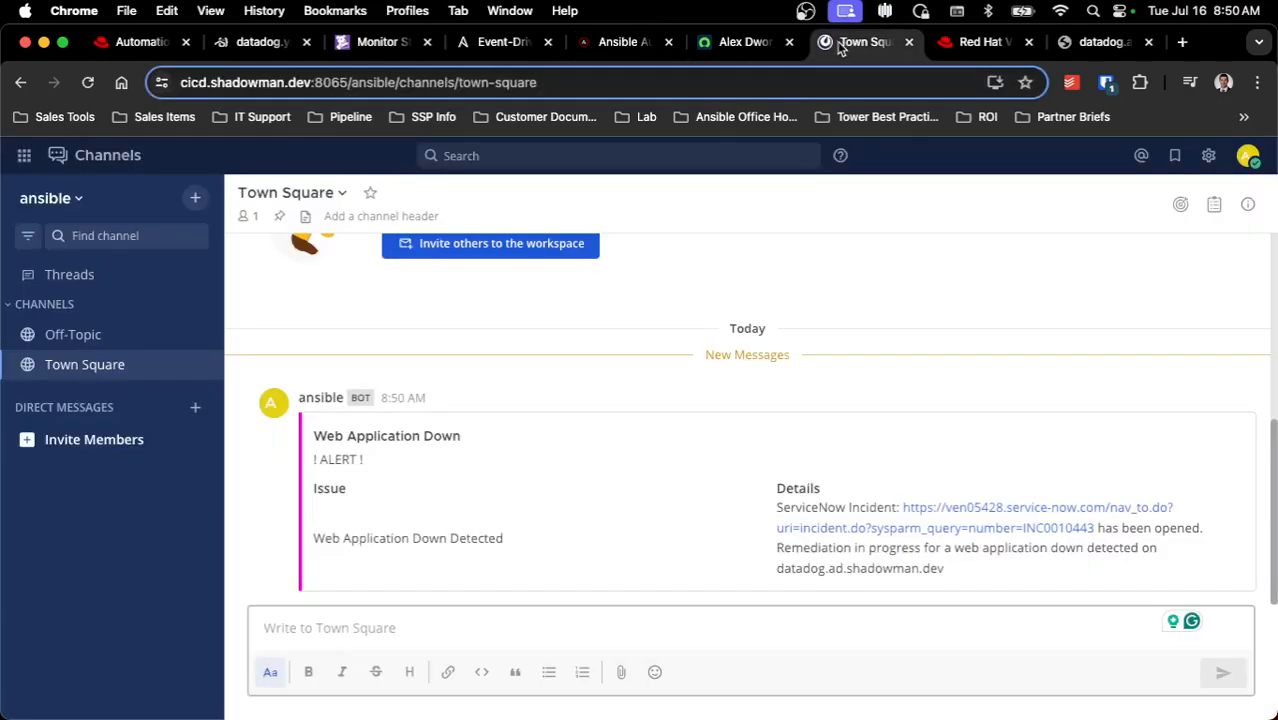
left_click(740, 42)
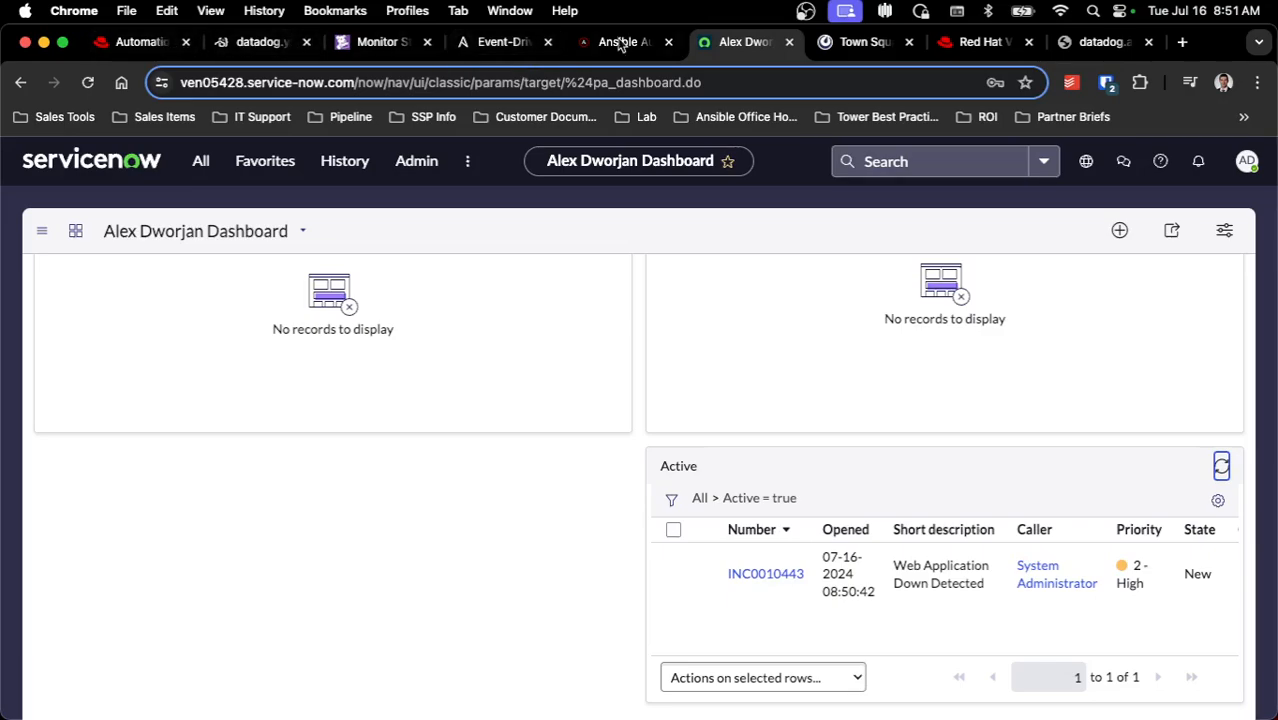
Confirm the Automated Response Web Server EDA workflow shows Successful with restart, ticket-close and Mattermost nodes done.
left_click(616, 42)
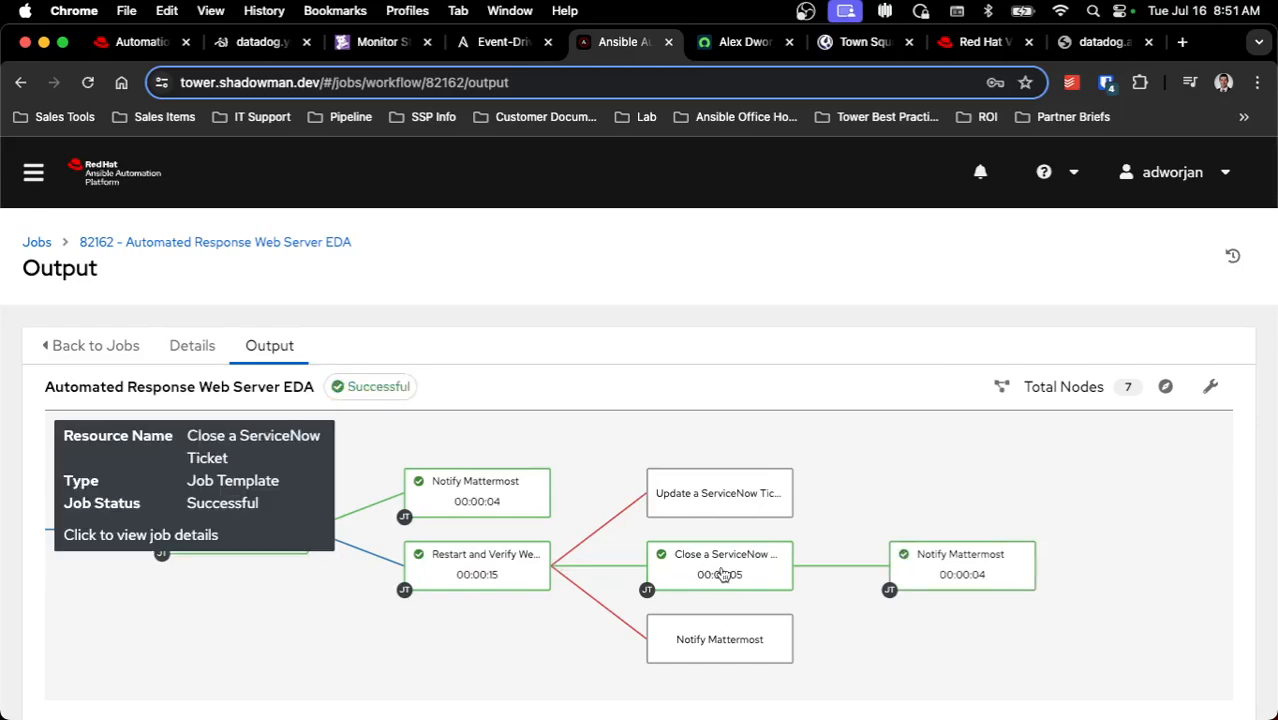
mouse_move(984, 576)
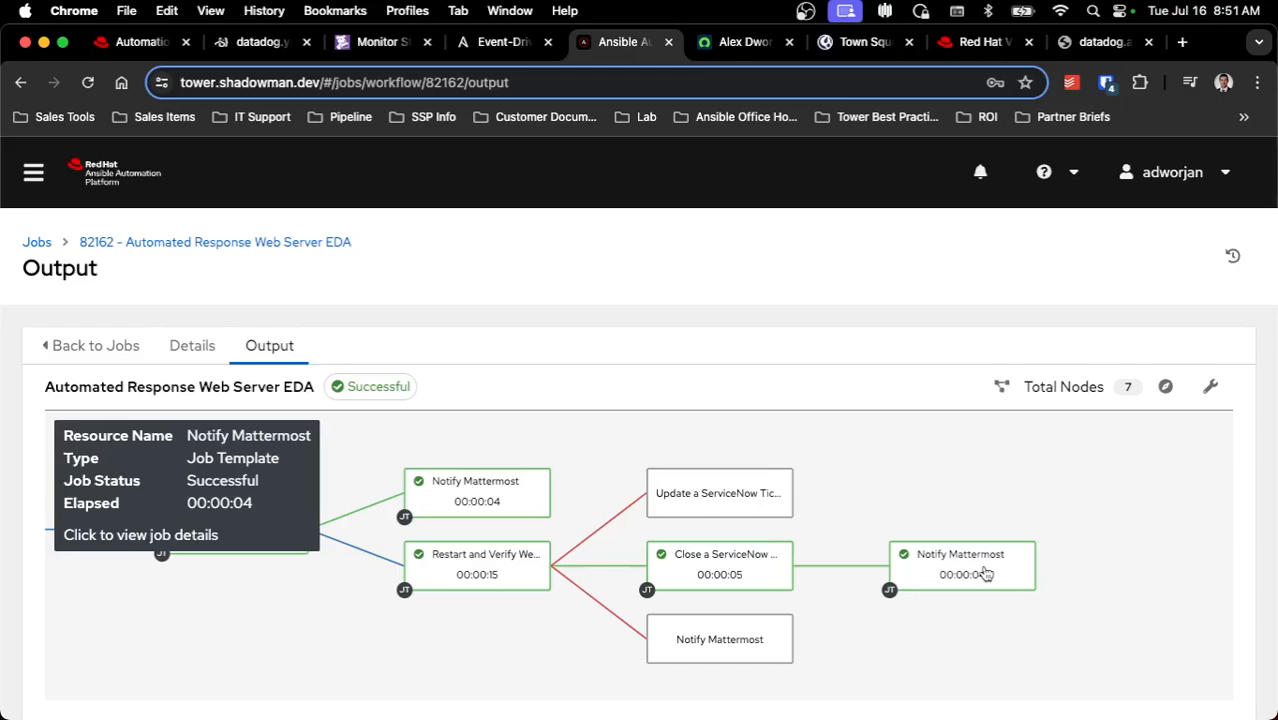
mouse_move(980, 572)
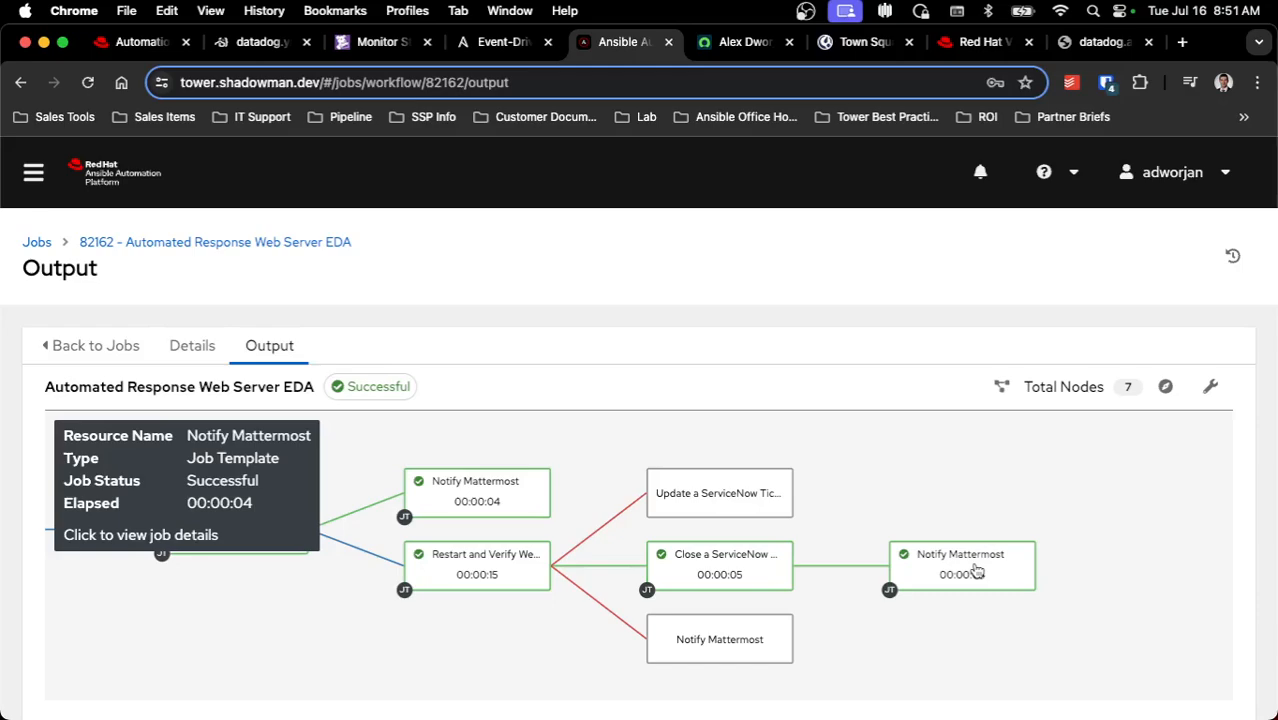
mouse_move(906, 486)
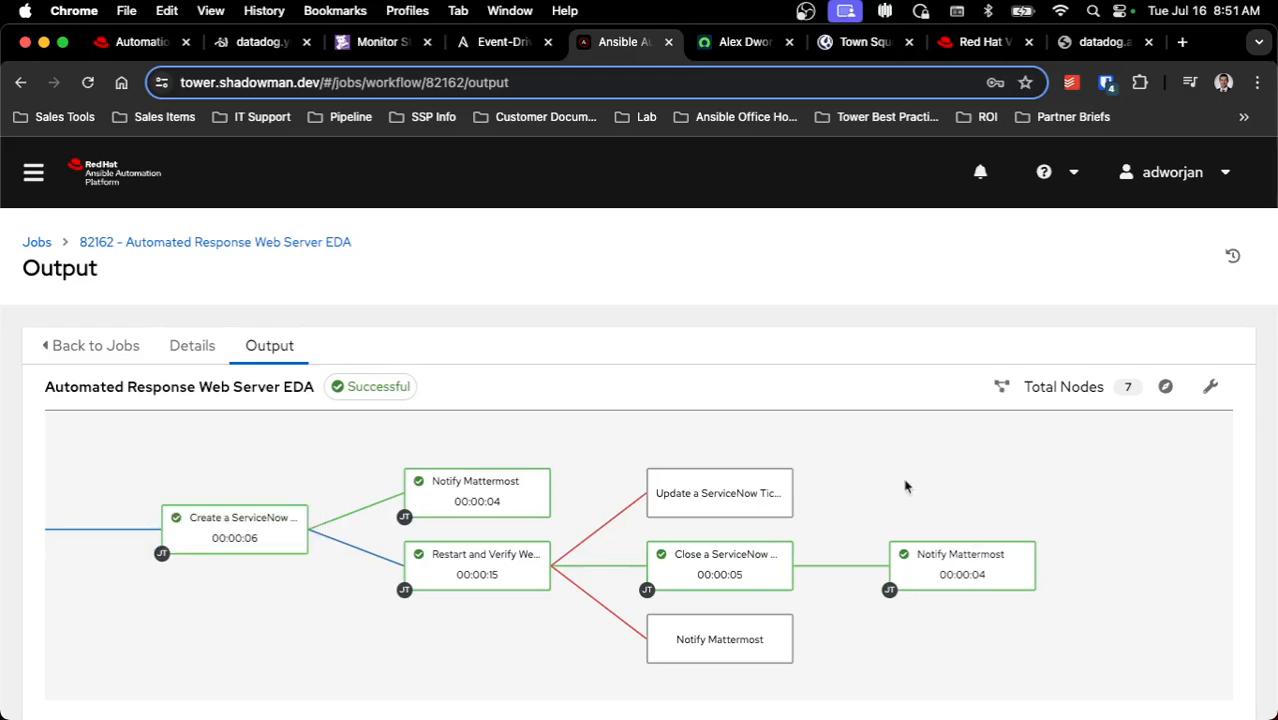
mouse_move(720, 492)
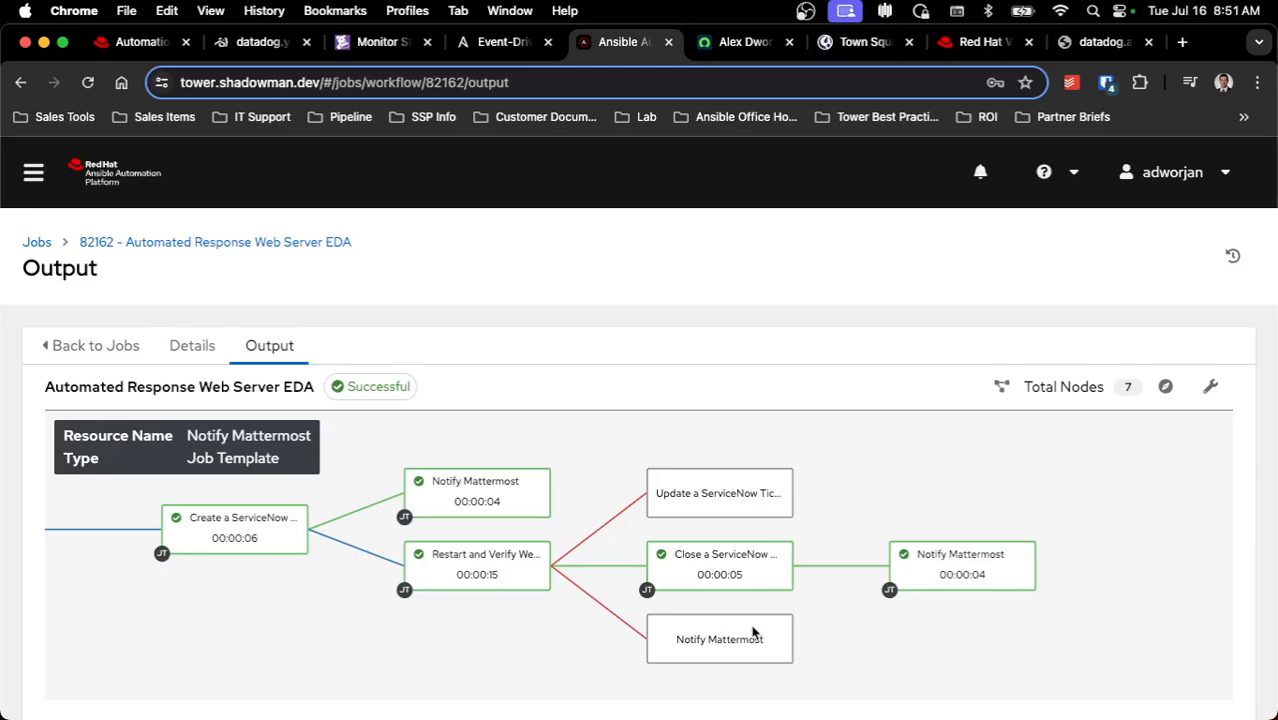
mouse_move(872, 418)
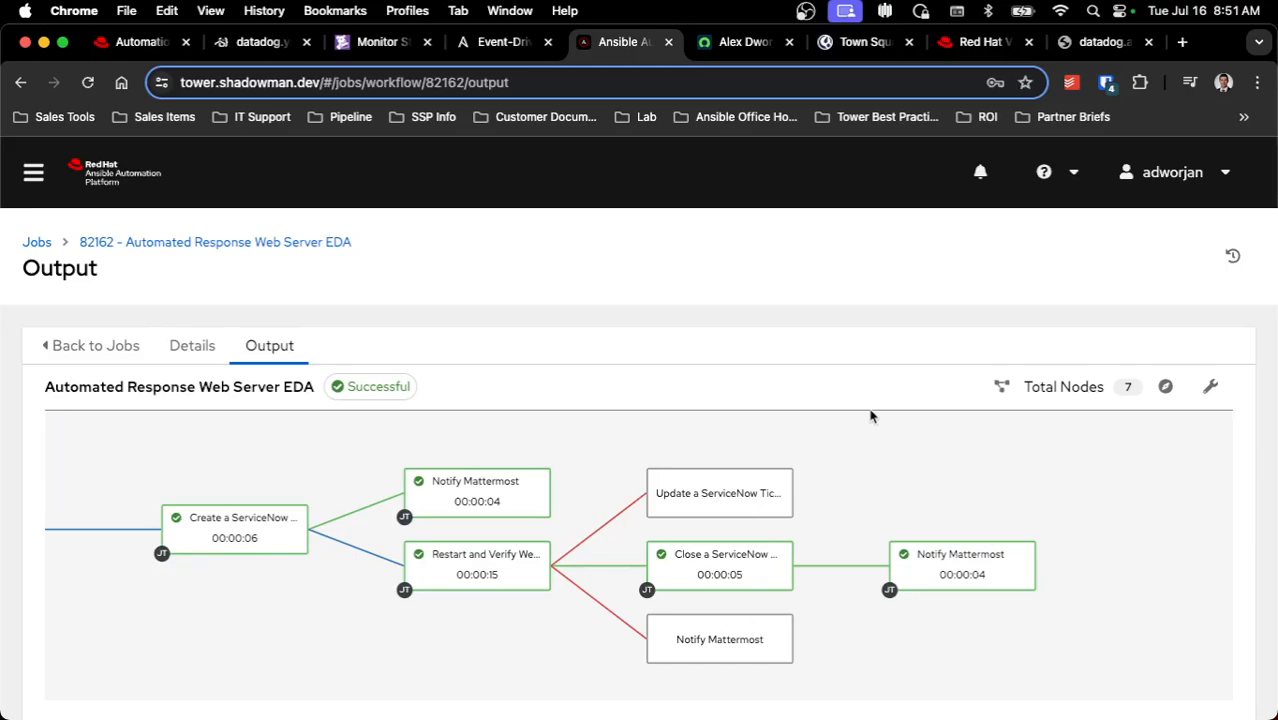
mouse_move(860, 56)
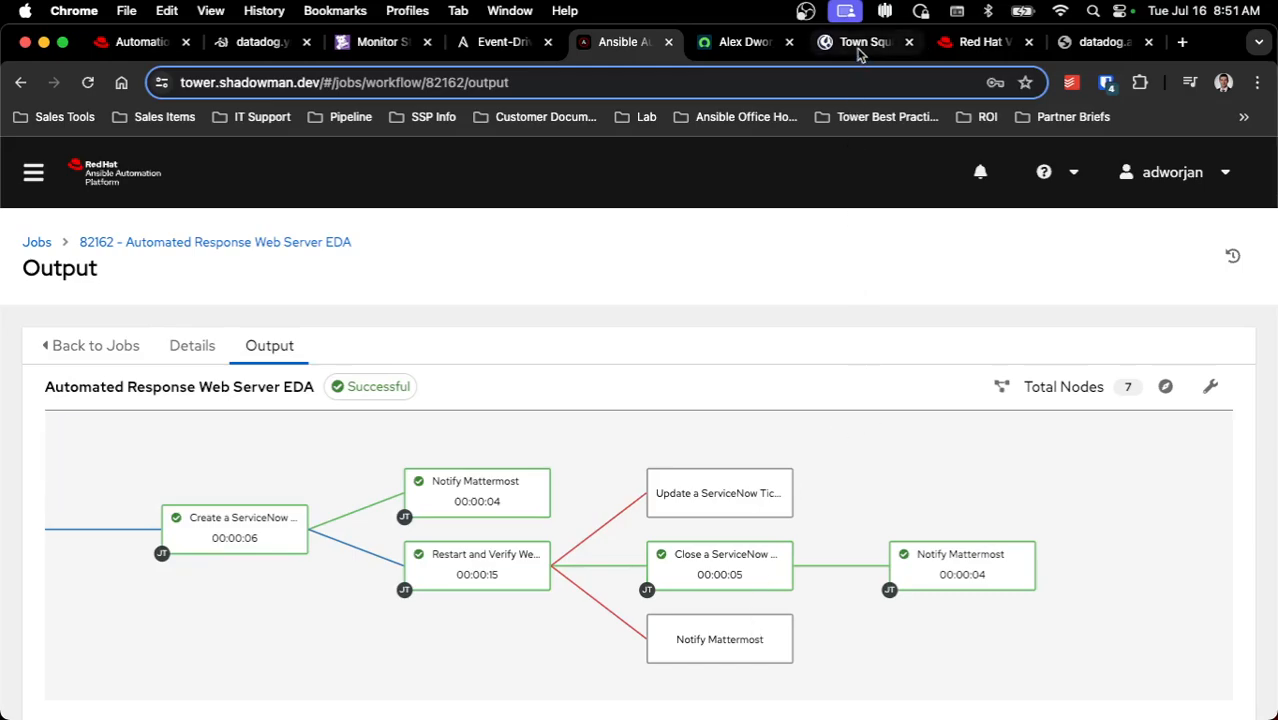
Review the Web Application Down resolved and High CPU Issue bot messages in Town Square.
left_click(860, 42)
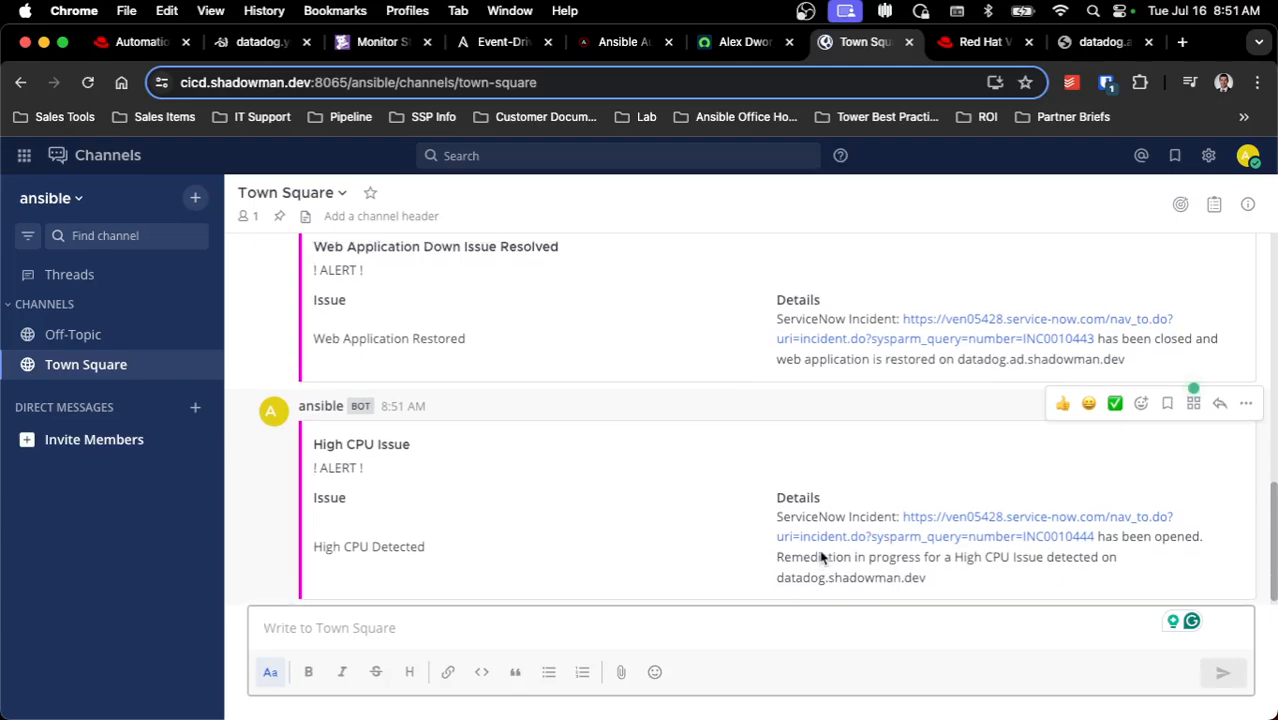
scroll("down", 3)
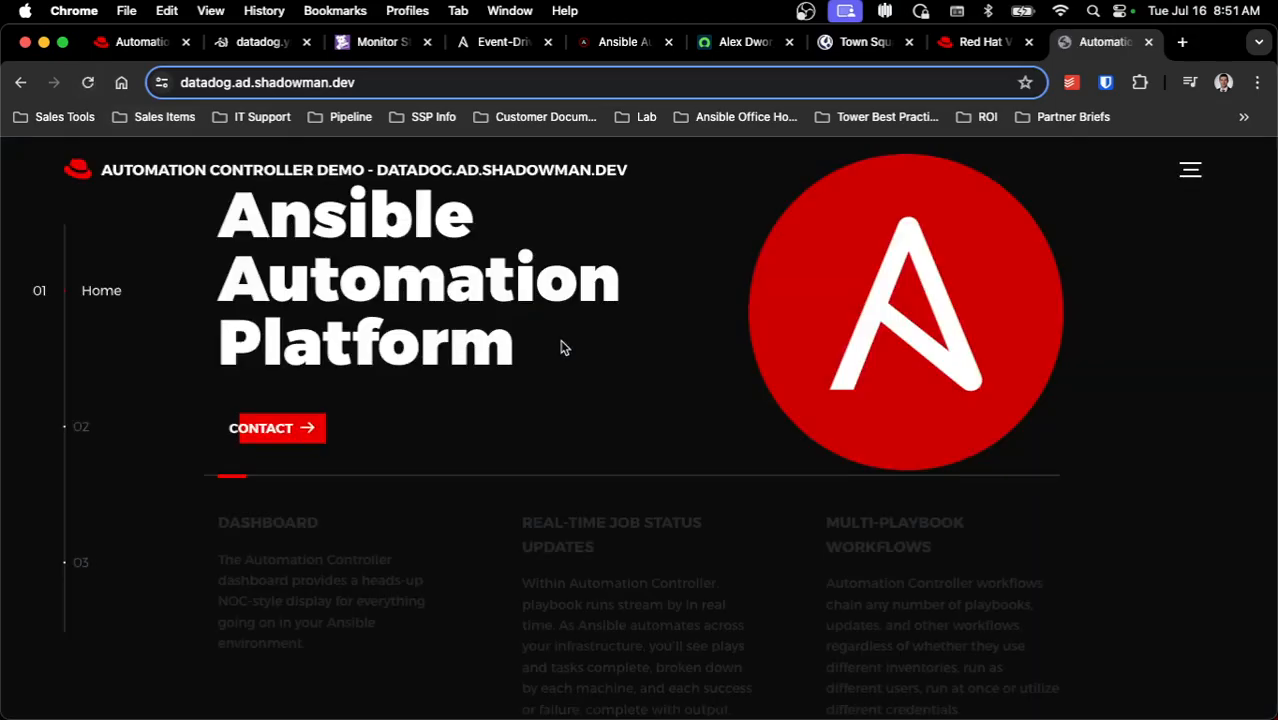
mouse_move(630, 364)
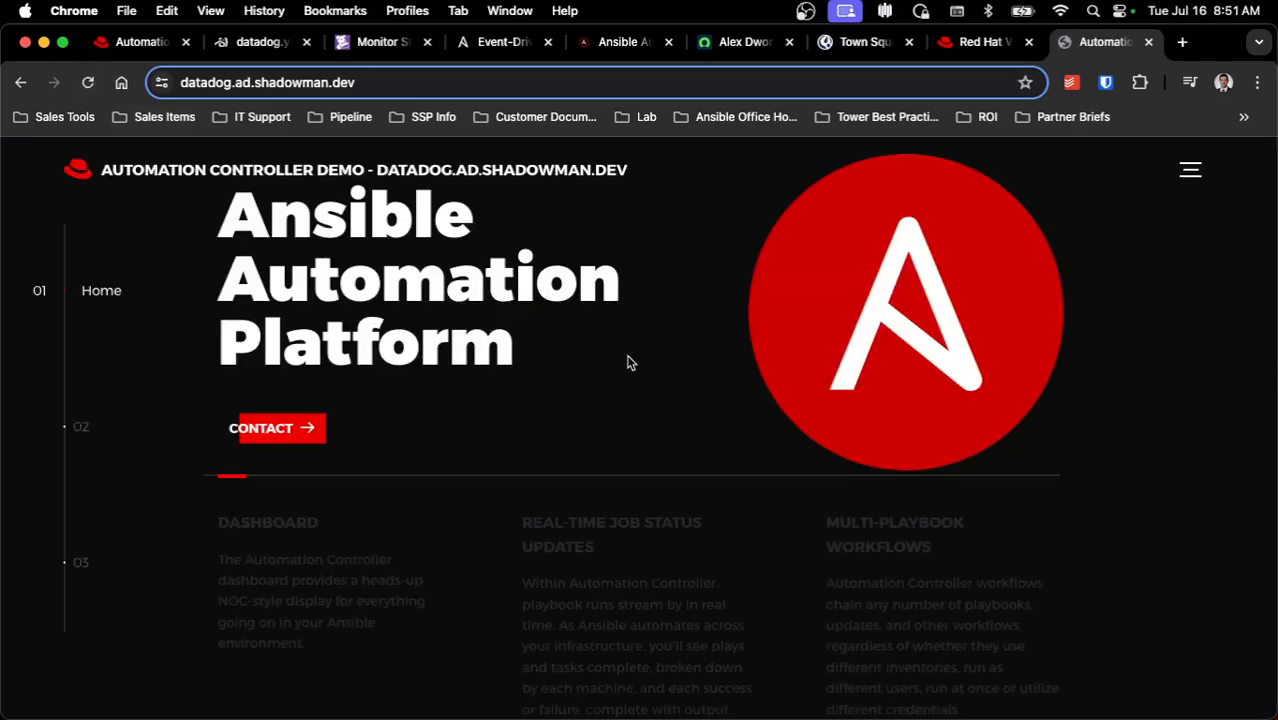
Check the datadog.shadowman.dev VM's General details now showing 7 CPU cores in RHV.
left_click(984, 42)
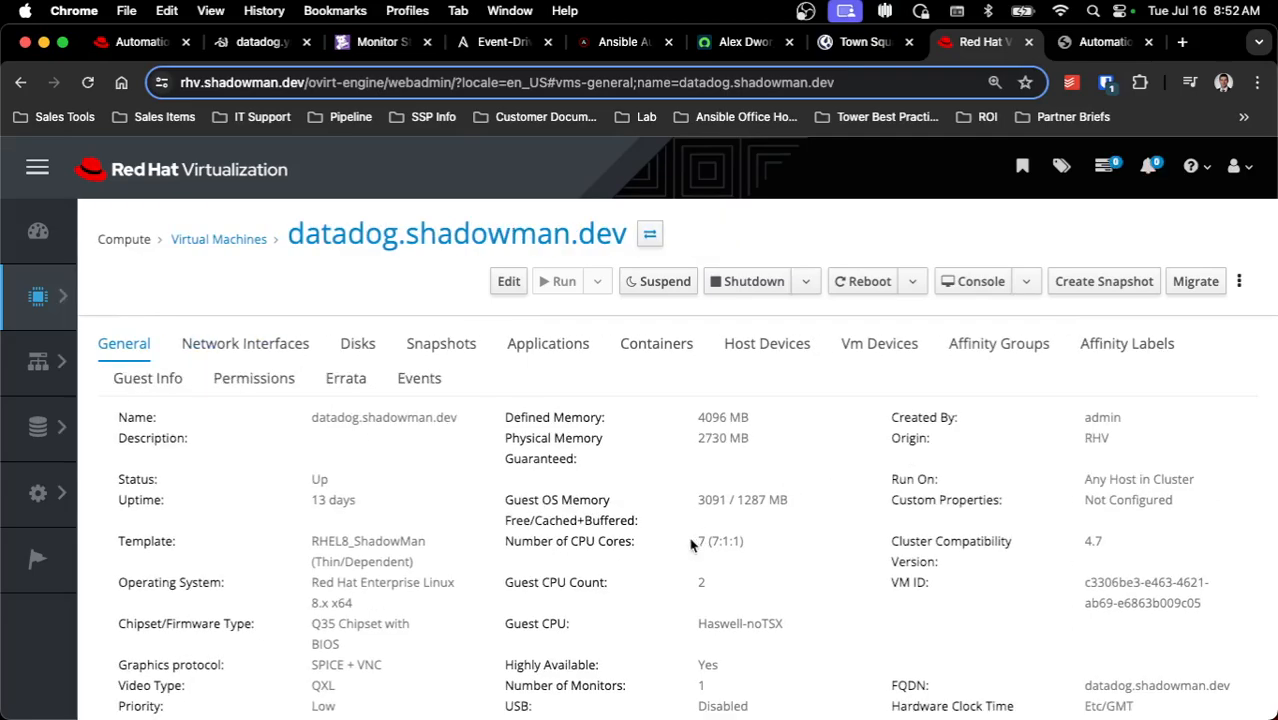
double_click(720, 540)
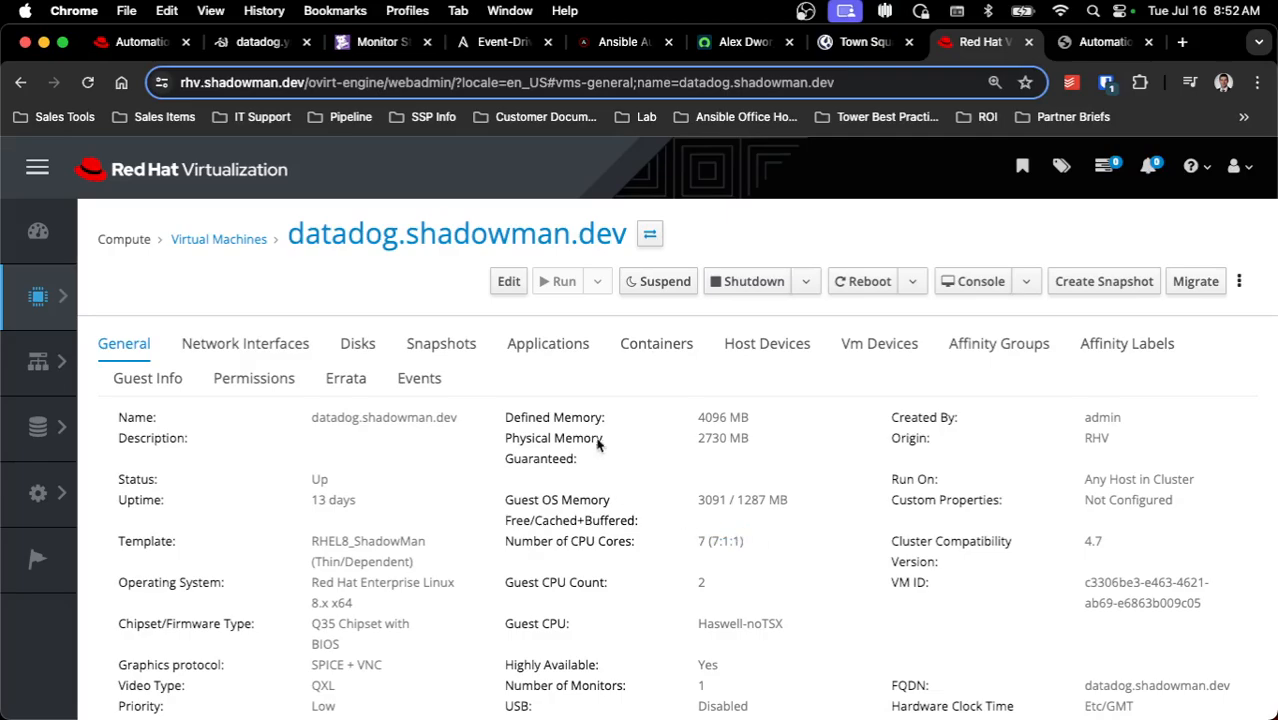
left_click(504, 42)
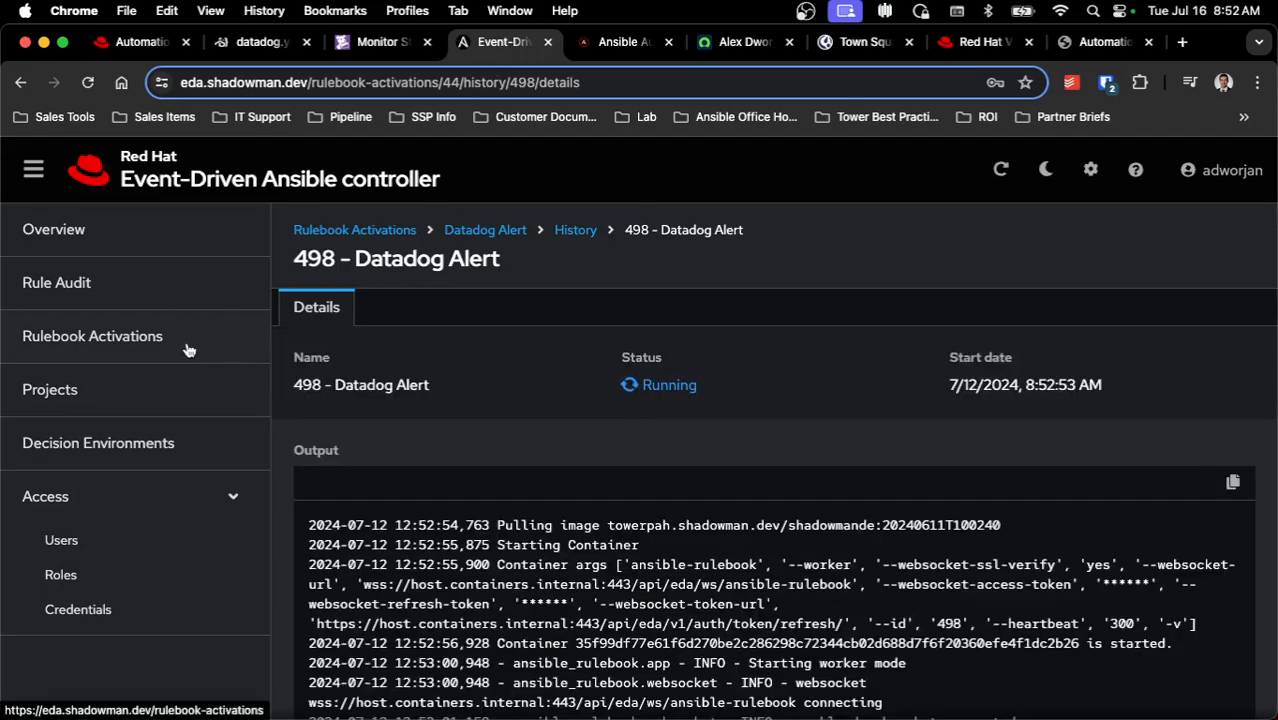
Inspect the Web Application Down Detected event in Rule Audit and highlight its event_title value.
left_click(56, 282)
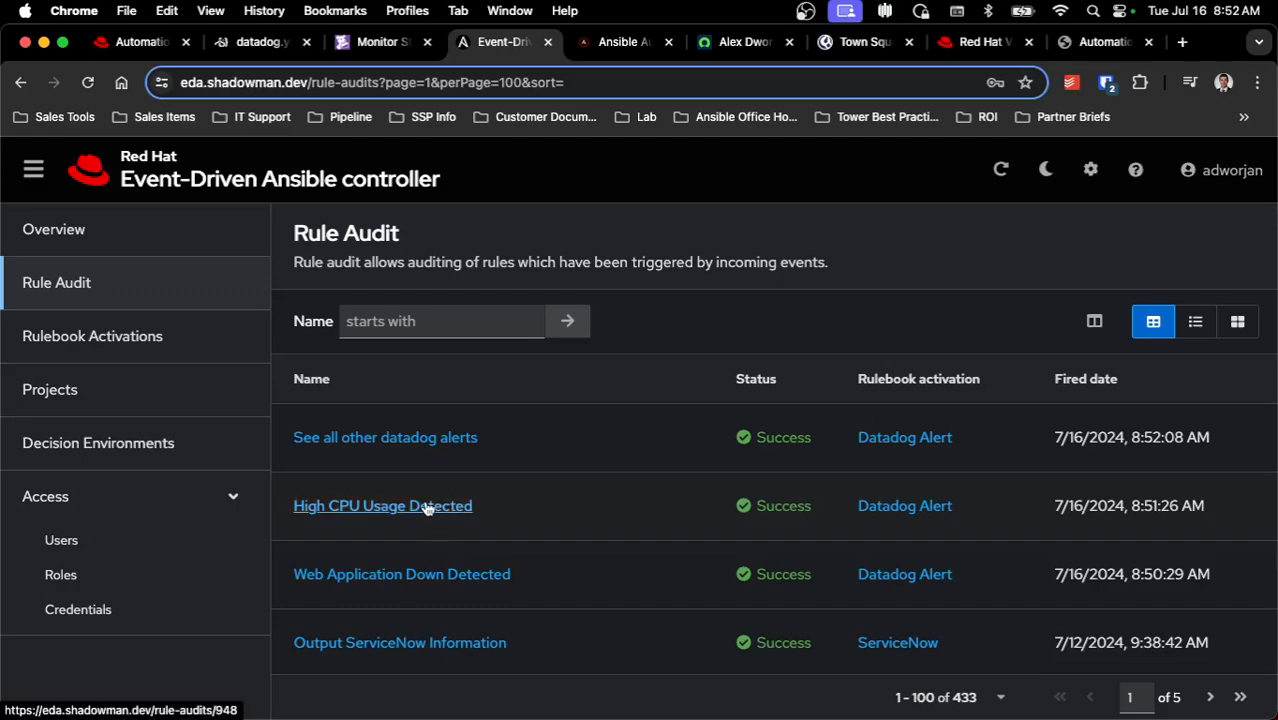
mouse_move(420, 582)
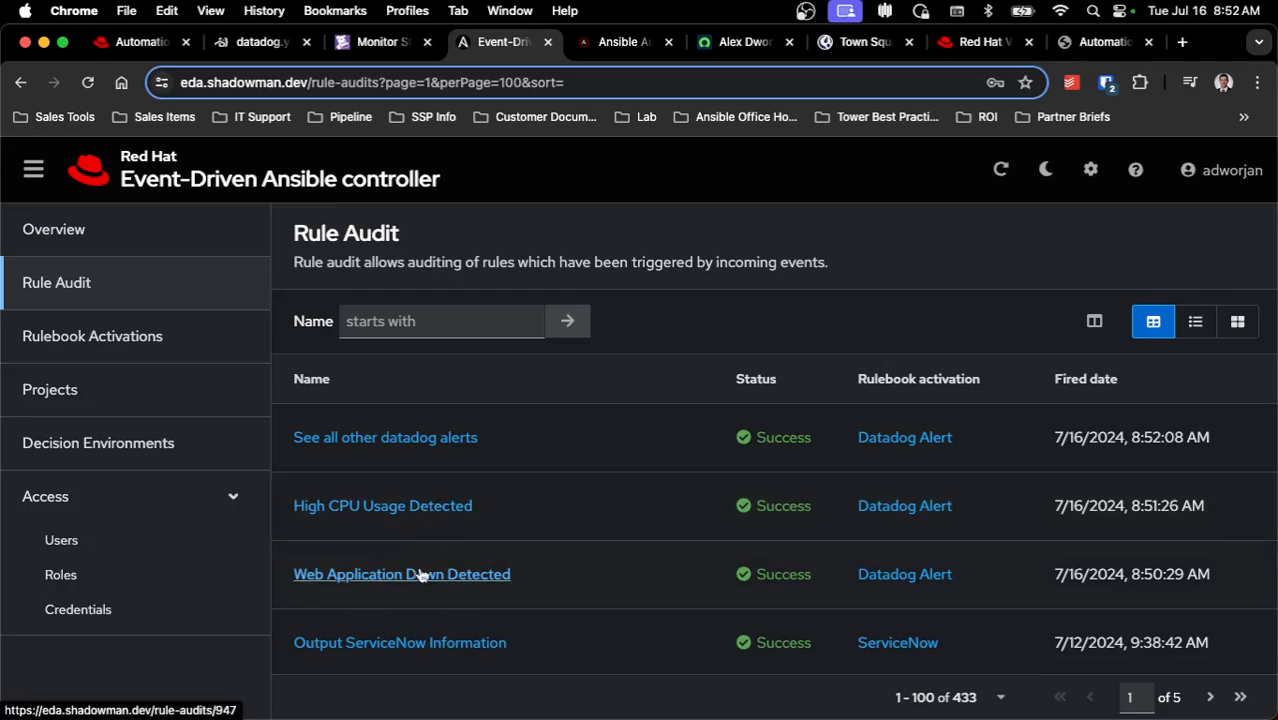
left_click(400, 574)
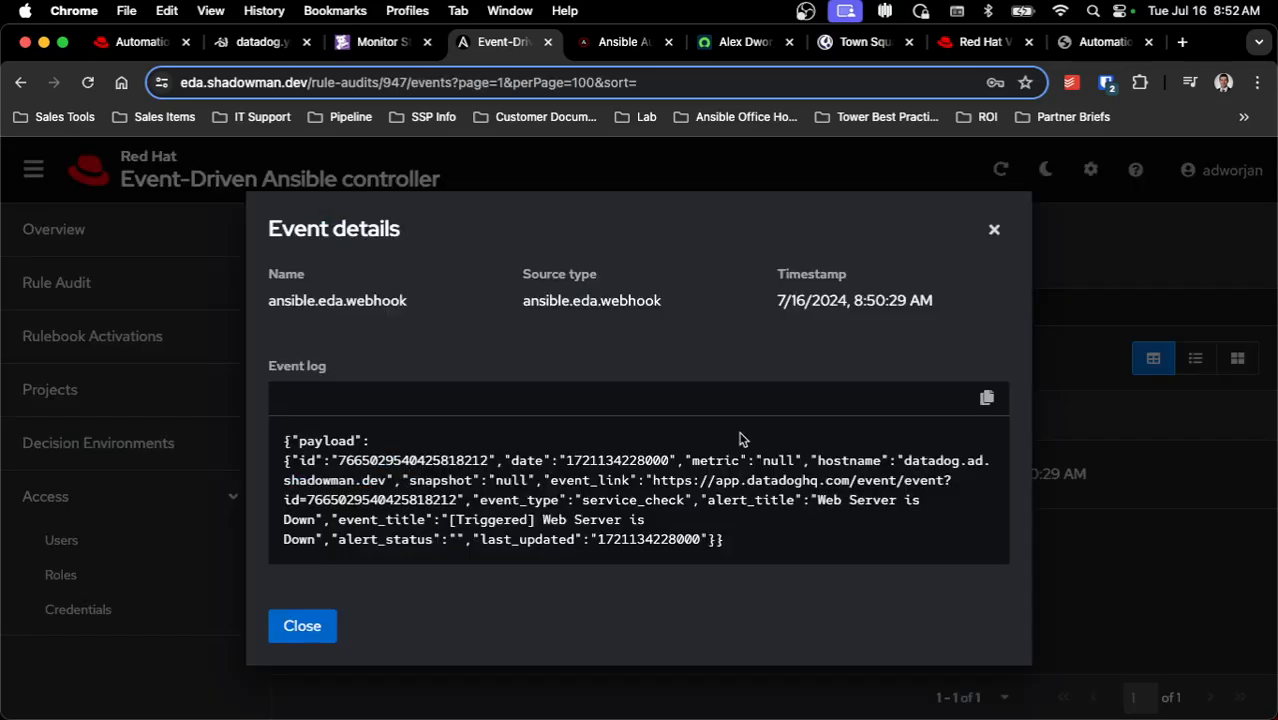
mouse_move(580, 460)
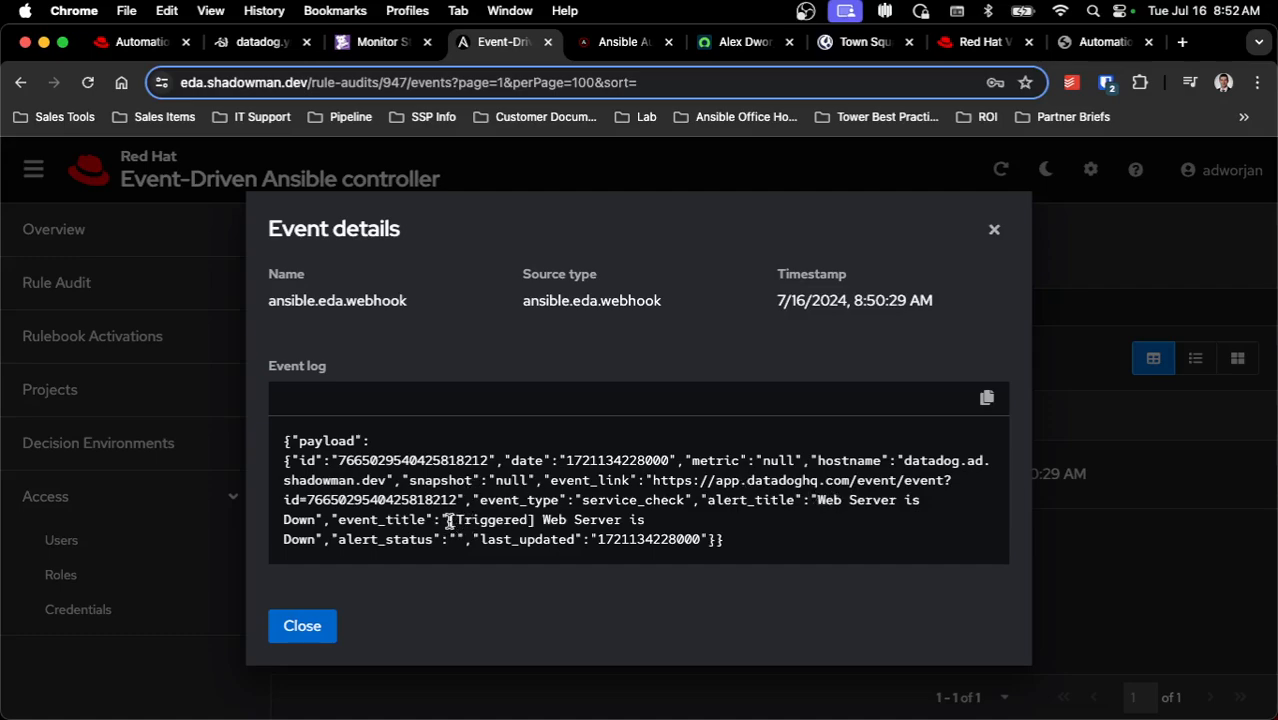
left_click_drag(448, 520, 318, 540)
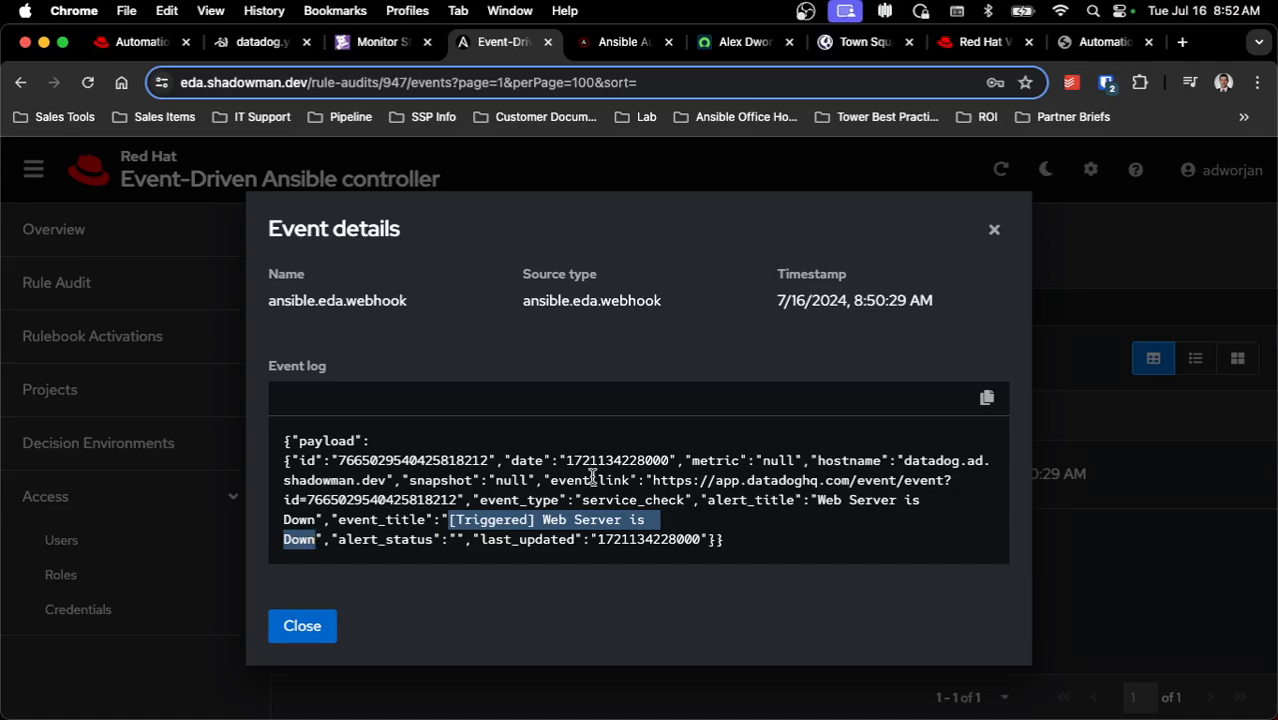
mouse_move(508, 502)
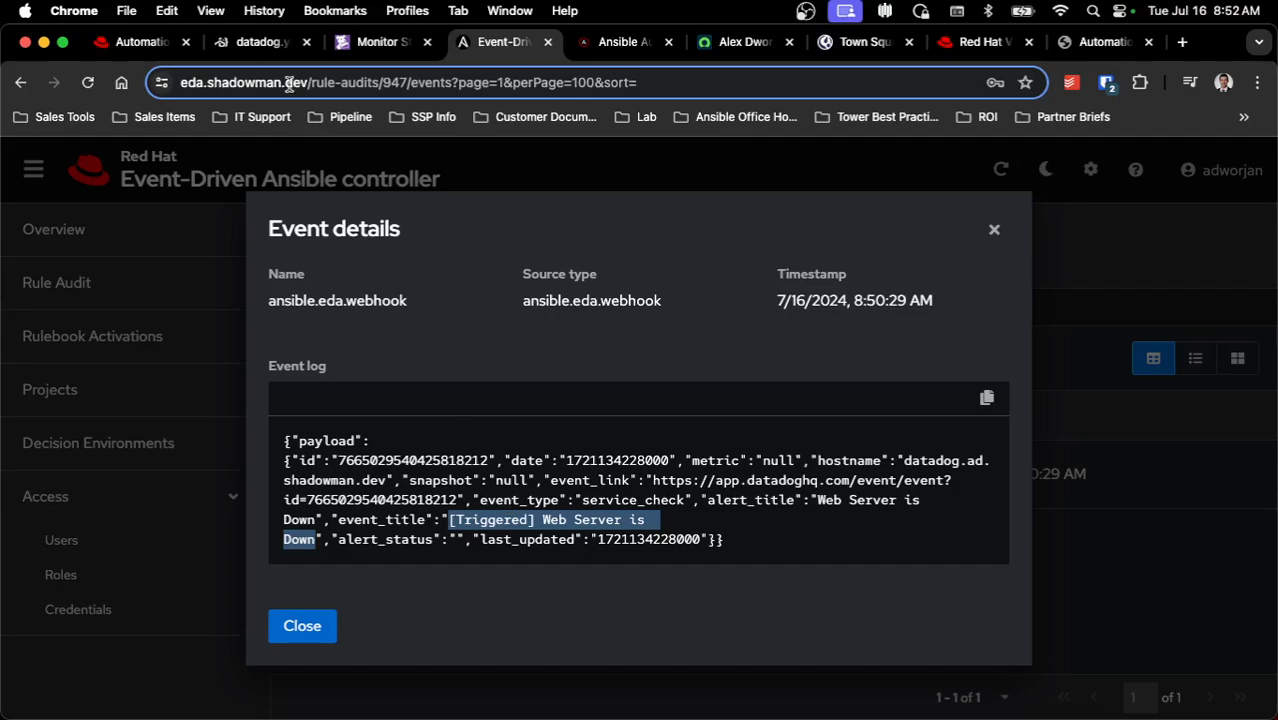
left_click(264, 44)
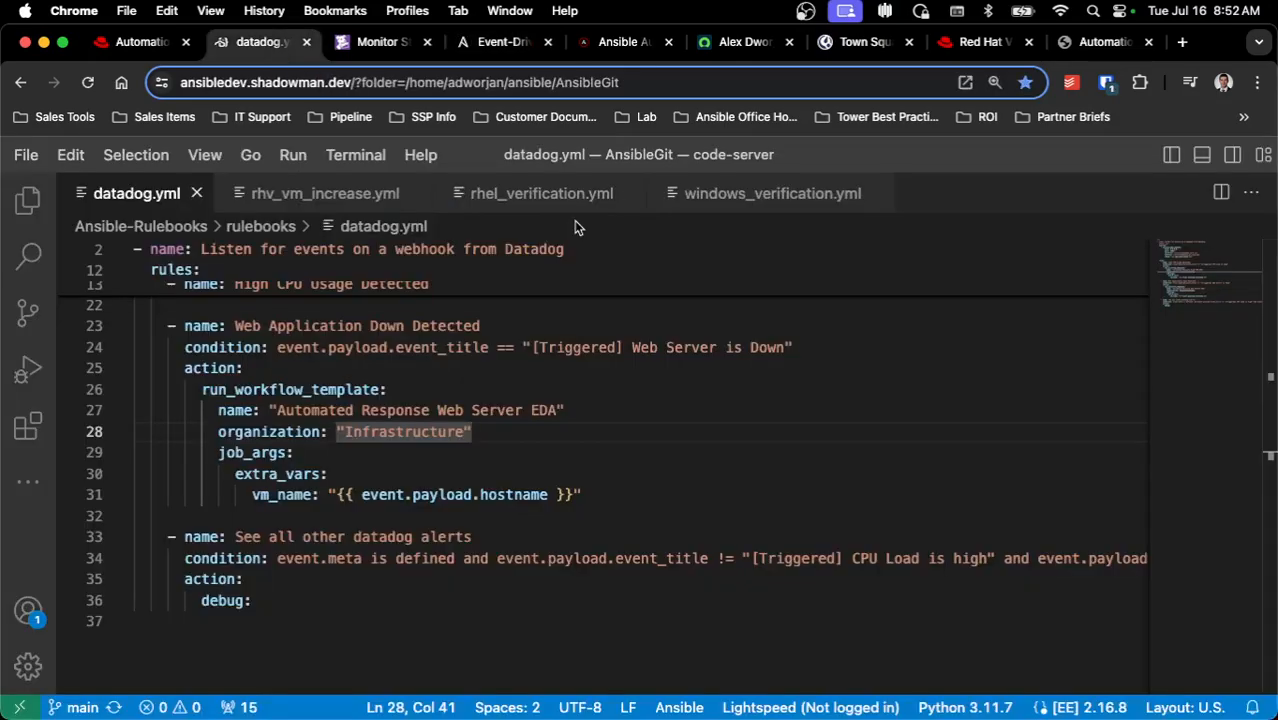
Highlight the '+ 5' CPU sockets line in the rhv_vm_increase.yml task.
left_click(324, 192)
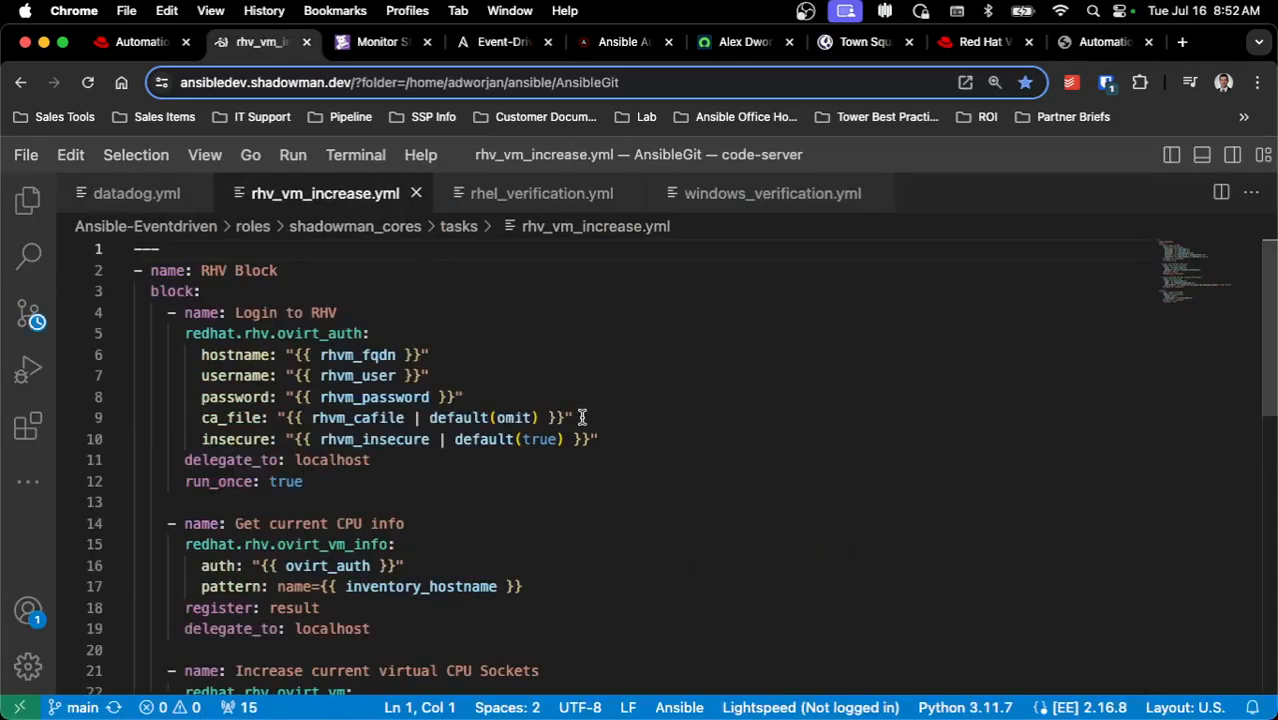
scroll("down", 3)
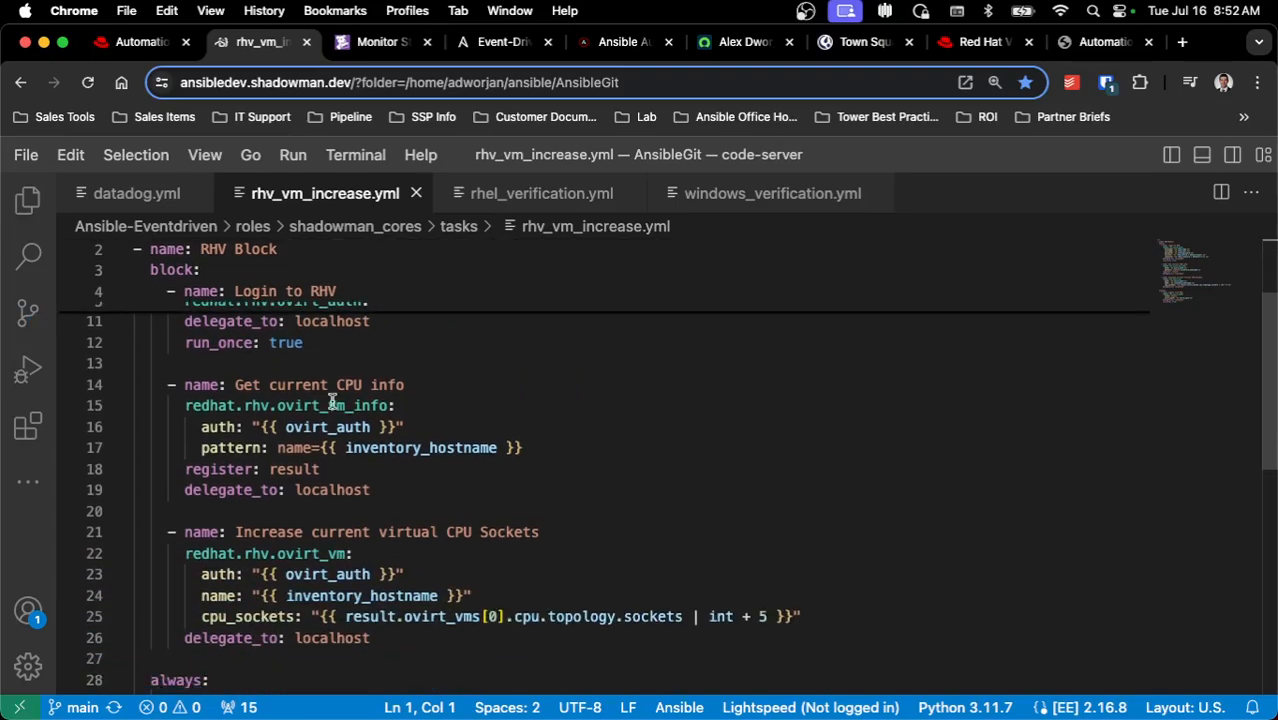
scroll("down", 3)
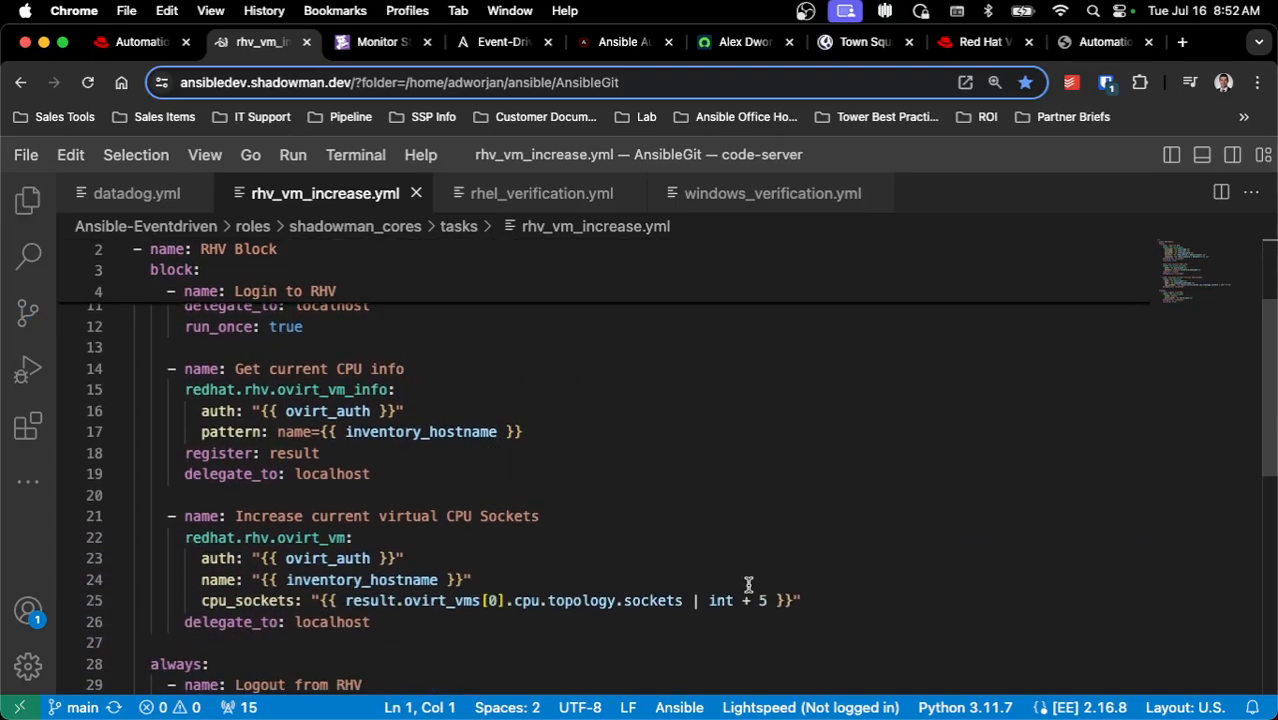
left_click_drag(734, 600, 800, 600)
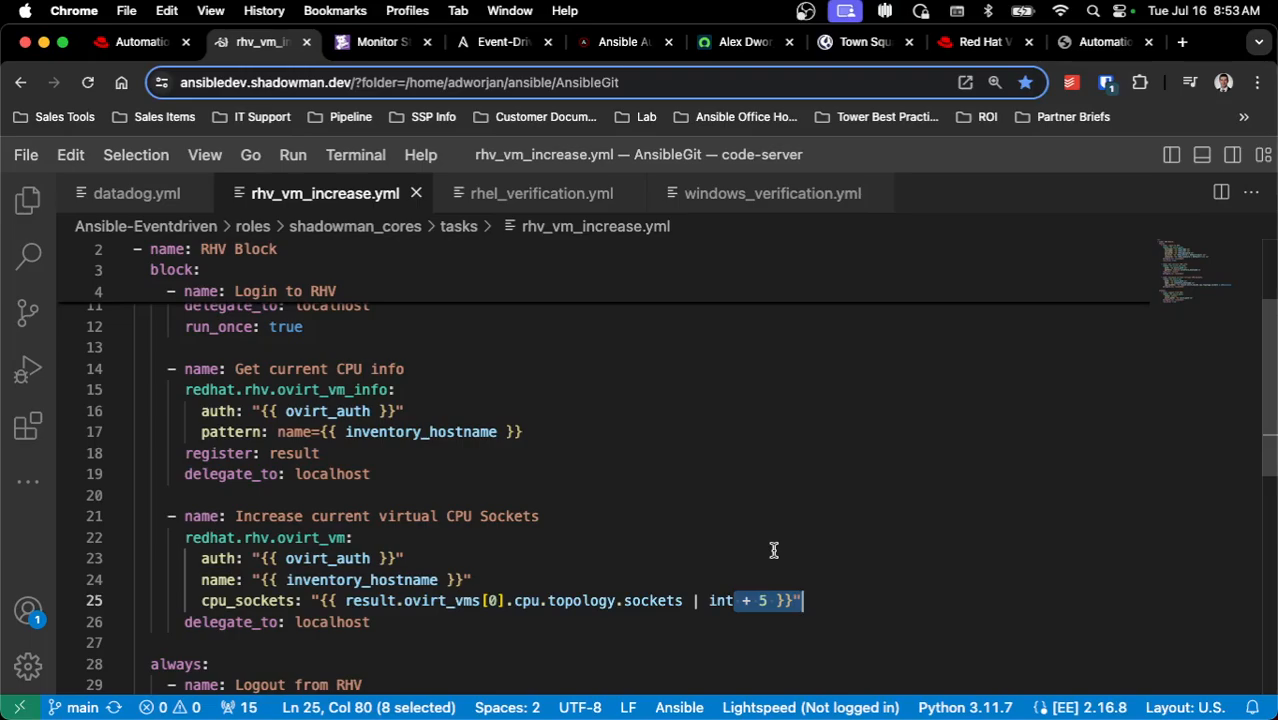
Highlight the failed_when hostname check in windows_verification.yml, then bring up the restored site.
left_click(772, 192)
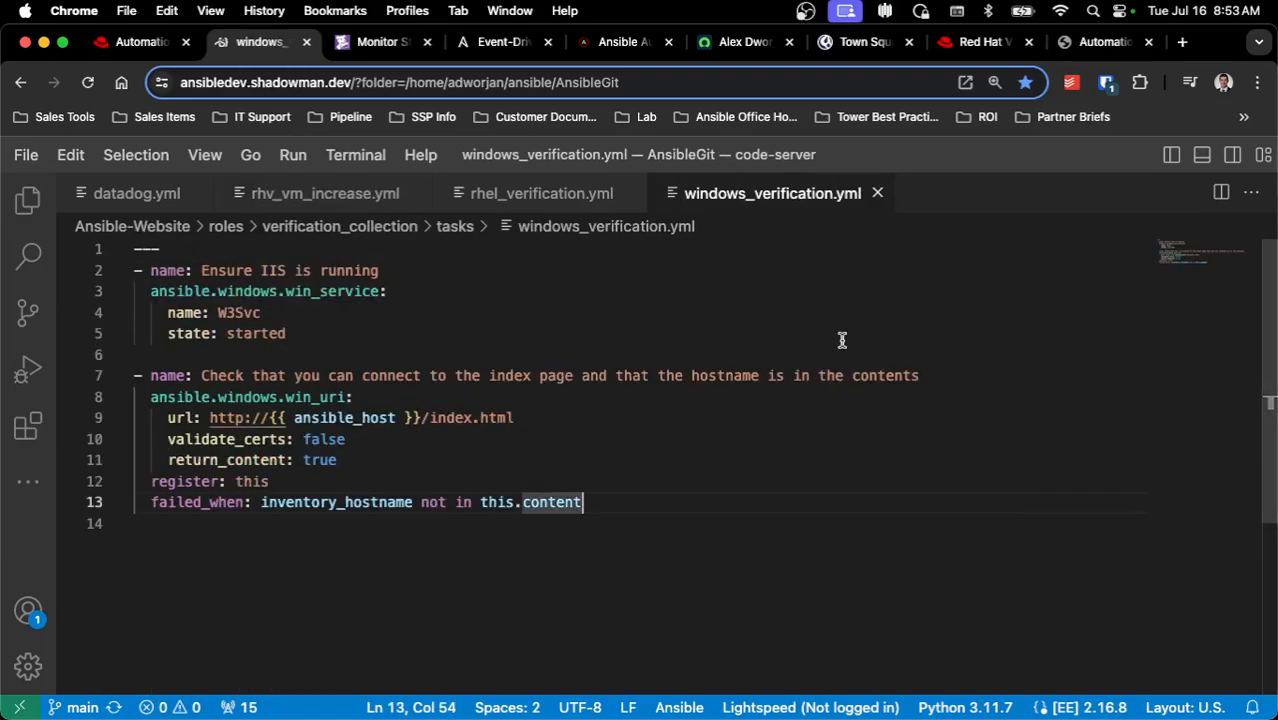
left_click_drag(200, 270, 262, 312)
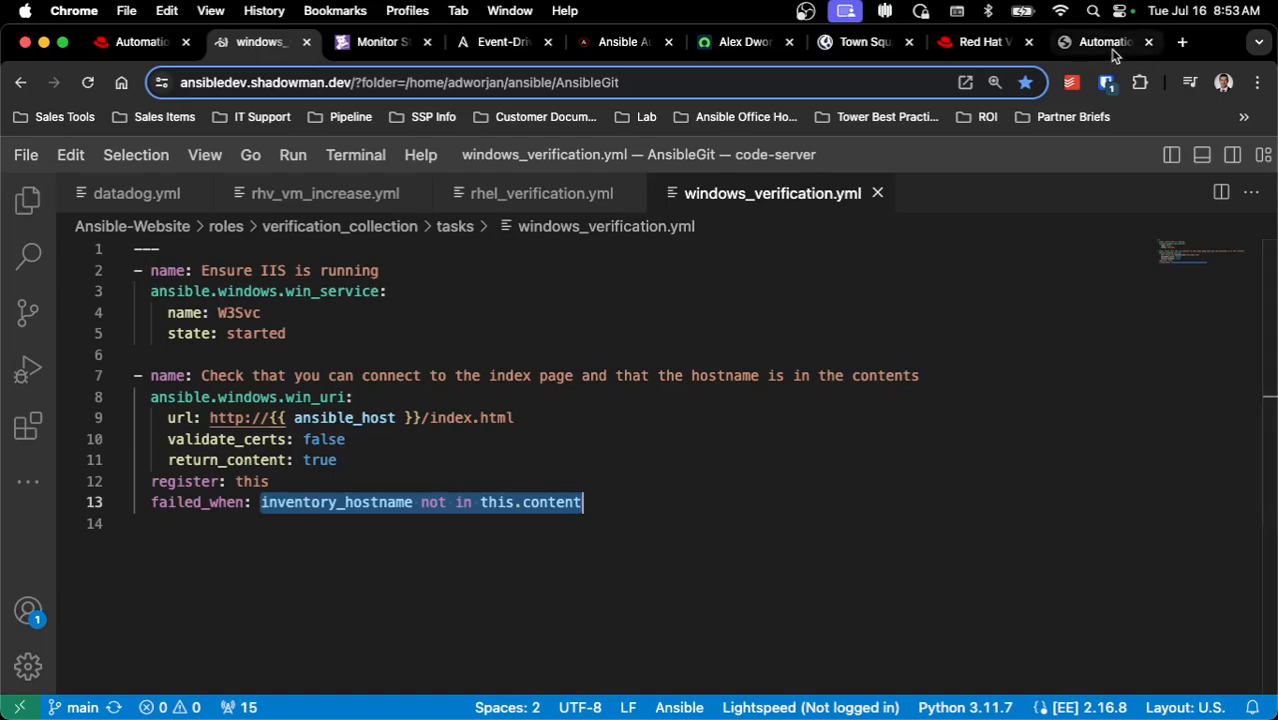
left_click(1104, 42)
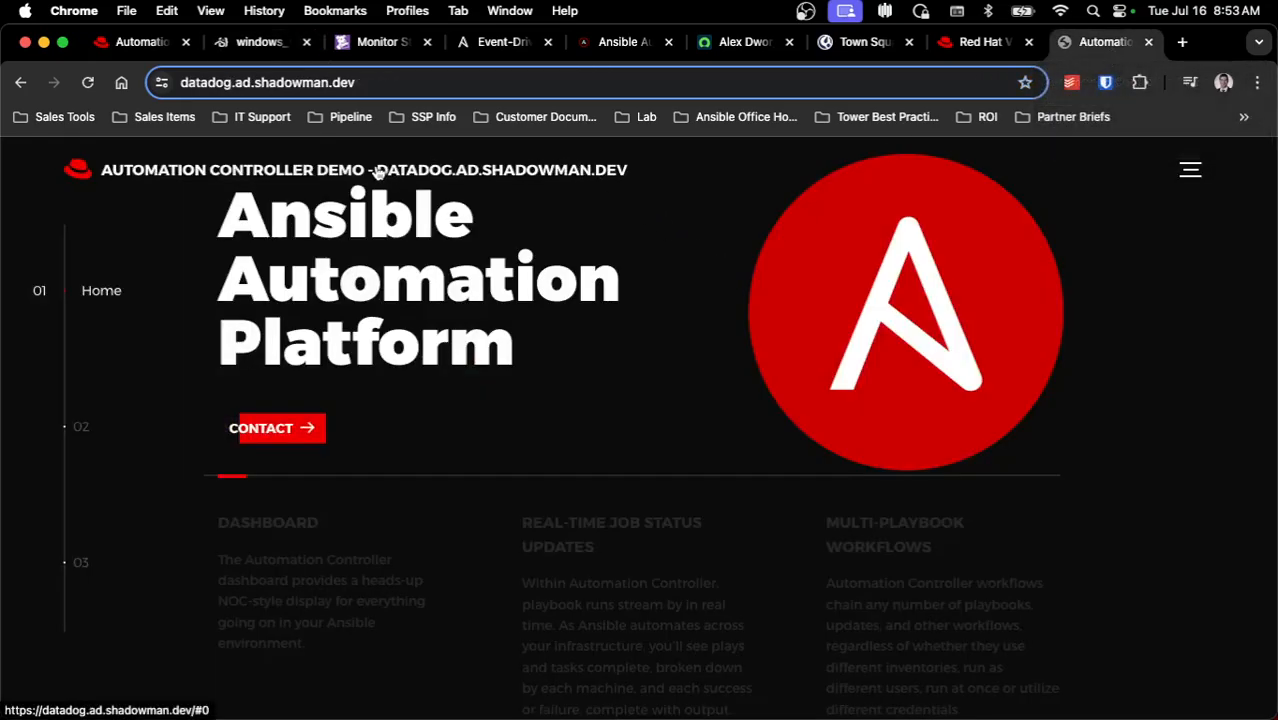
mouse_move(752, 312)
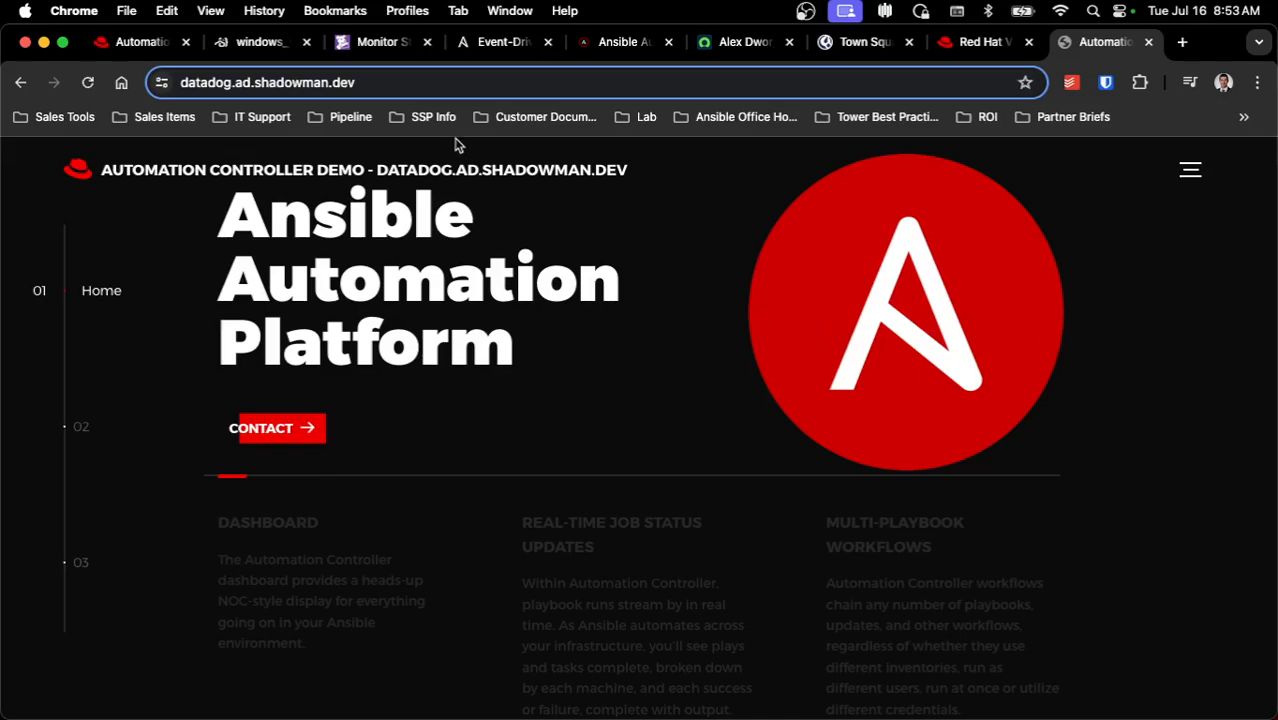
View Web Server is Down and CPU Load is high monitors back at OK in Manage Monitors.
left_click(380, 42)
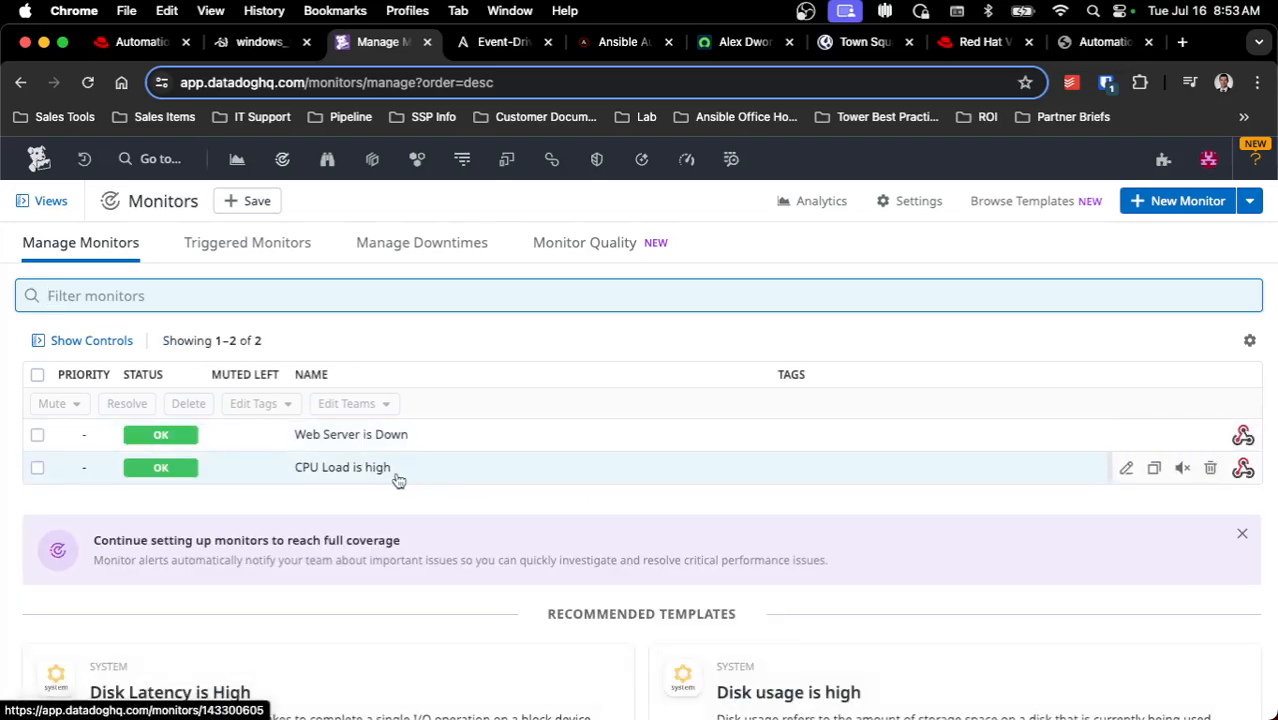
mouse_move(574, 488)
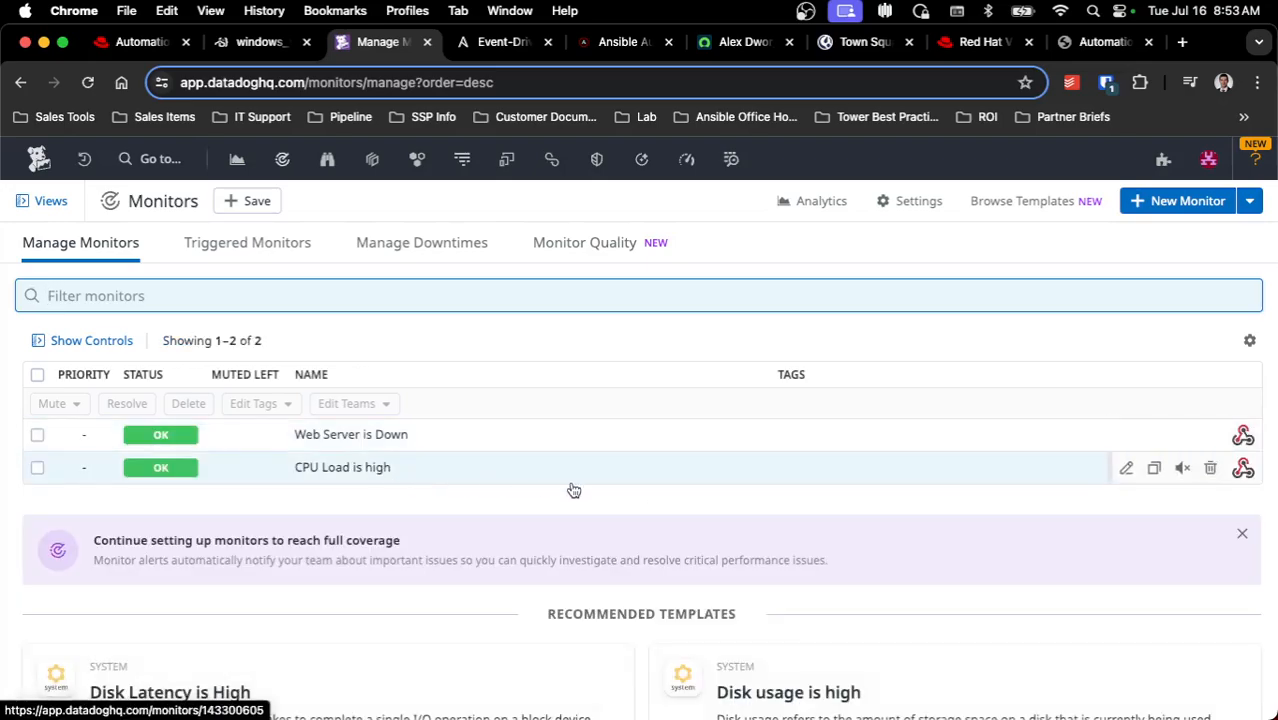
mouse_move(480, 350)
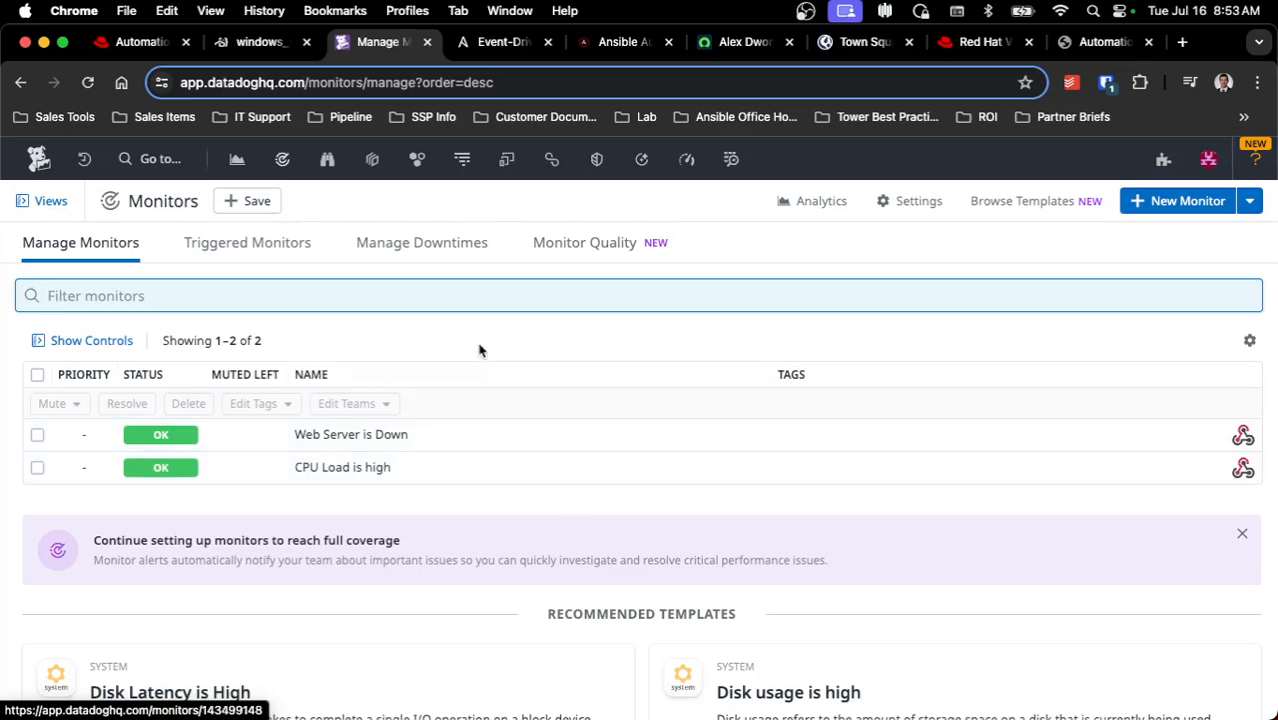
left_click(616, 42)
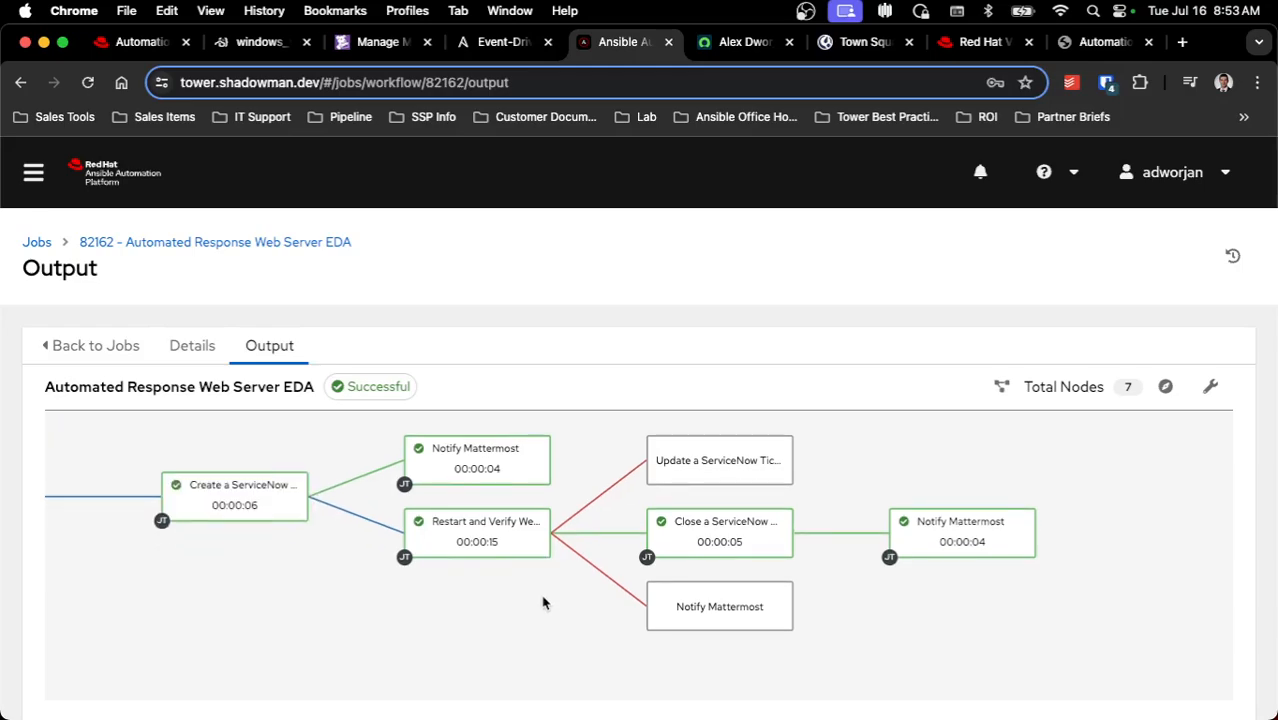
mouse_move(470, 452)
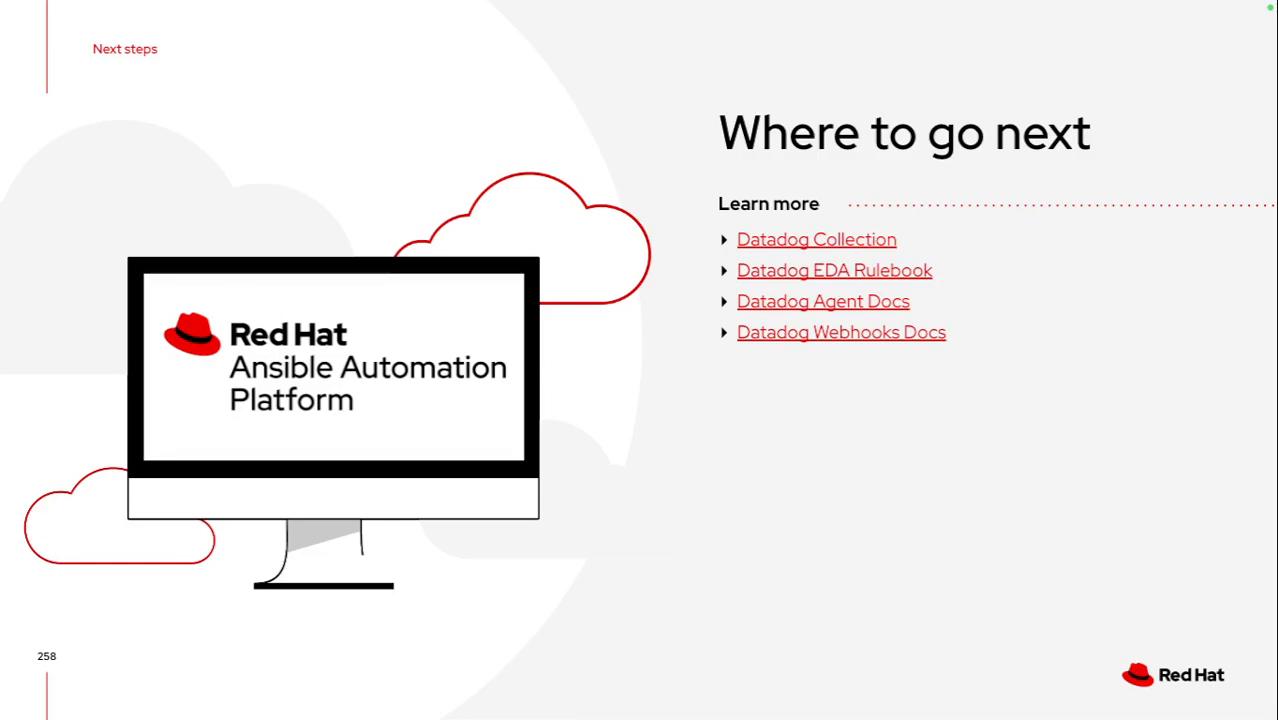
Advance to the closing Red Hat 'Thank you' slide.
key("Right")
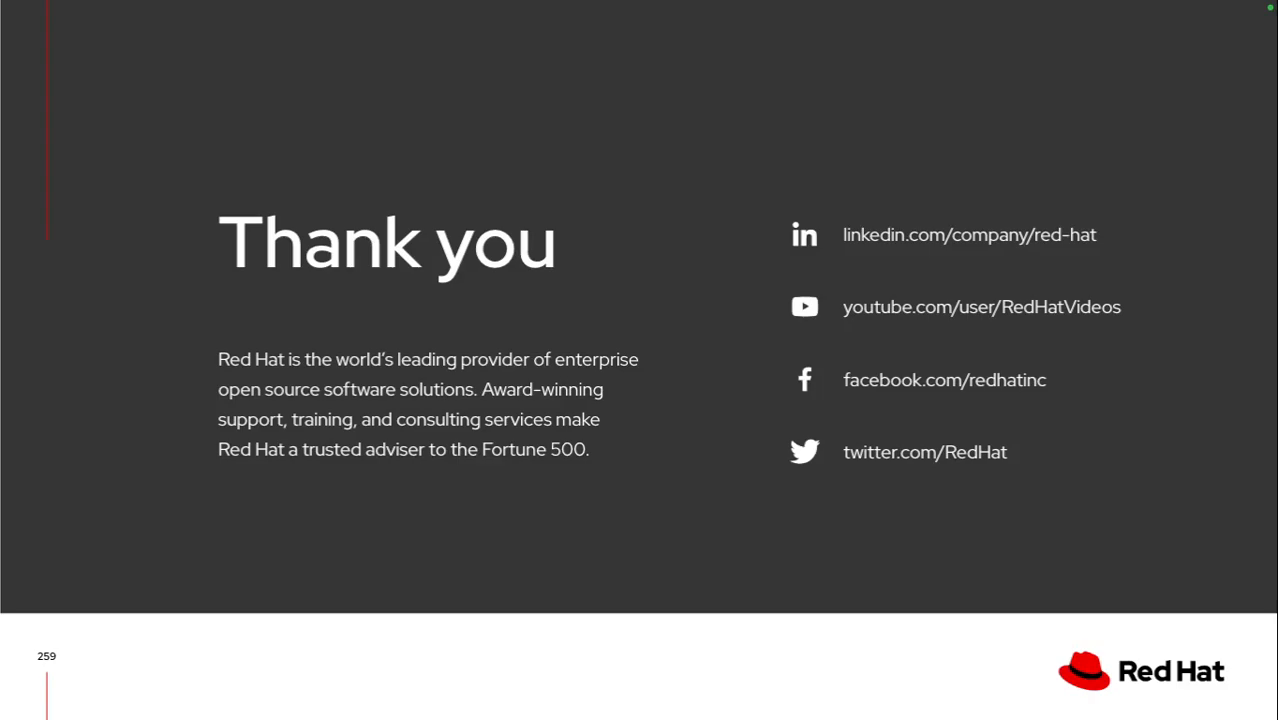